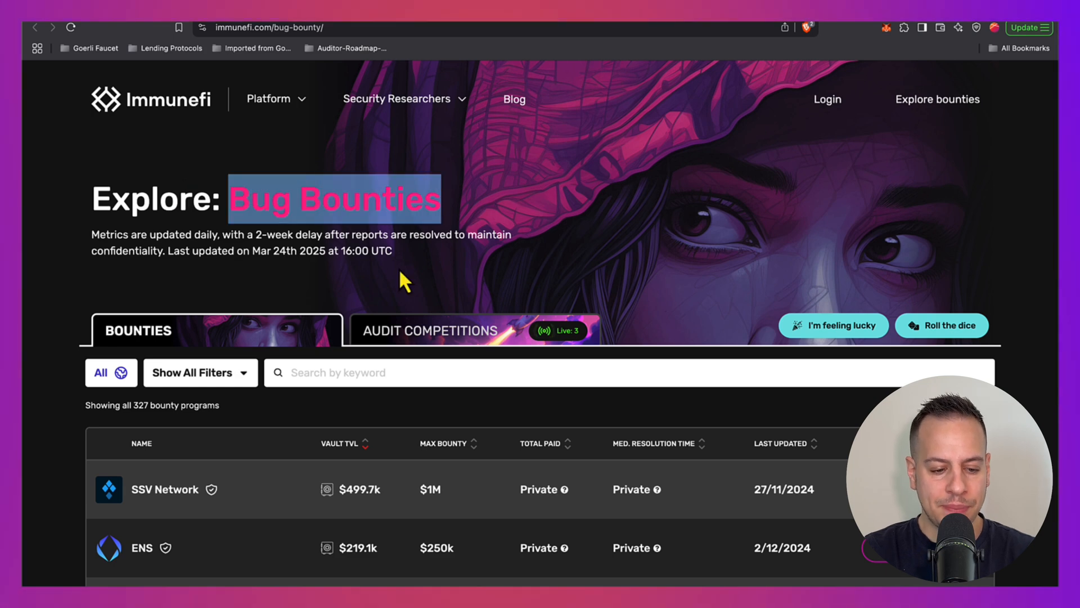
# Step: Sort the bounties table by Max Bounty, noting LayerZero's $15M maximum
pyautogui.scroll(-3)
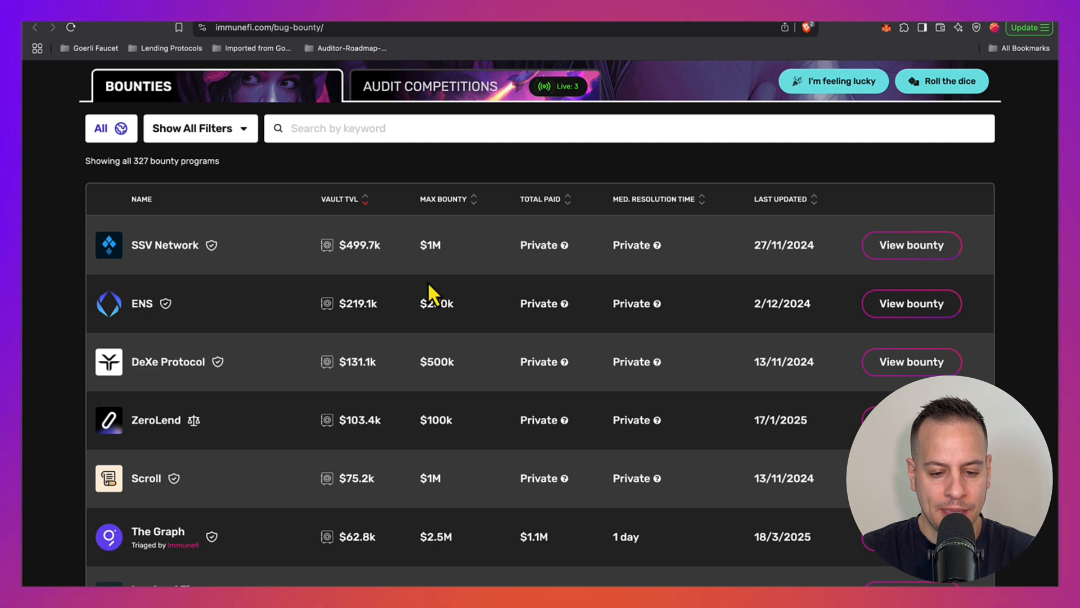
pyautogui.click(445, 199)
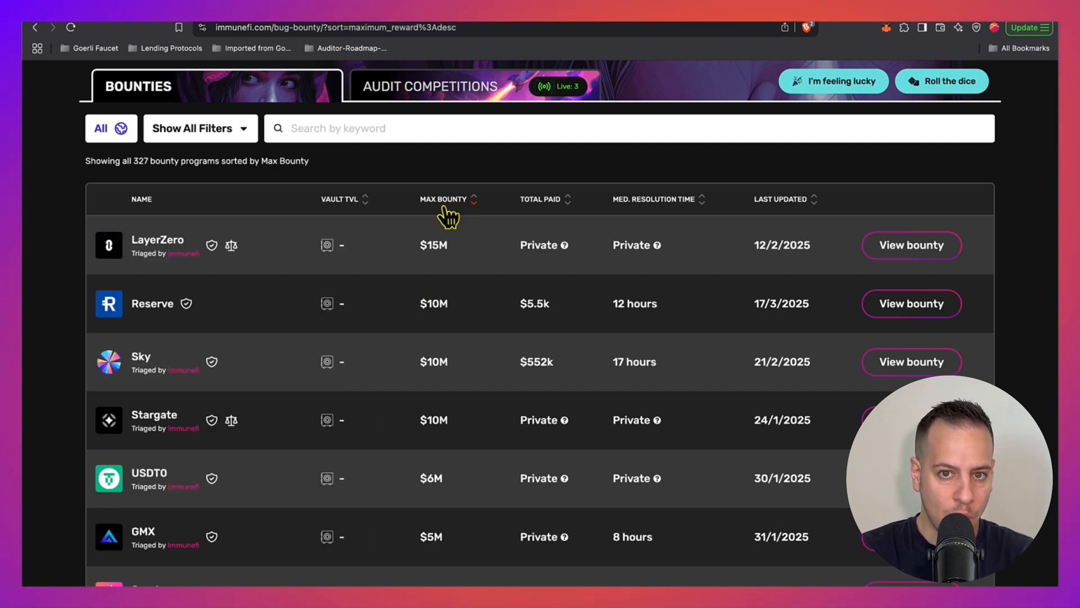
pyautogui.moveTo(434, 300)
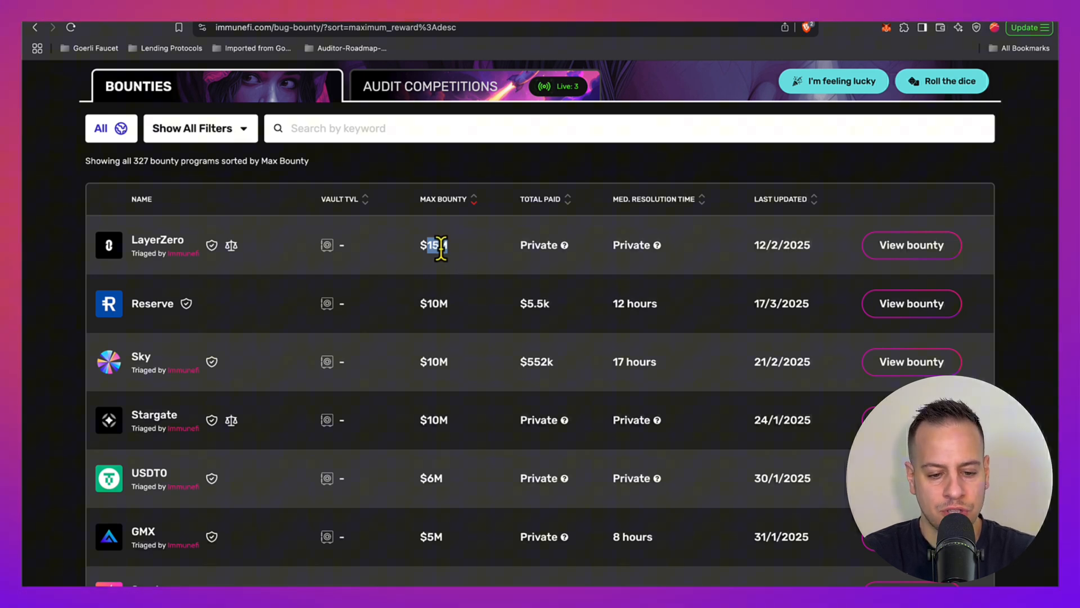
pyautogui.doubleClick(432, 244)
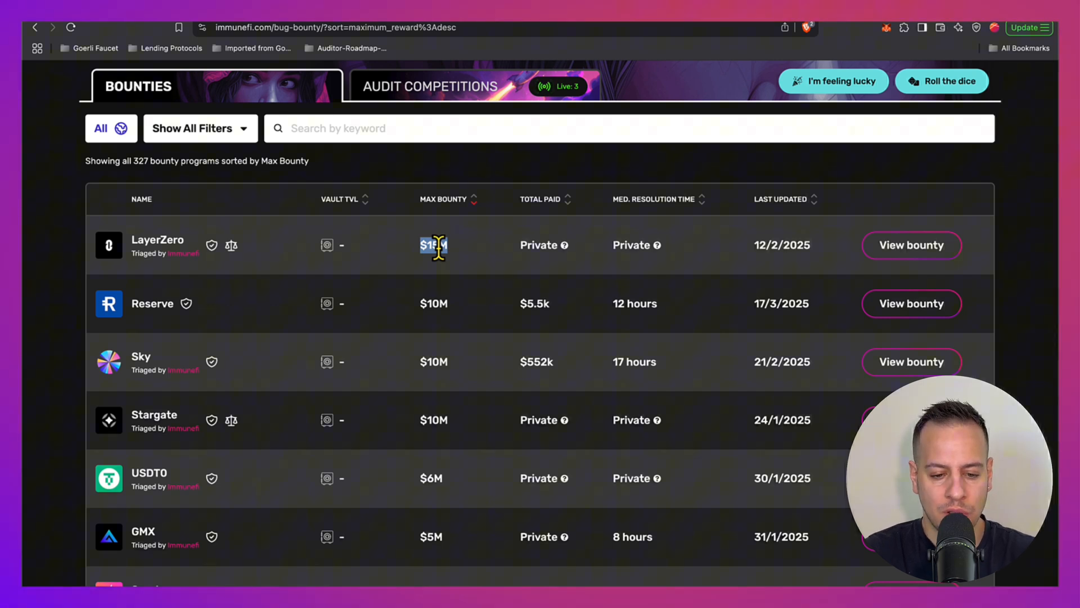
pyautogui.moveTo(517, 261)
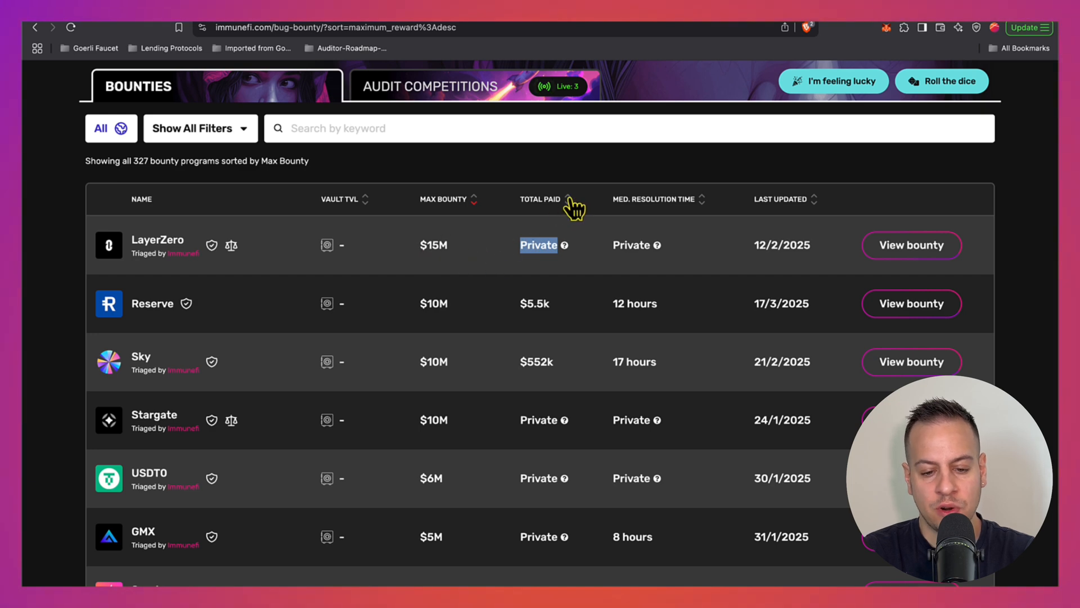
# Step: Sort by Total Paid, note Polygon's $7M, and view the Polygon bounty details
pyautogui.click(568, 199)
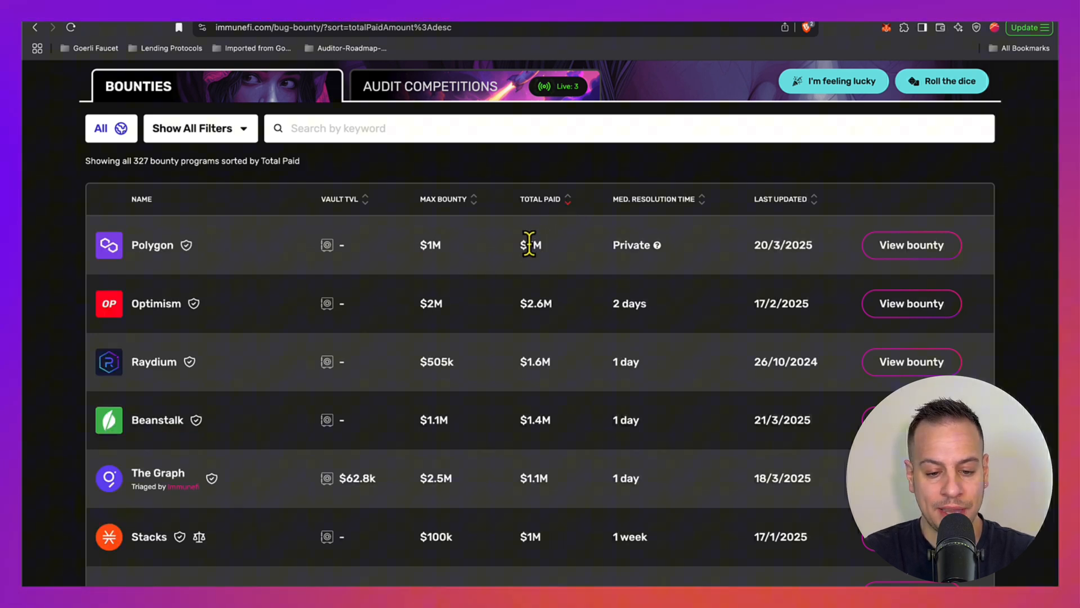
pyautogui.doubleClick(530, 244)
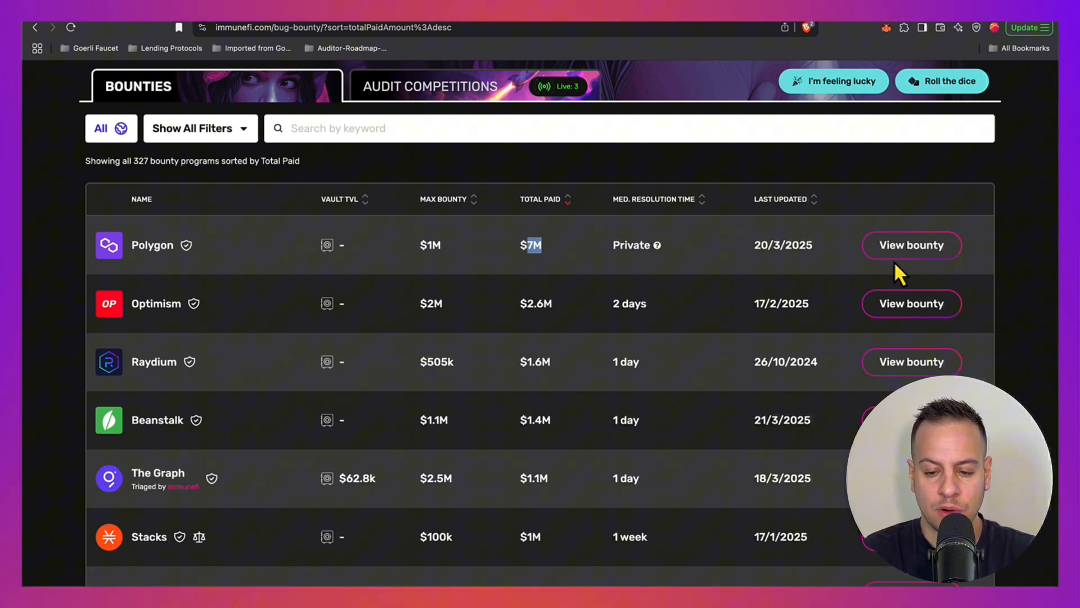
pyautogui.moveTo(912, 245)
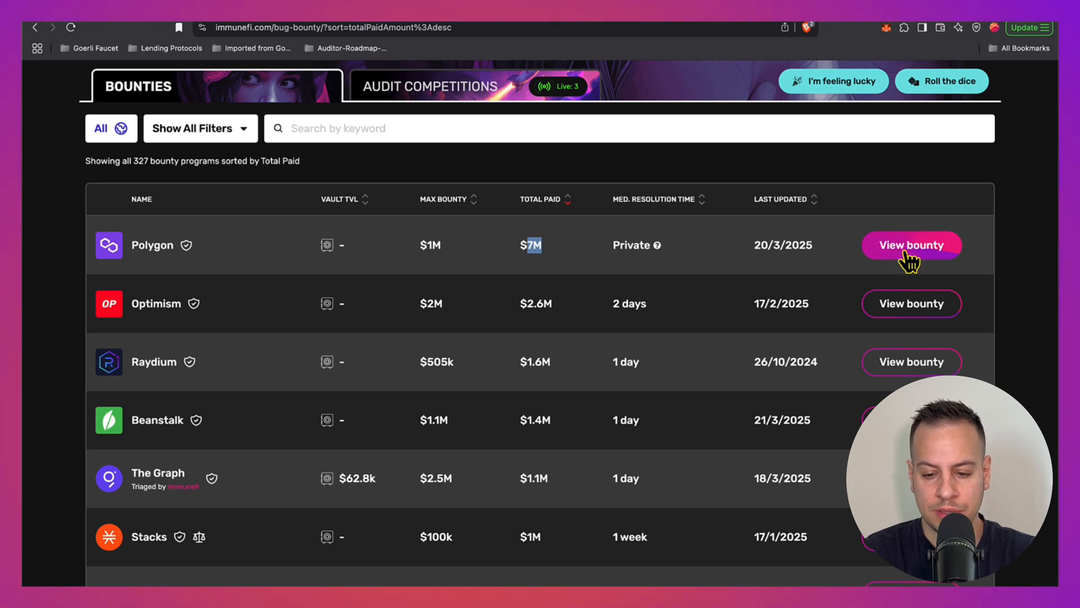
pyautogui.click(911, 244)
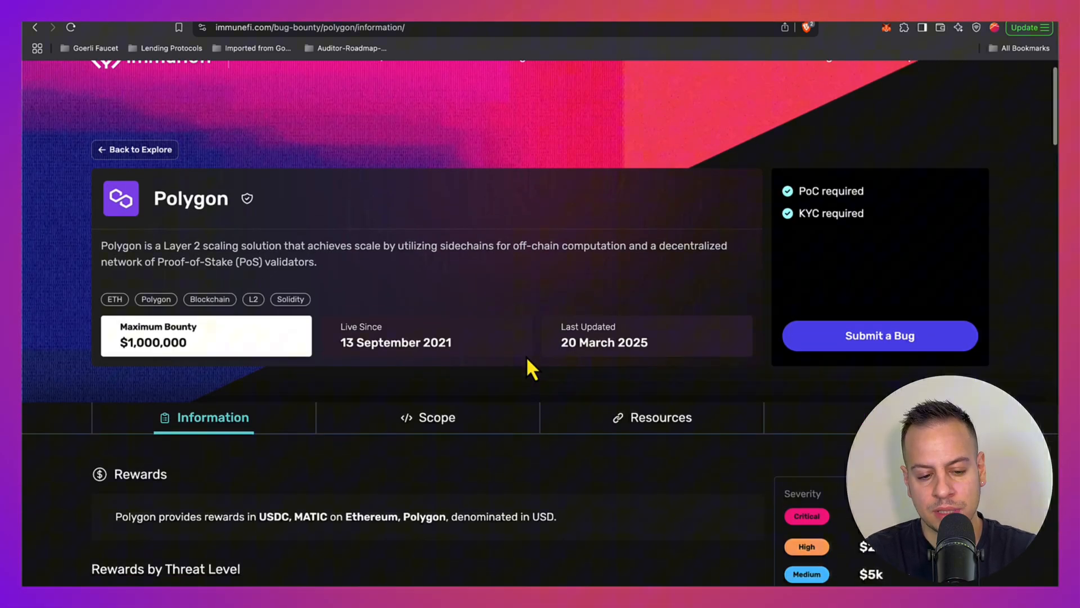
pyautogui.scroll(-3)
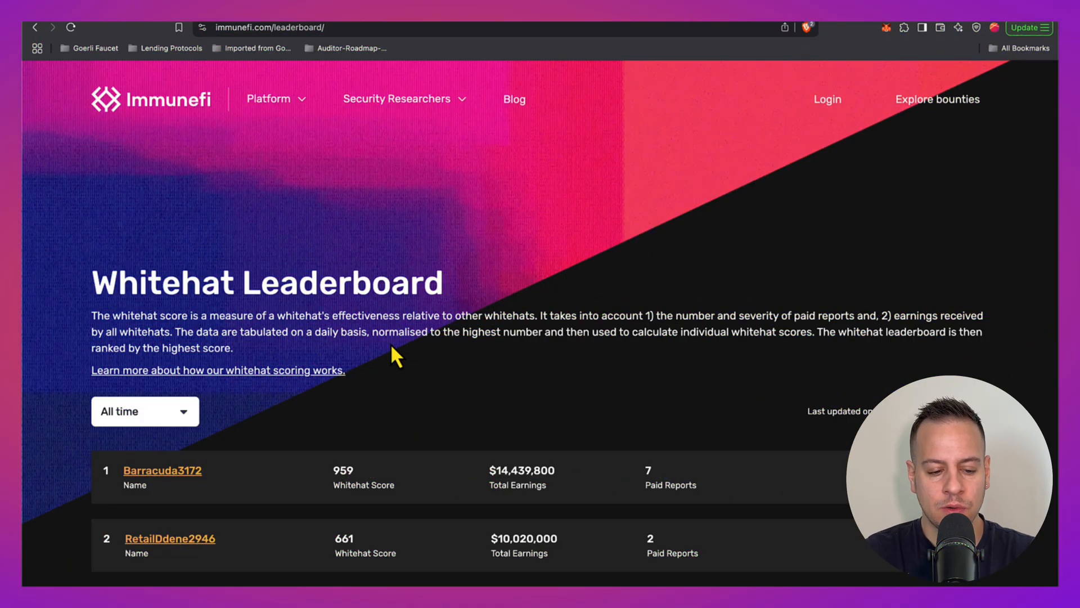
# Step: Scroll down the Whitehat Leaderboard through the top-ranked earners
pyautogui.scroll(-3)
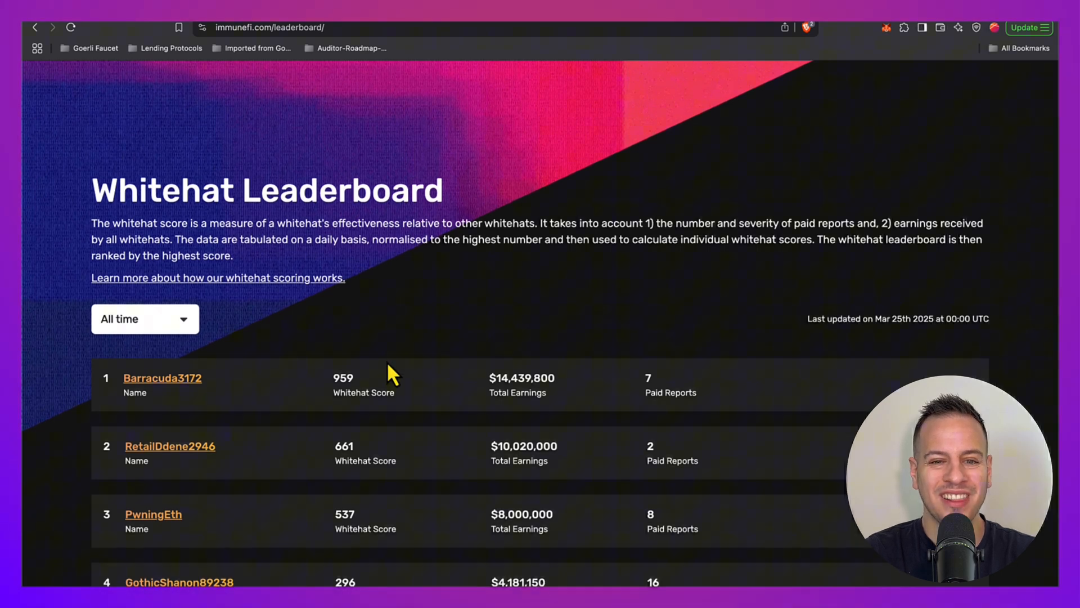
pyautogui.moveTo(417, 469)
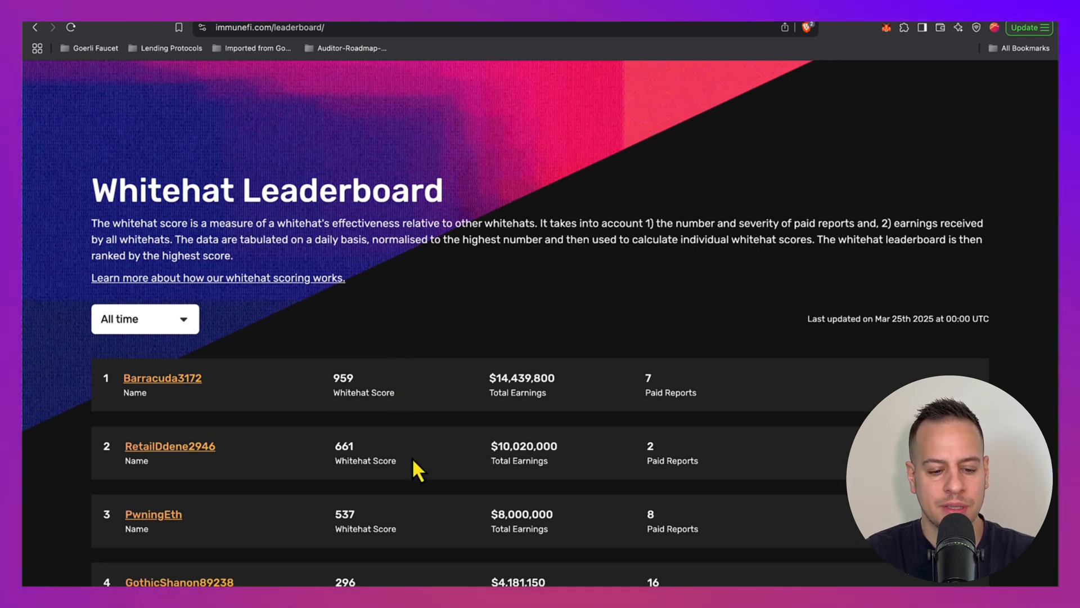
pyautogui.scroll(-3)
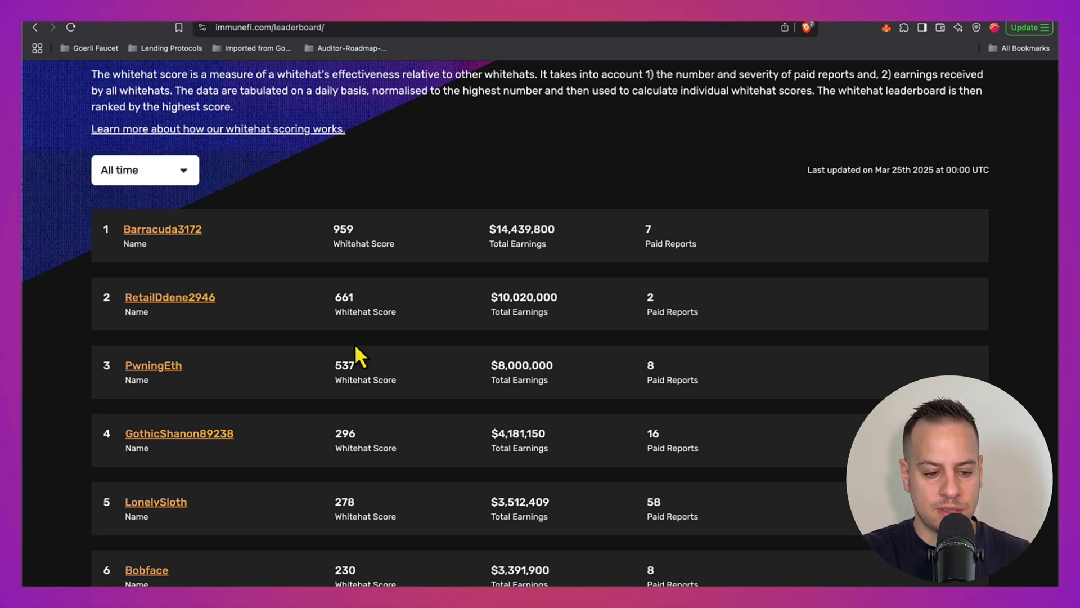
pyautogui.scroll(-3)
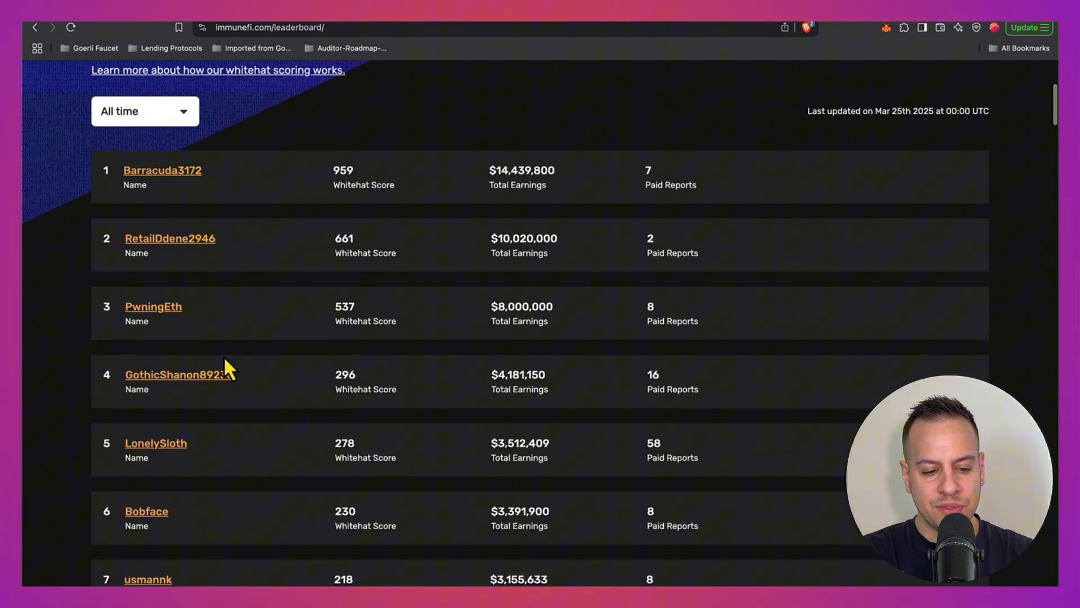
pyautogui.moveTo(152, 96)
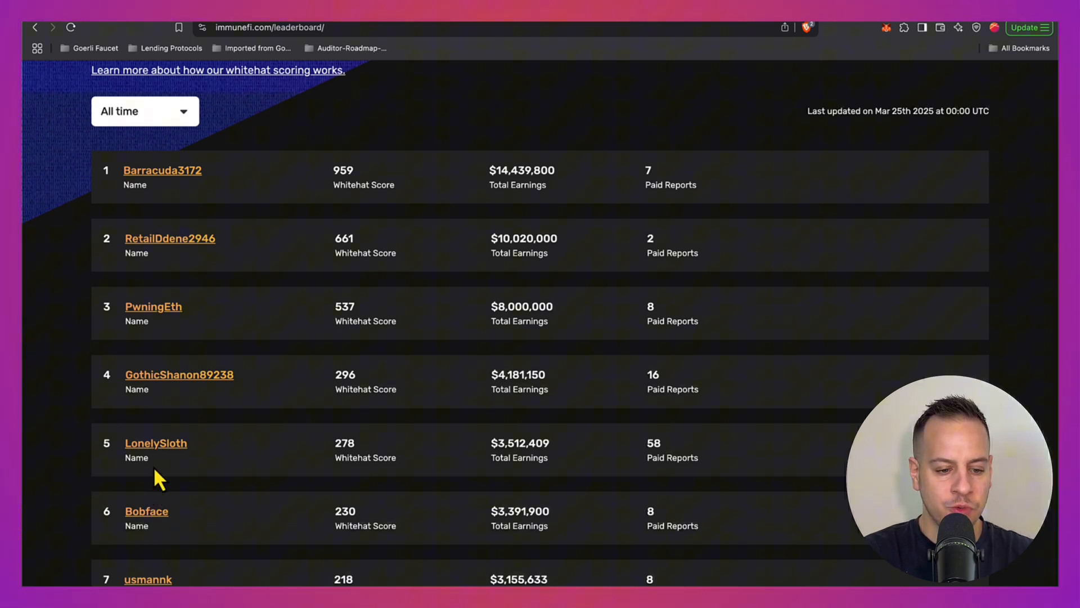
pyautogui.scroll(-3)
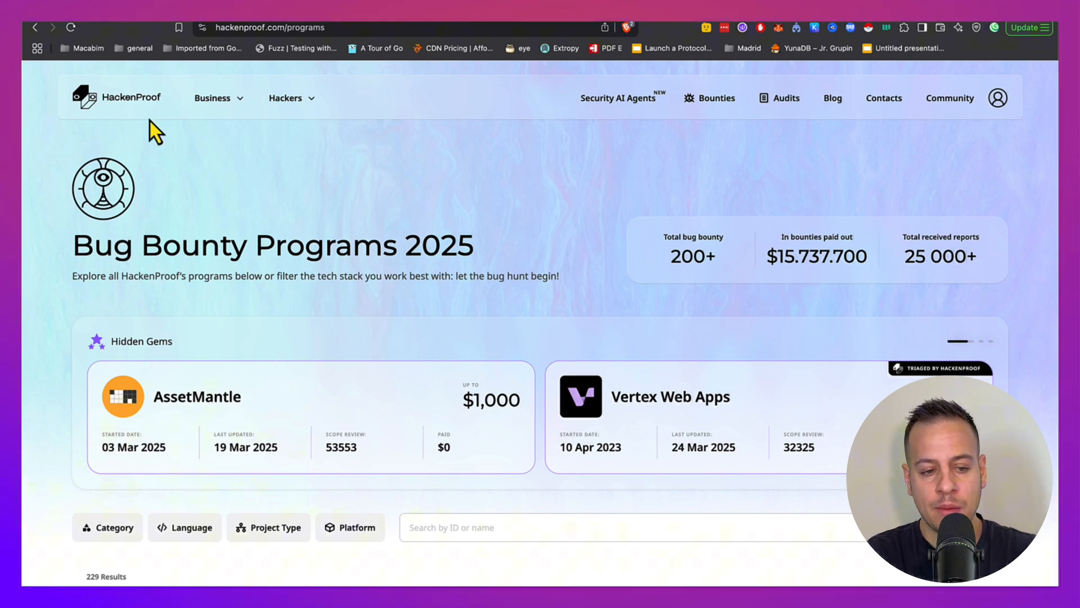
# Step: Scroll the HackenProof 2025 program list past Hidden Gems through newest entries and max rewards
pyautogui.scroll(-3)
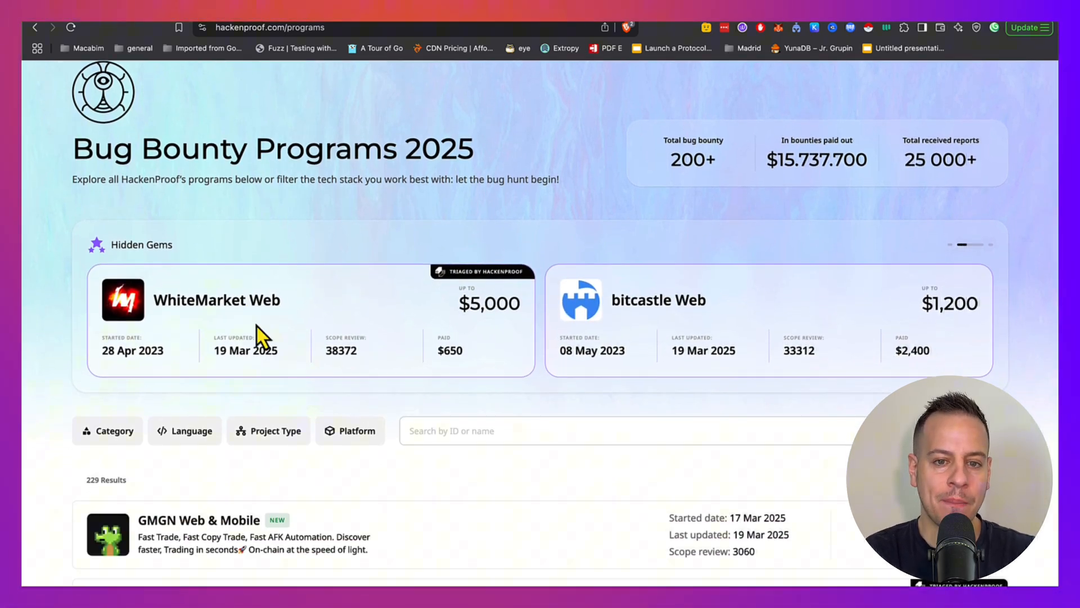
pyautogui.scroll(-3)
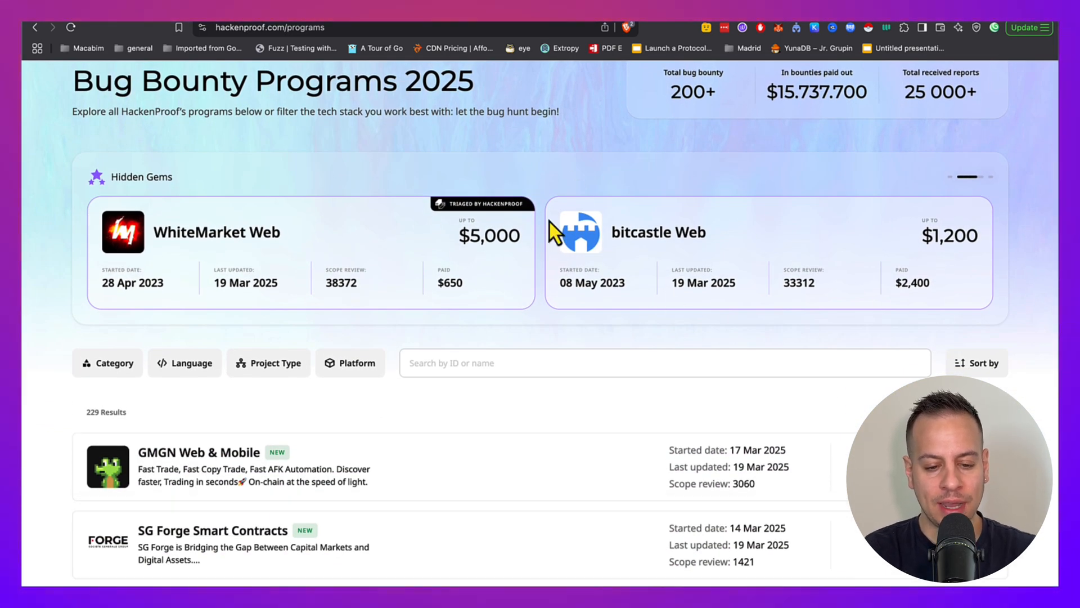
pyautogui.scroll(-3)
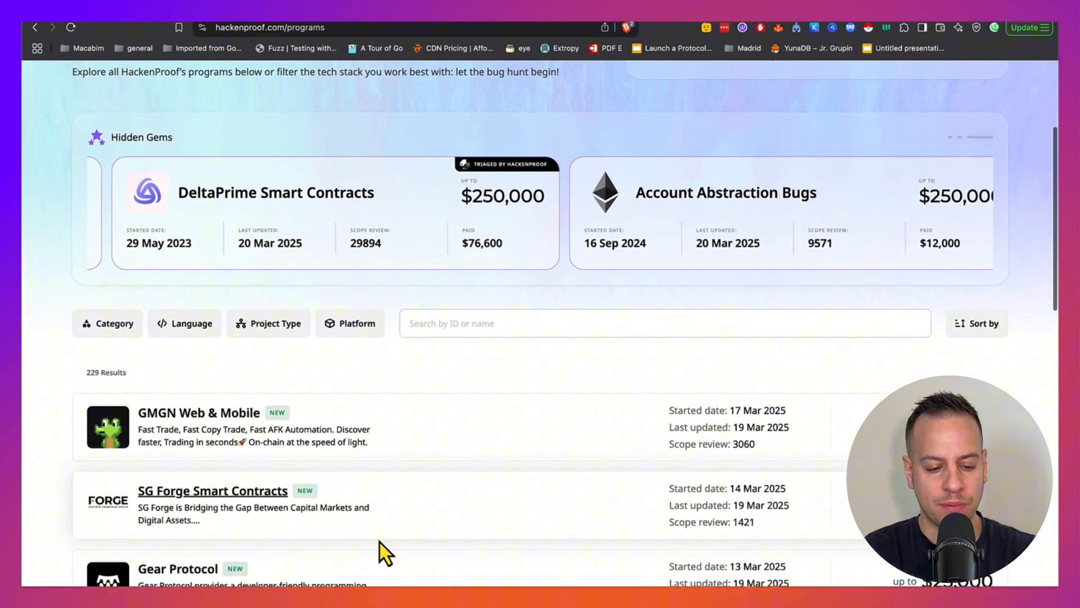
pyautogui.scroll(-3)
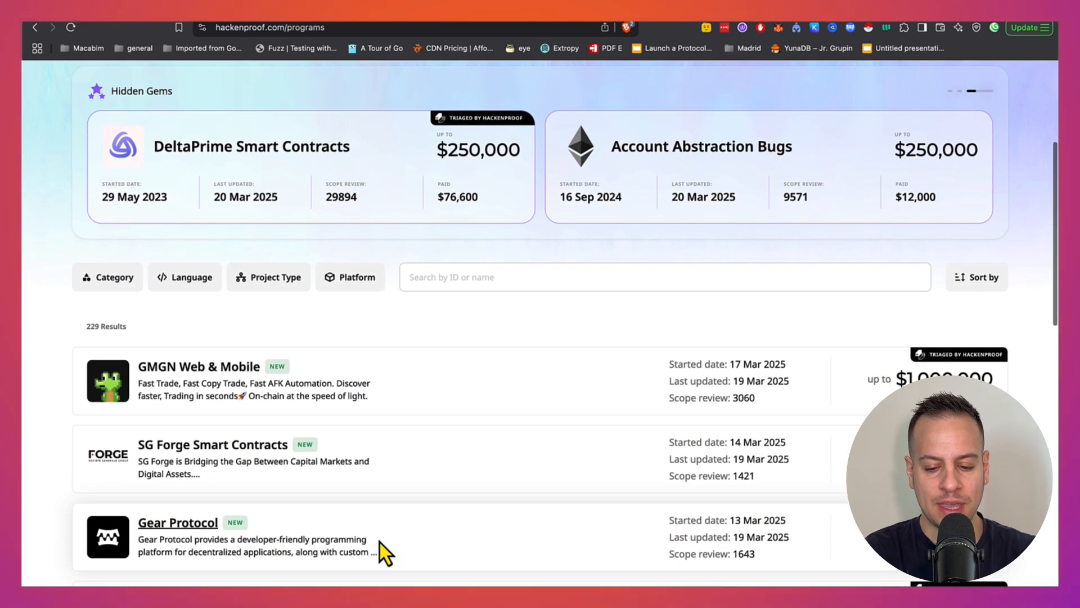
pyautogui.scroll(-3)
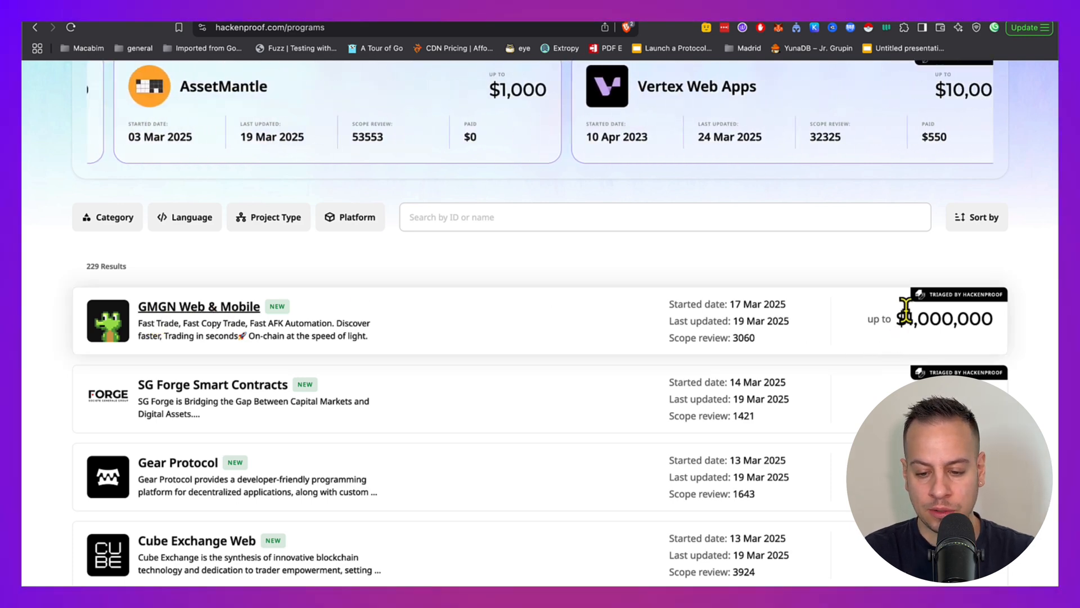
pyautogui.scroll(-3)
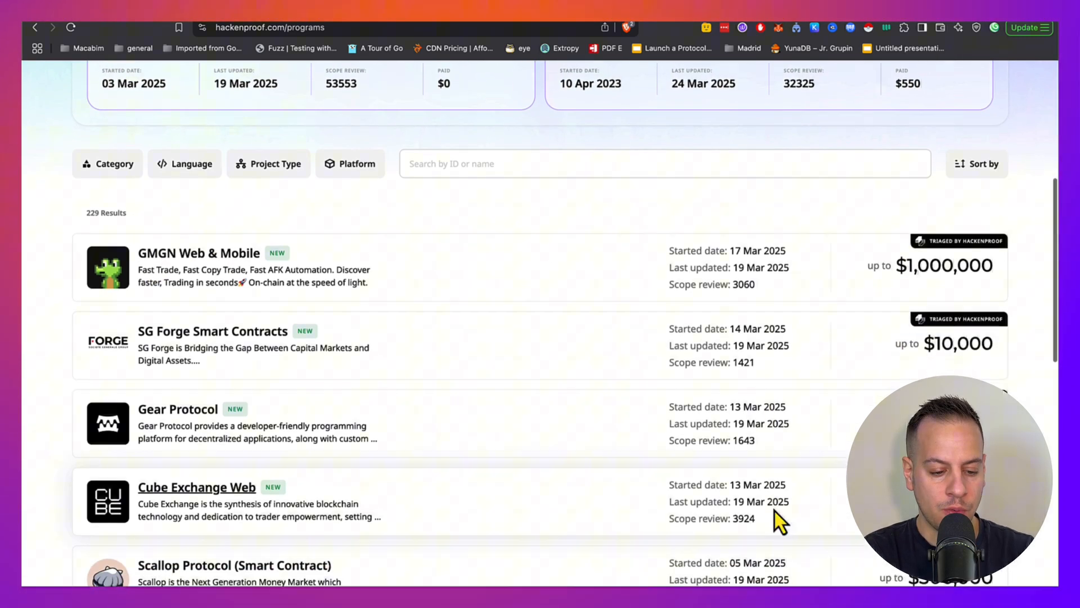
pyautogui.scroll(-3)
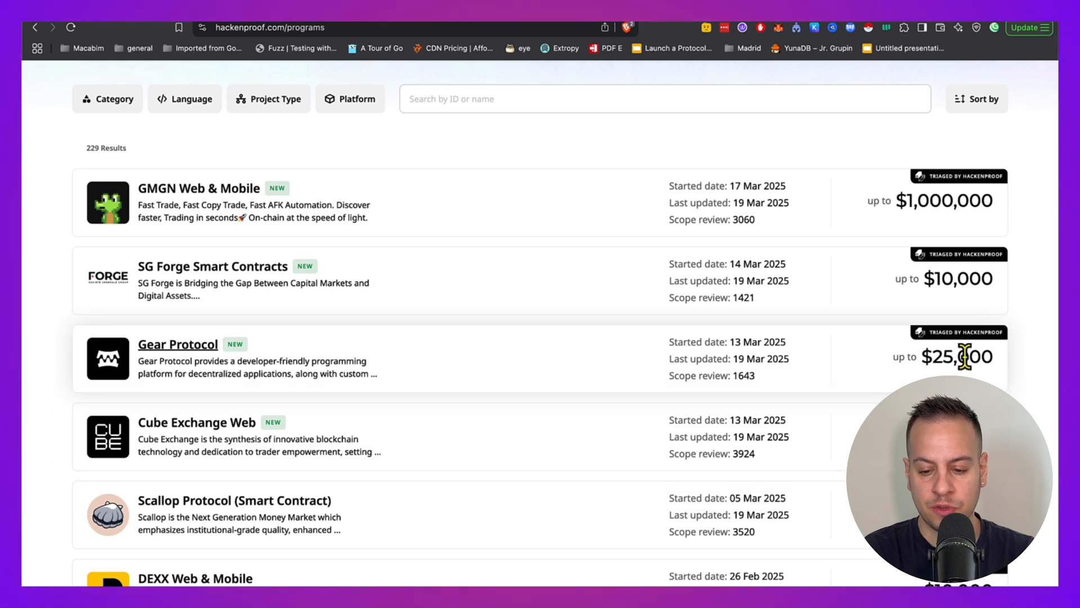
pyautogui.scroll(-3)
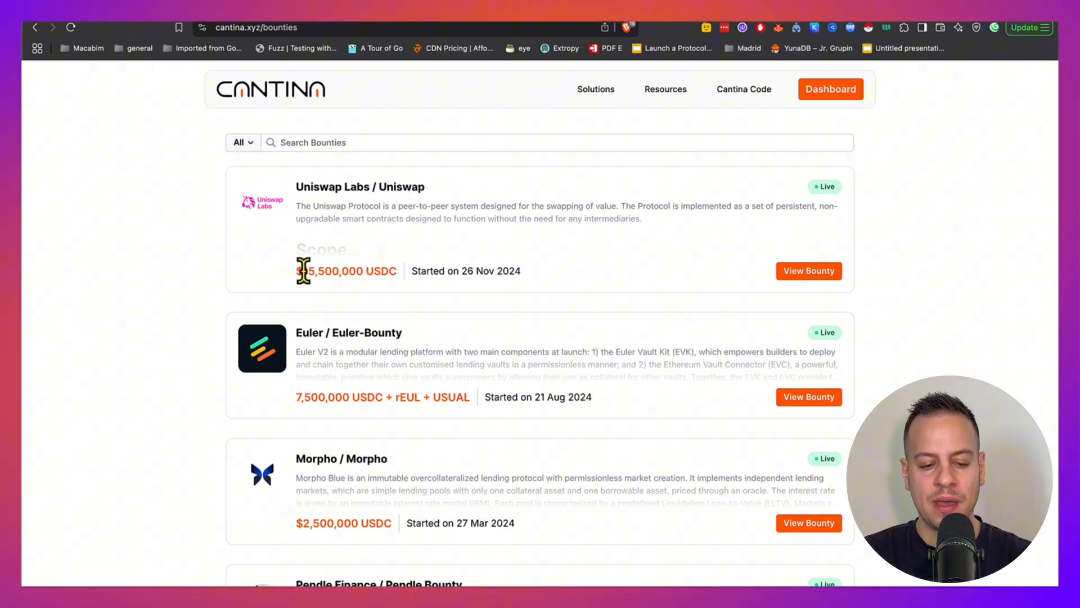
# Step: Scroll Cantina's bounty cards past Kiln, LI.FI and Story at $1,000,000 USDC
pyautogui.scroll(-3)
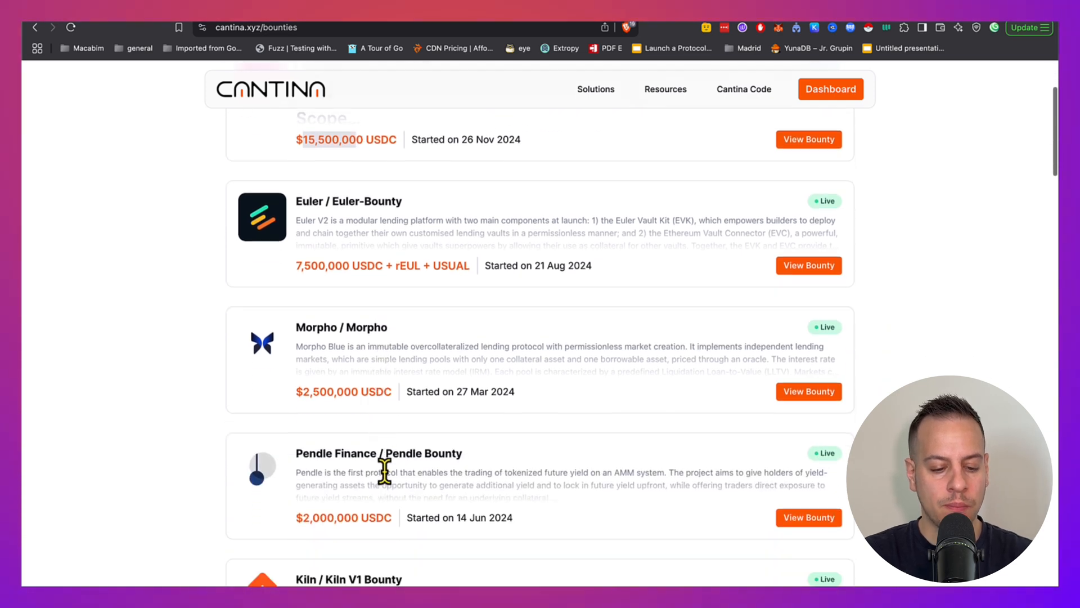
pyautogui.scroll(-3)
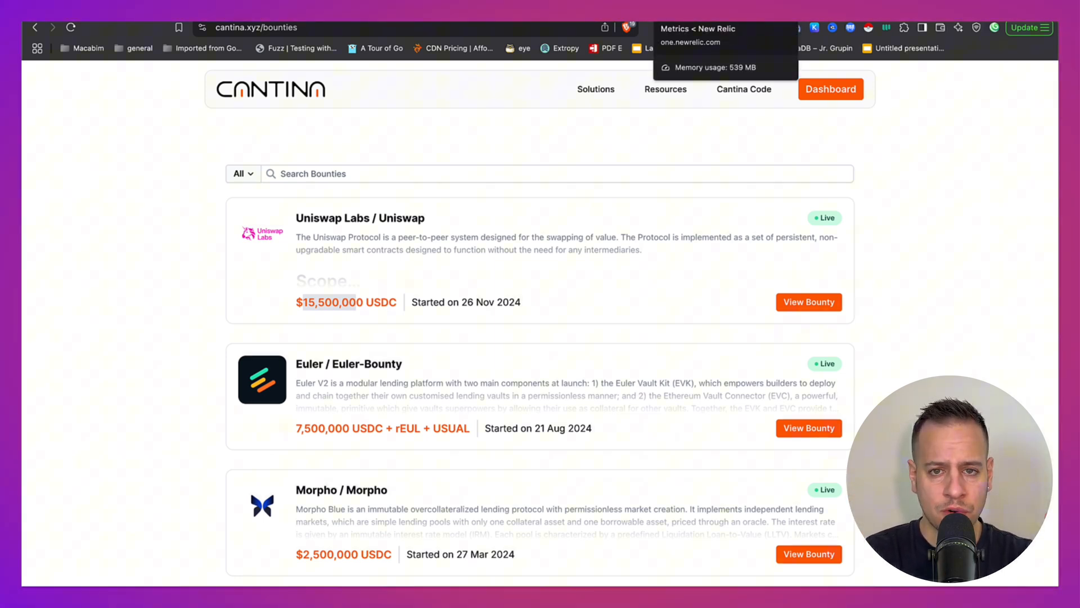
pyautogui.moveTo(319, 173)
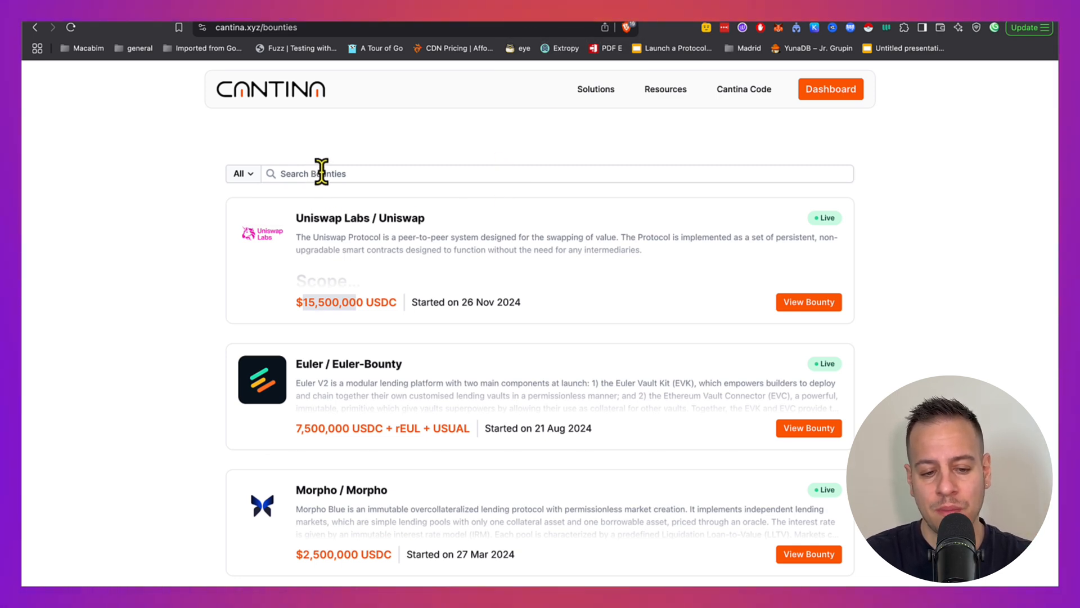
pyautogui.scroll(-3)
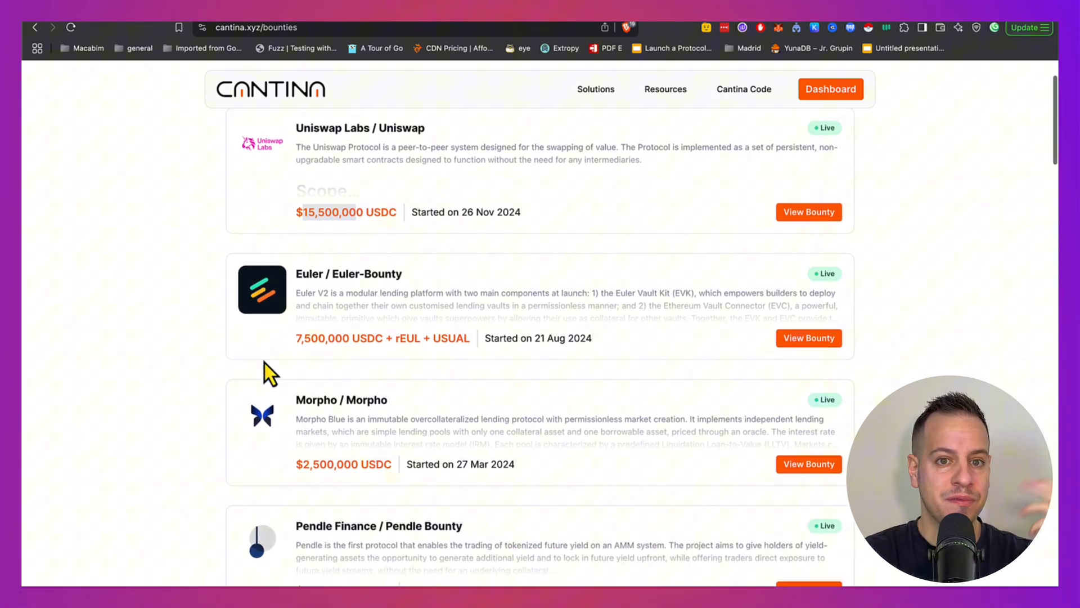
pyautogui.scroll(-3)
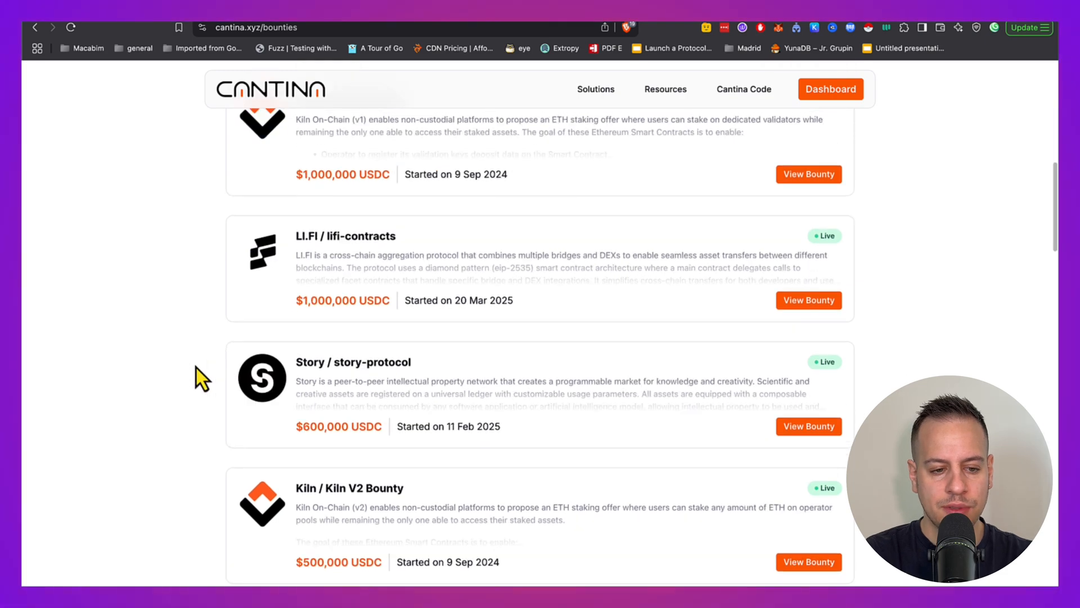
pyautogui.scroll(-3)
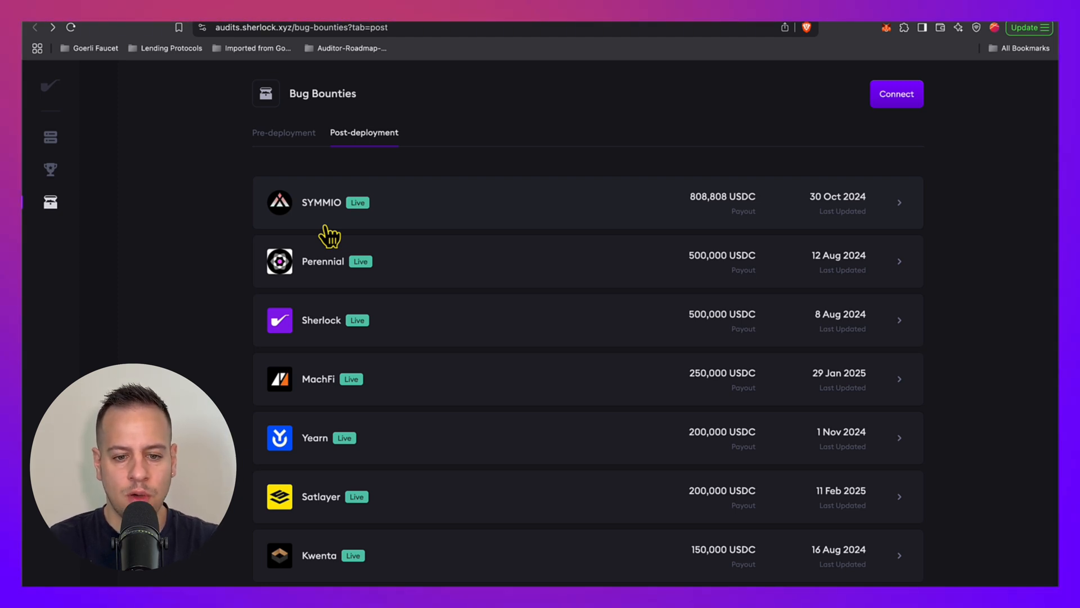
pyautogui.moveTo(273, 162)
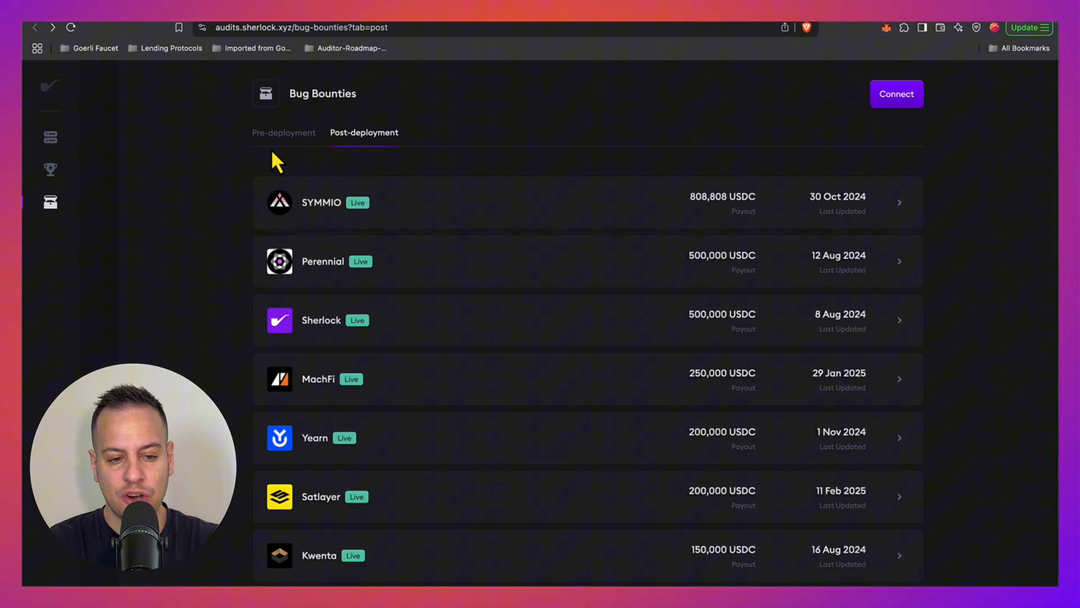
pyautogui.moveTo(407, 250)
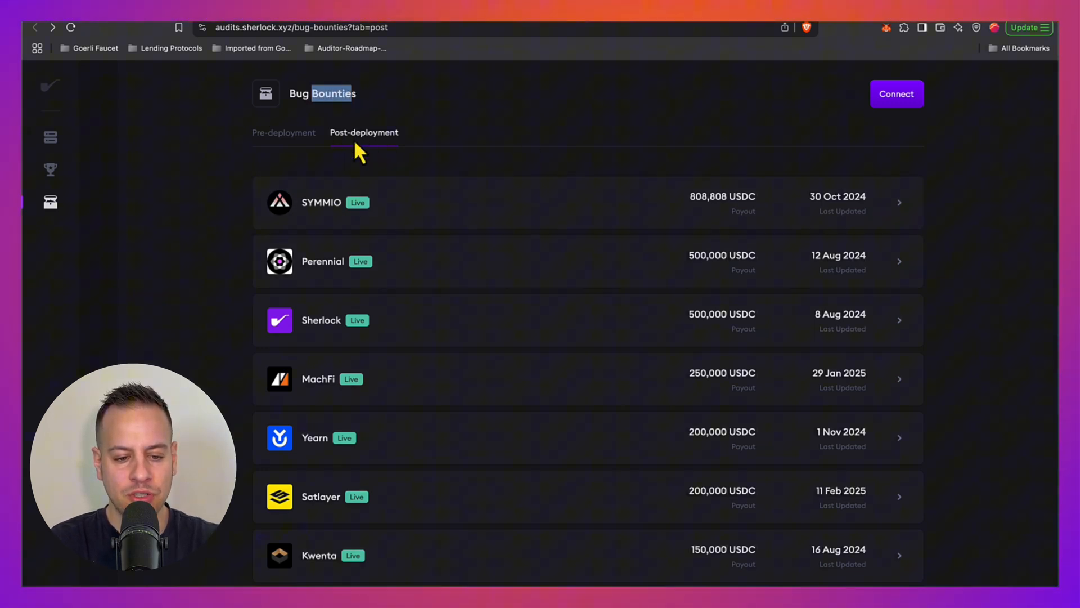
# Step: Switch between Pre- and Post-deployment bounties, then scroll past Kwenta, Ethos and Exactly
pyautogui.click(283, 132)
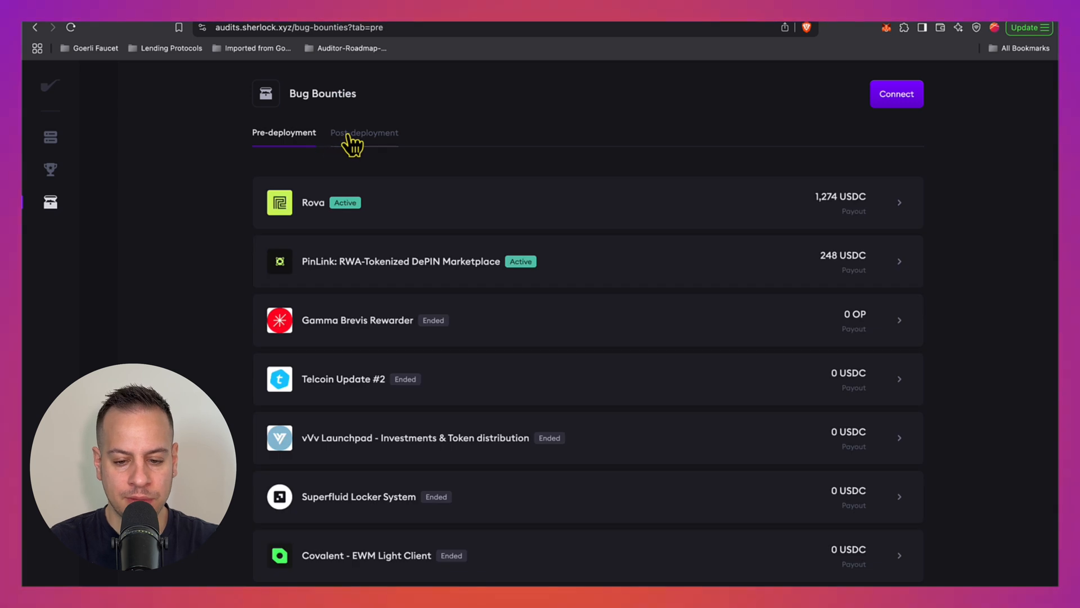
pyautogui.click(364, 133)
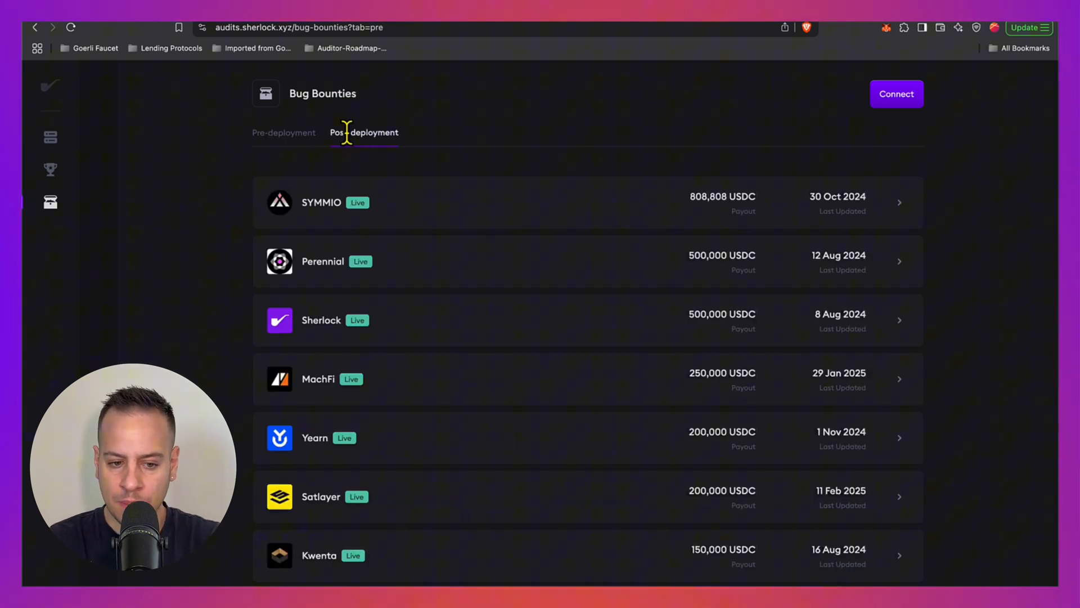
pyautogui.click(364, 132)
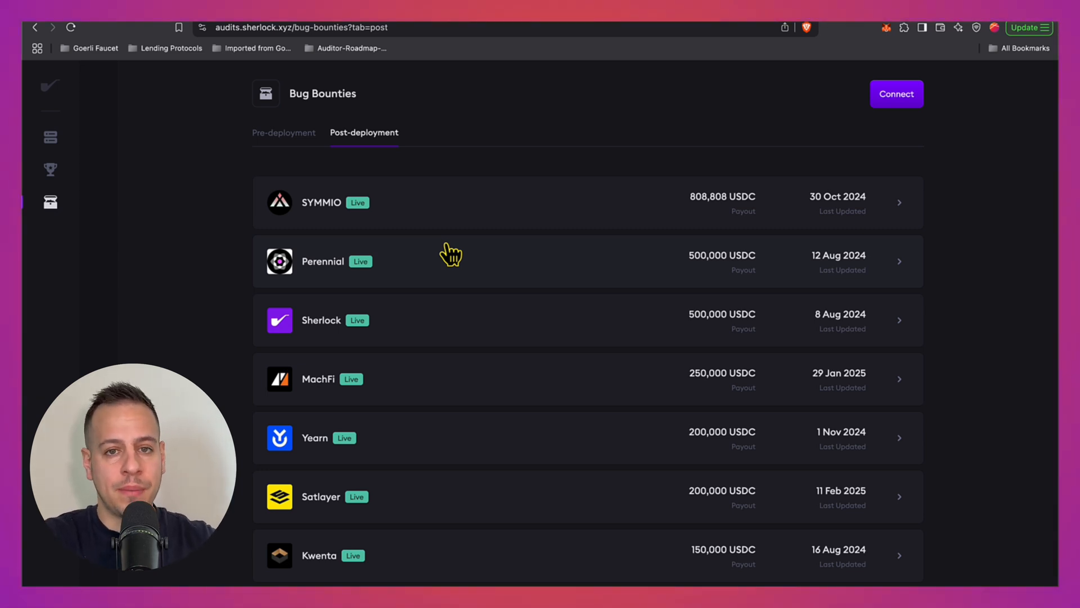
pyautogui.moveTo(730, 203)
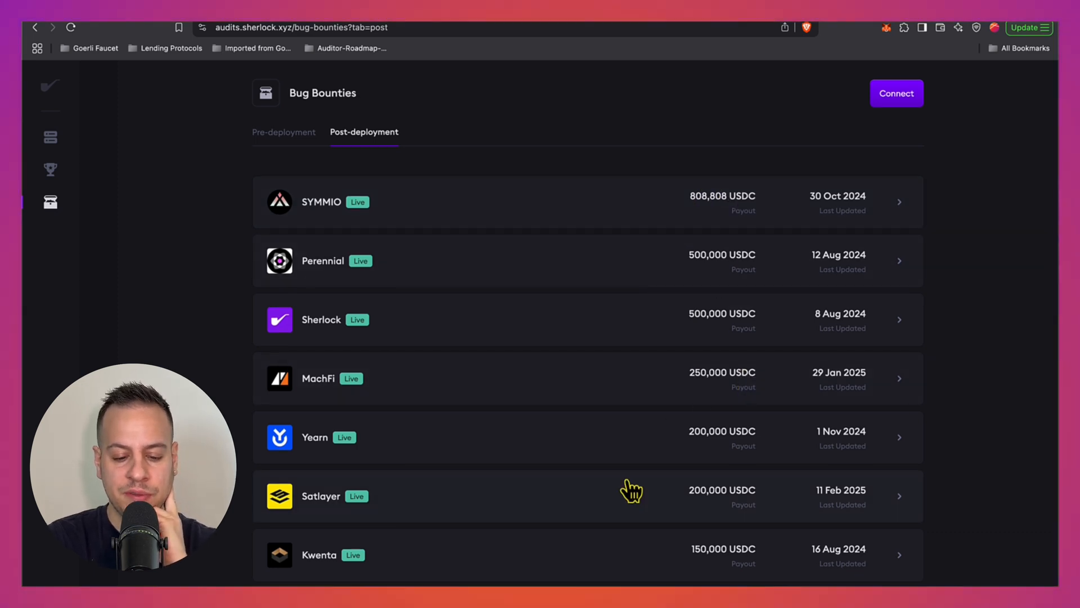
pyautogui.scroll(-3)
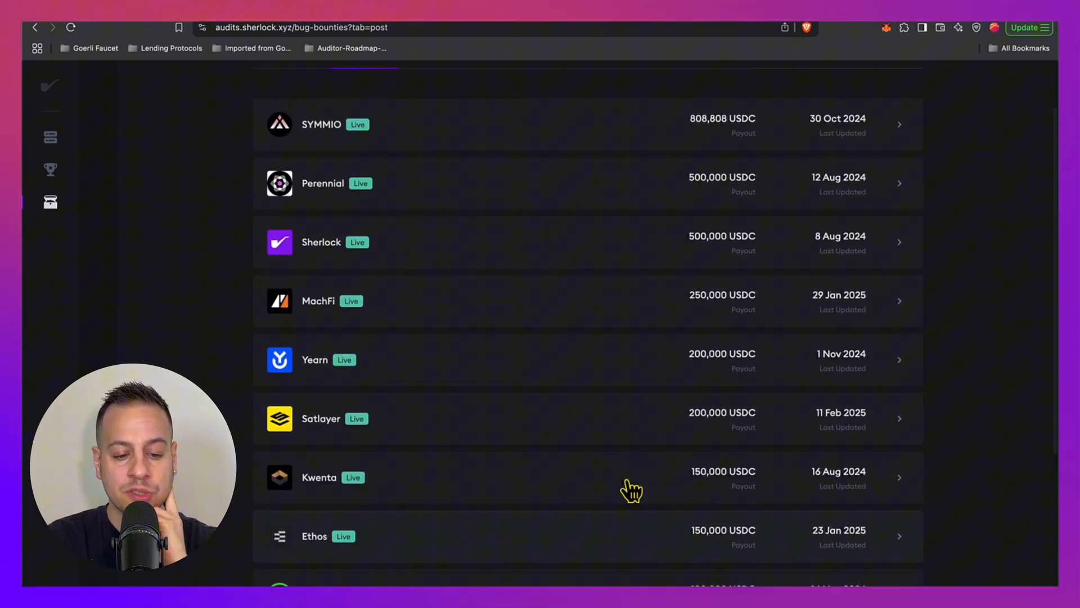
pyautogui.scroll(-3)
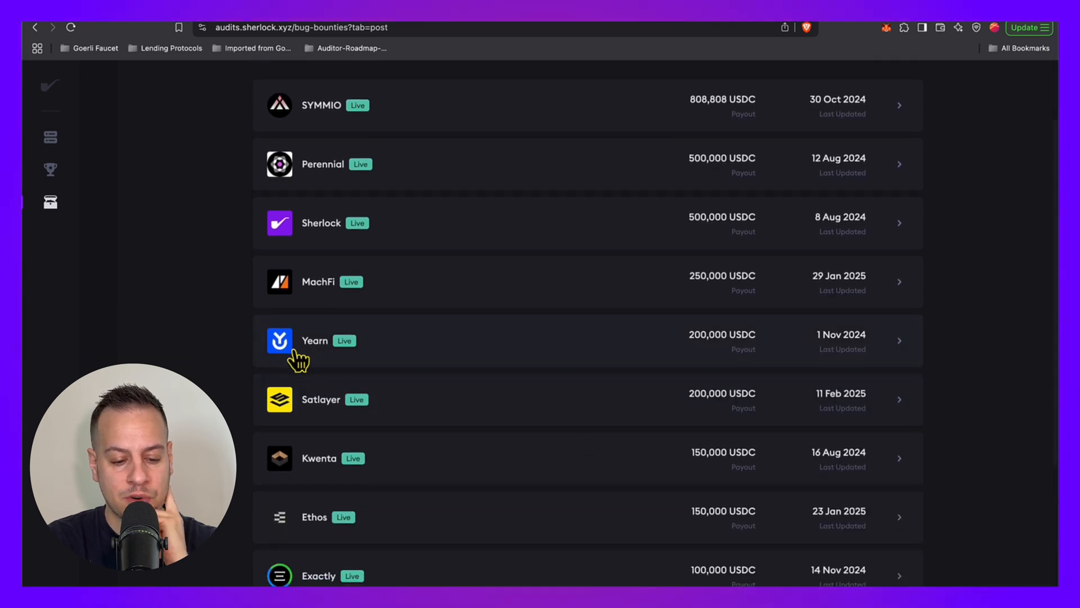
pyautogui.scroll(-3)
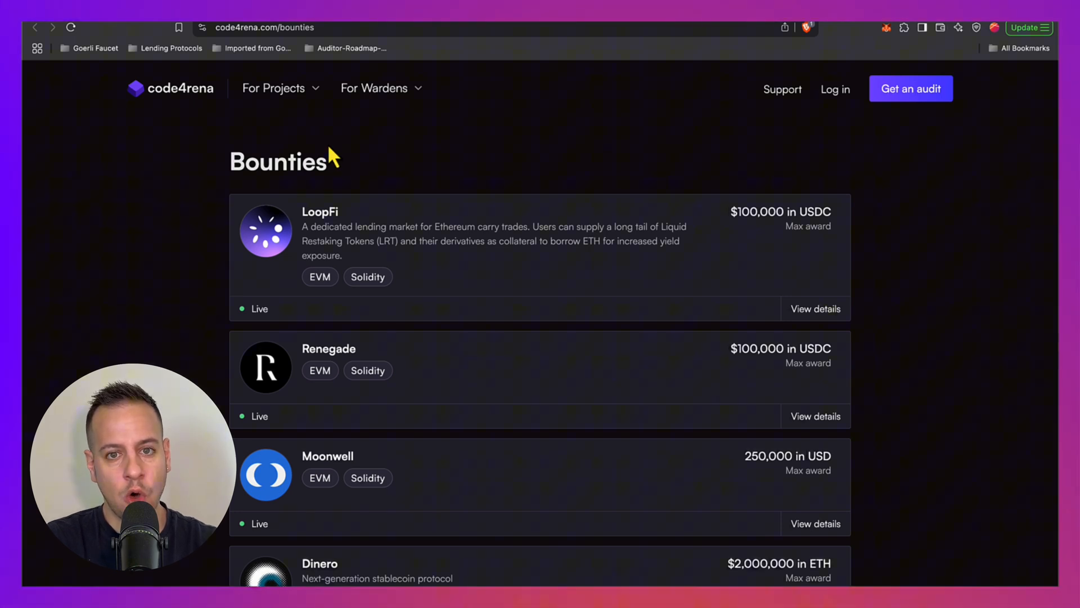
# Step: Review Code4rena's bounties through Renegade, Moonwell and Dinero maximum awards
pyautogui.doubleClick(280, 161)
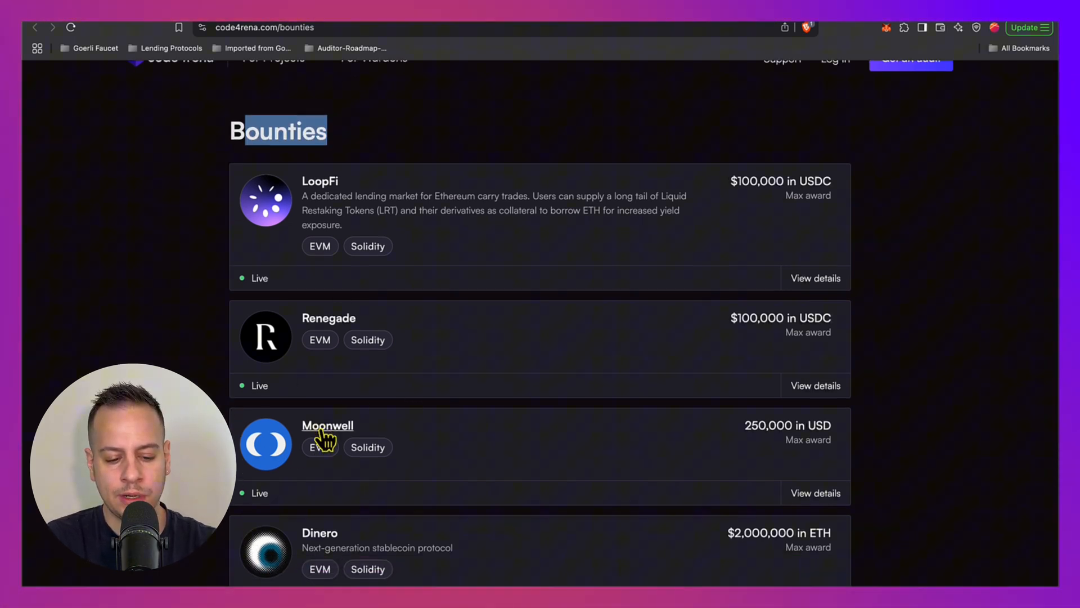
pyautogui.scroll(-3)
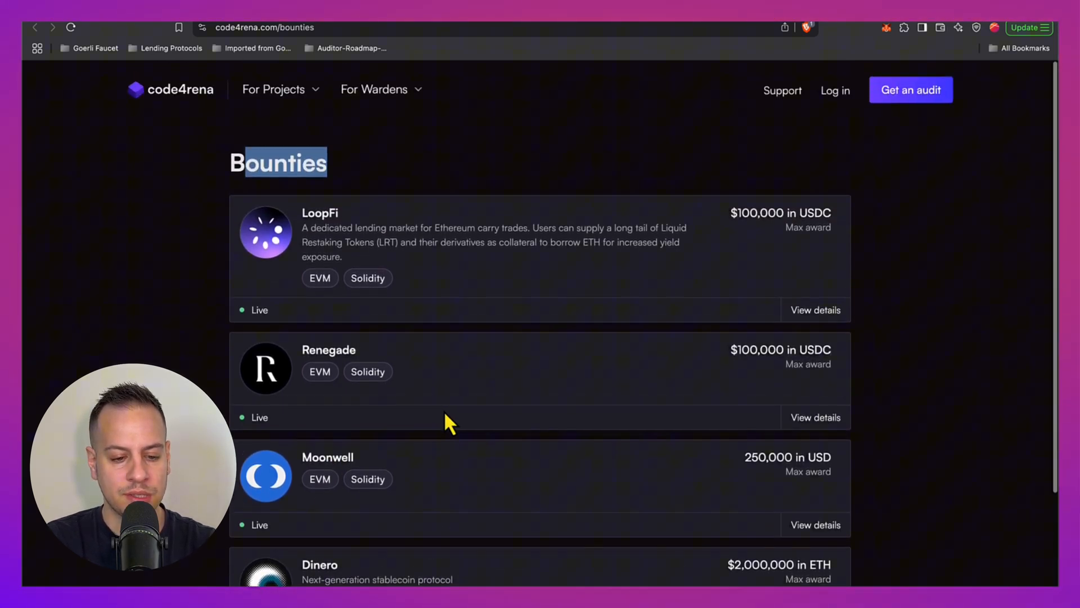
pyautogui.scroll(-3)
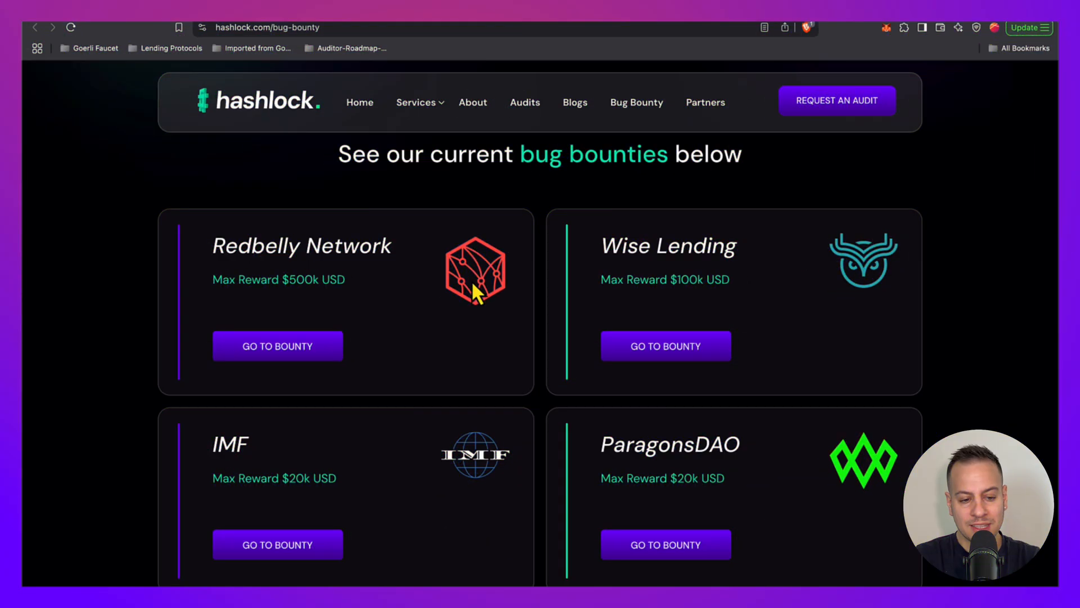
# Step: Browse Hashlock's bounty cards, highlighting Wise Lending's 100k reward, through Aqualis
pyautogui.scroll(-3)
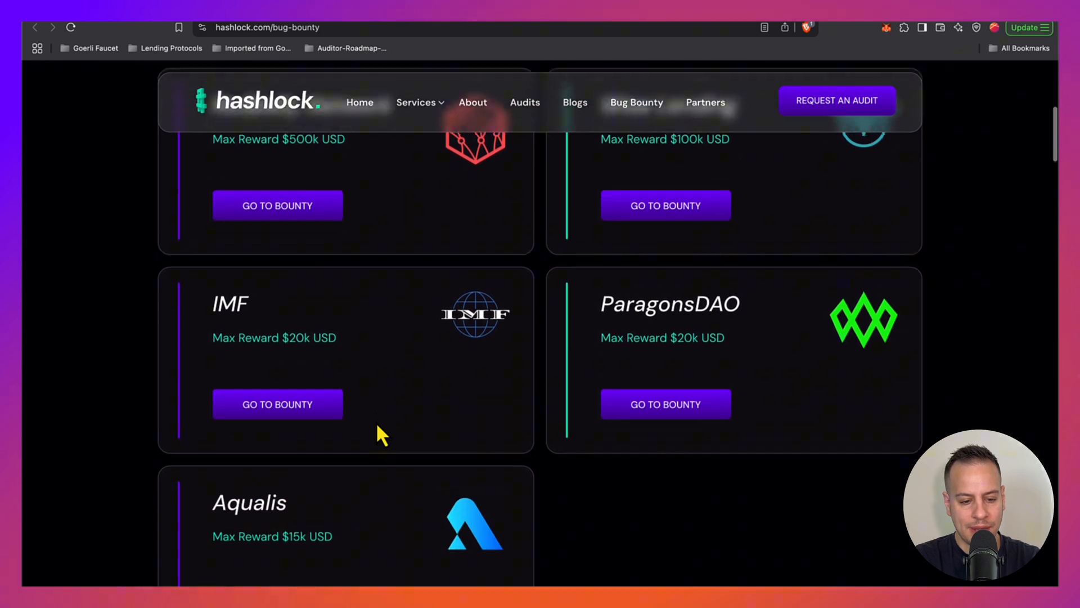
pyautogui.scroll(3)
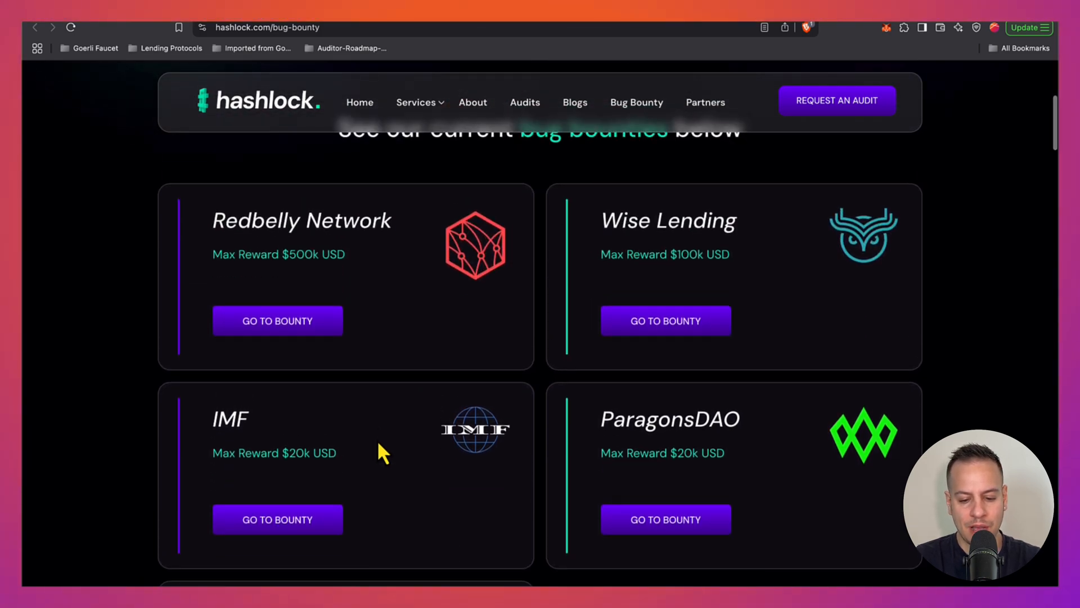
pyautogui.scroll(-3)
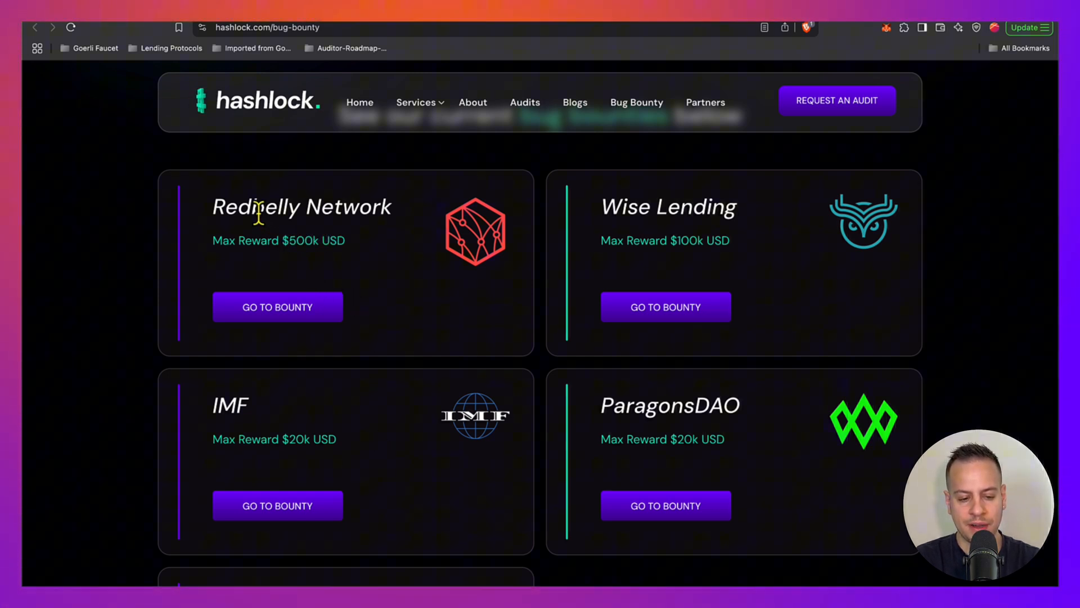
pyautogui.doubleClick(667, 207)
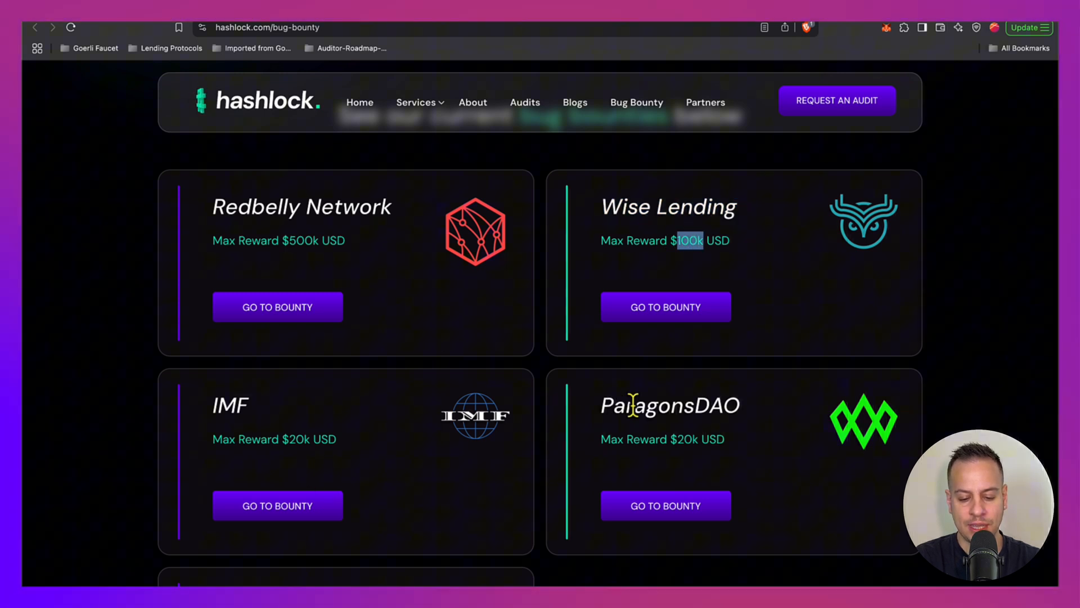
pyautogui.scroll(-3)
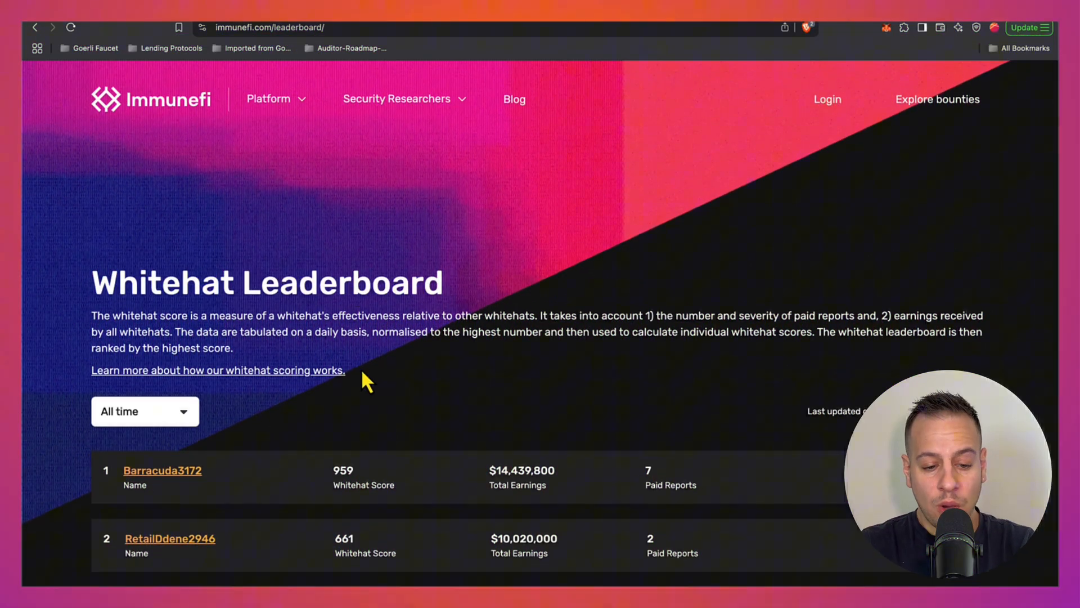
pyautogui.scroll(-3)
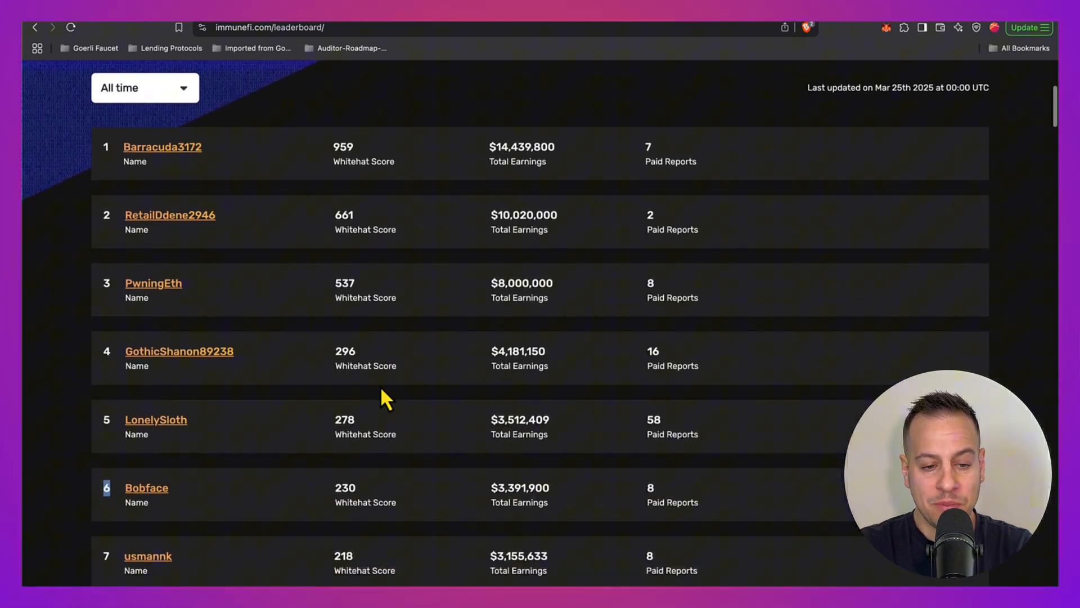
pyautogui.scroll(-3)
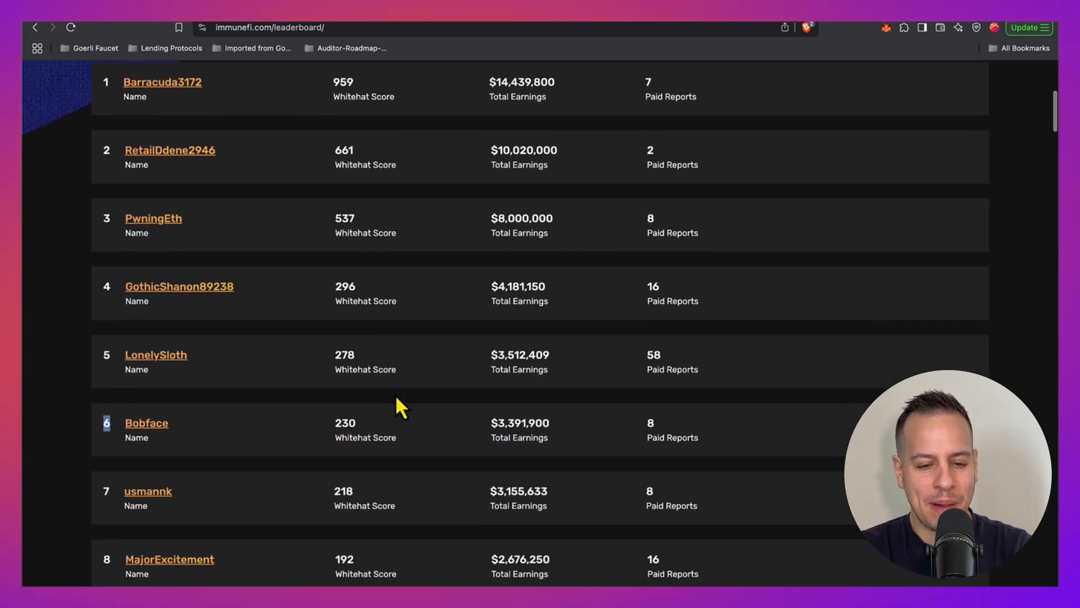
pyautogui.scroll(-3)
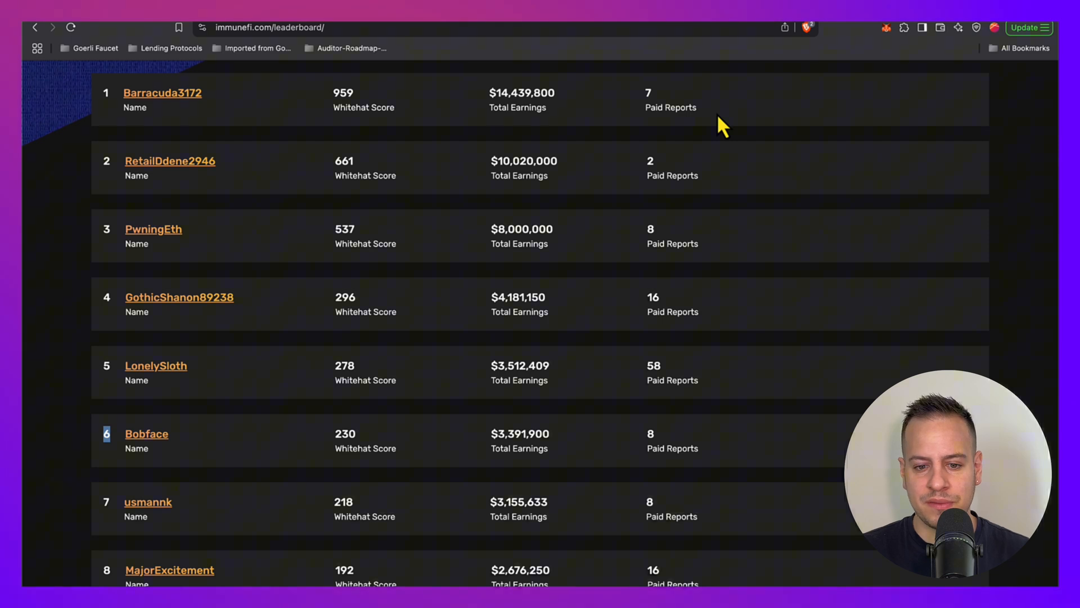
pyautogui.moveTo(681, 133)
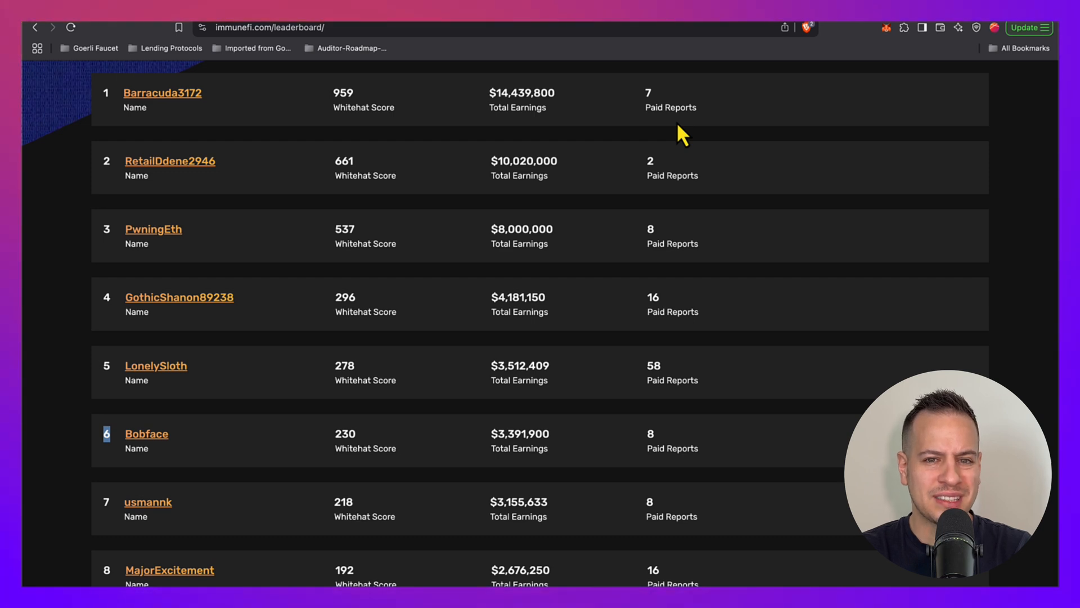
pyautogui.scroll(3)
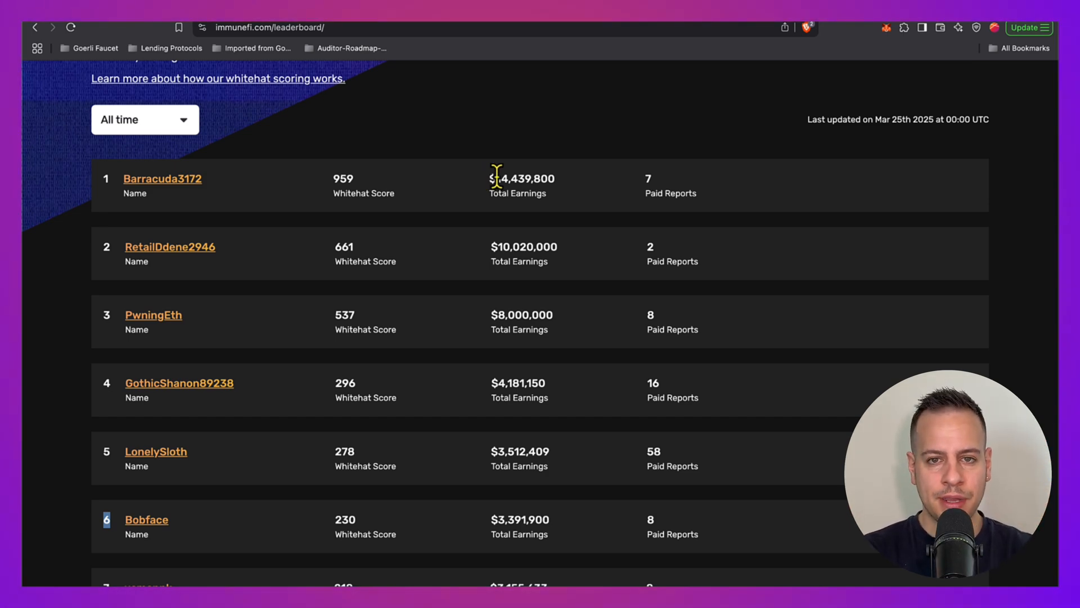
pyautogui.moveTo(481, 220)
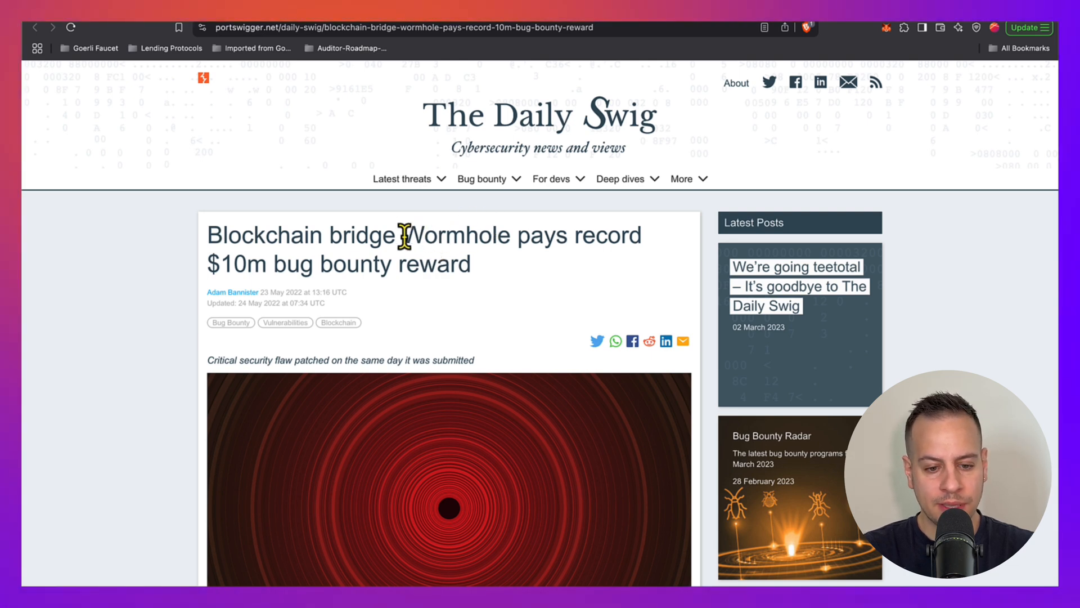
pyautogui.moveTo(460, 257)
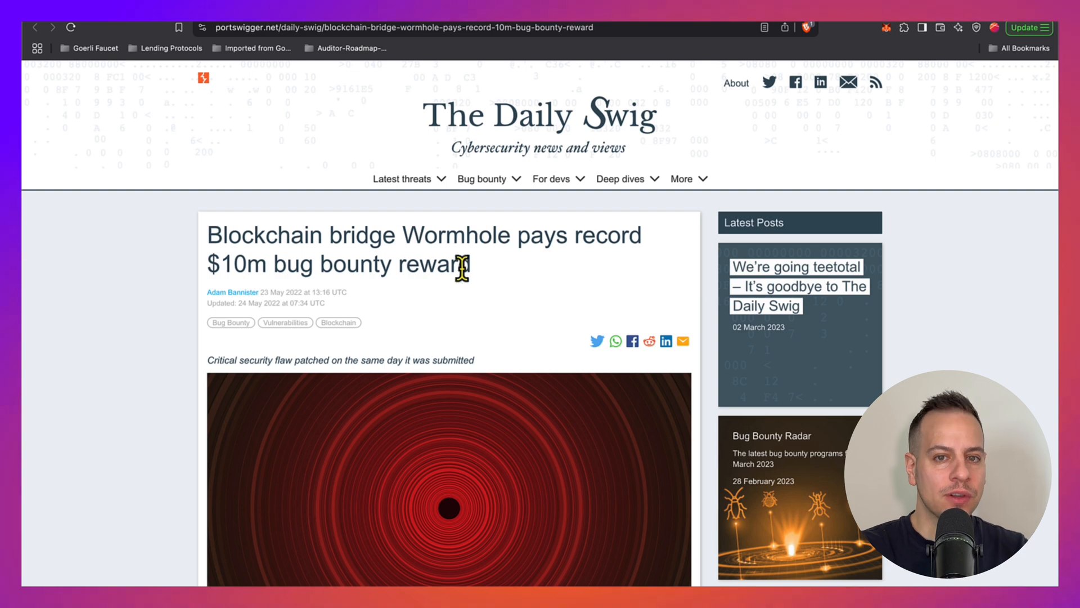
# Step: Read through 'Held to ransom' and 'Behind the bug', highlighting the record $10 million figure
pyautogui.scroll(-3)
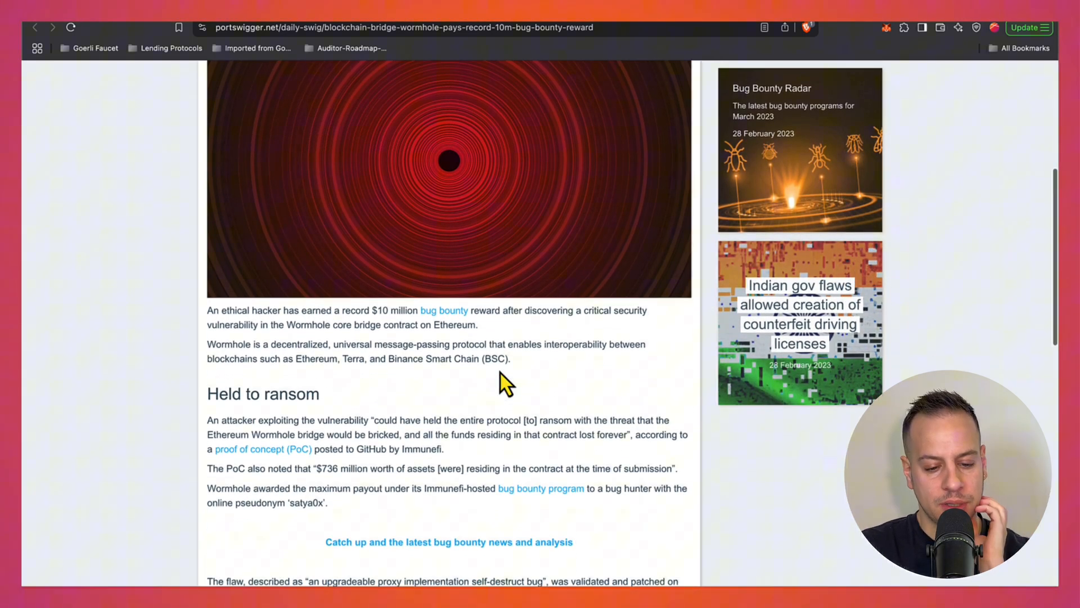
pyautogui.scroll(-3)
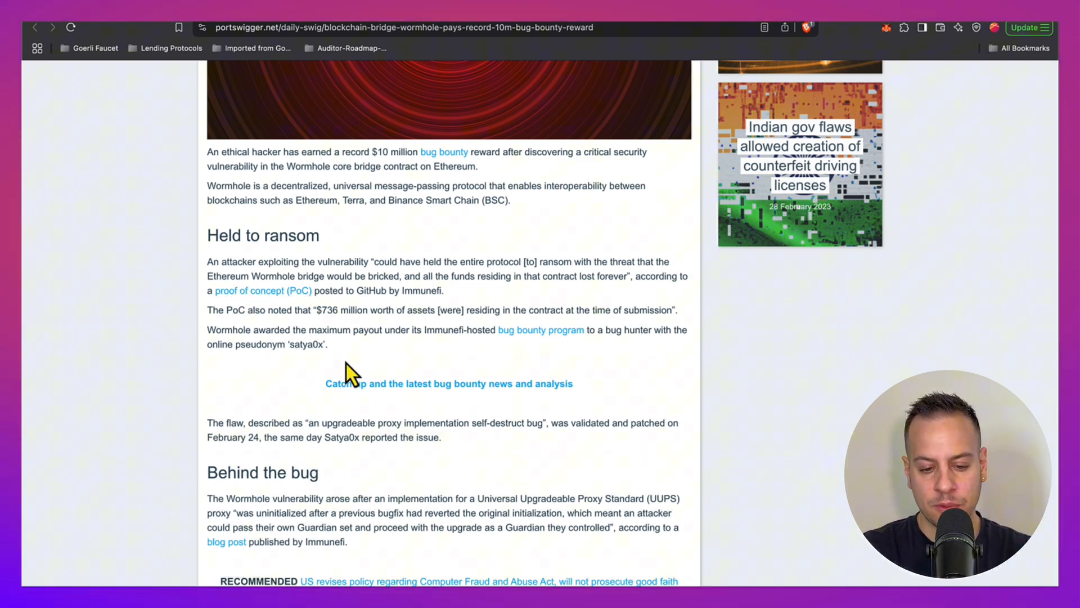
pyautogui.moveTo(396, 462)
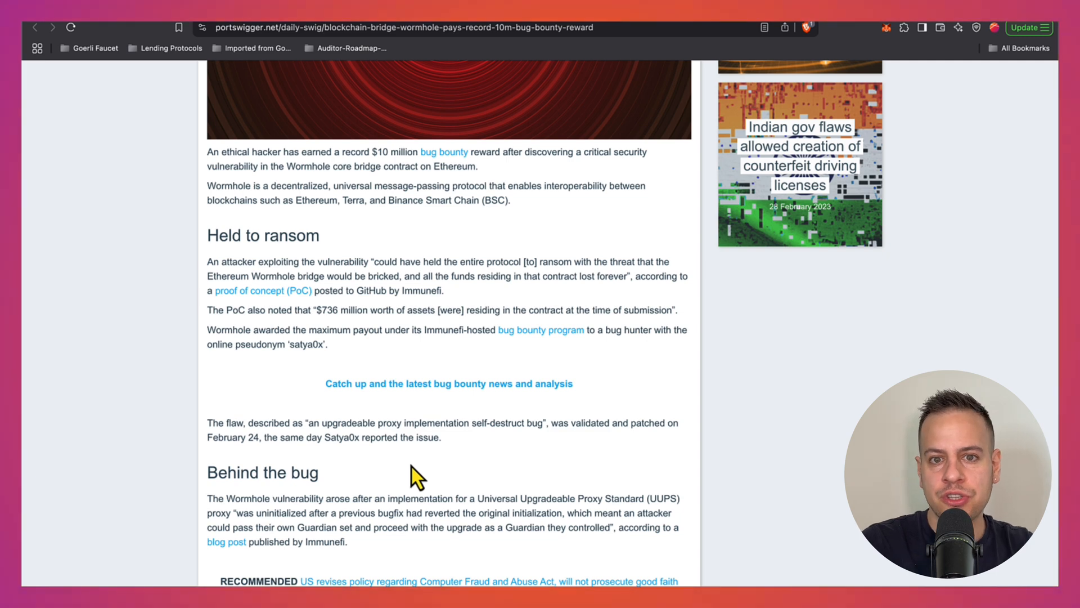
pyautogui.scroll(-3)
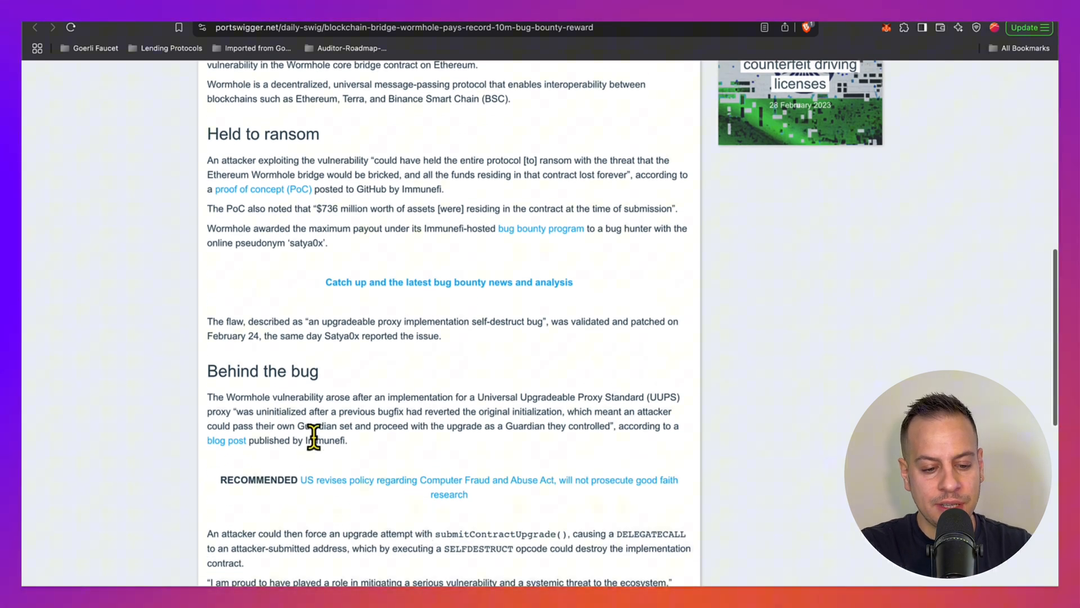
pyautogui.moveTo(310, 440); pyautogui.dragTo(426, 426)
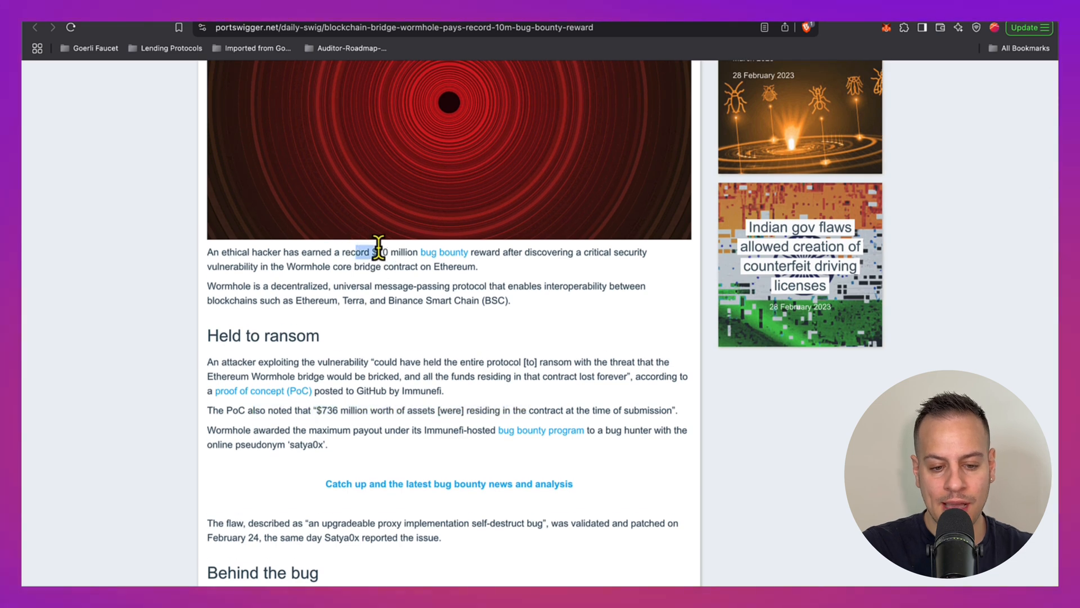
pyautogui.doubleClick(400, 267)
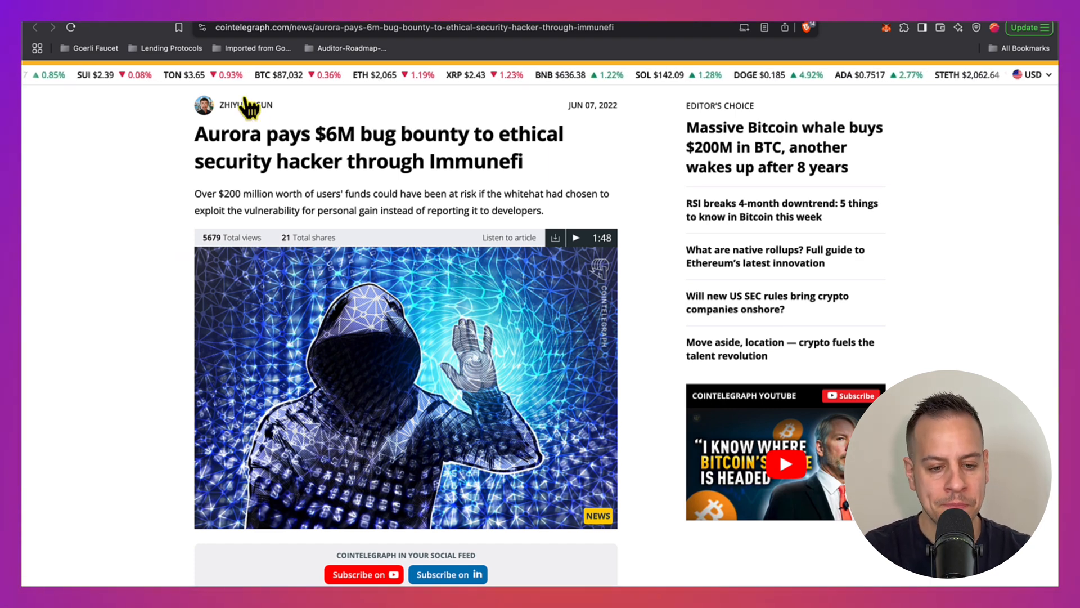
# Step: Highlight '6M' and the $200 million at risk line, then read the ETH-minting flaw details
pyautogui.doubleClick(338, 134)
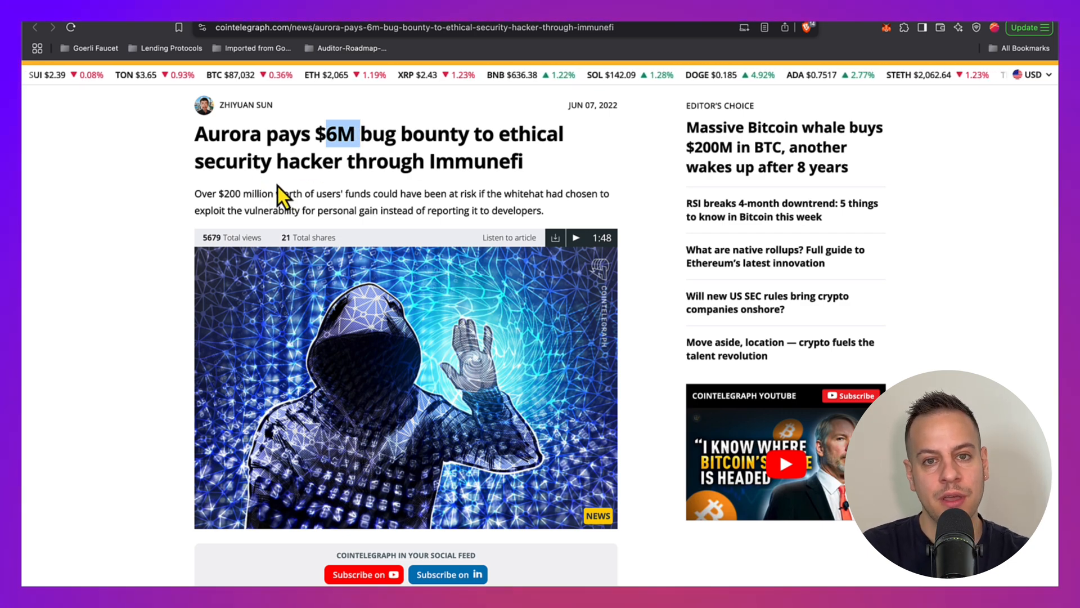
pyautogui.moveTo(279, 198); pyautogui.dragTo(368, 209)
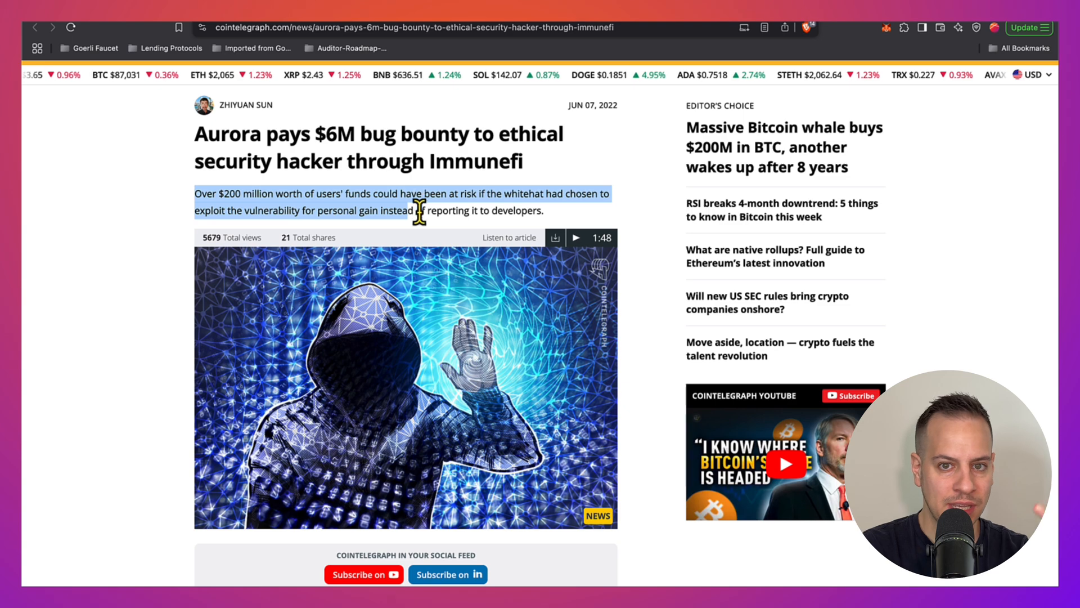
pyautogui.scroll(-3)
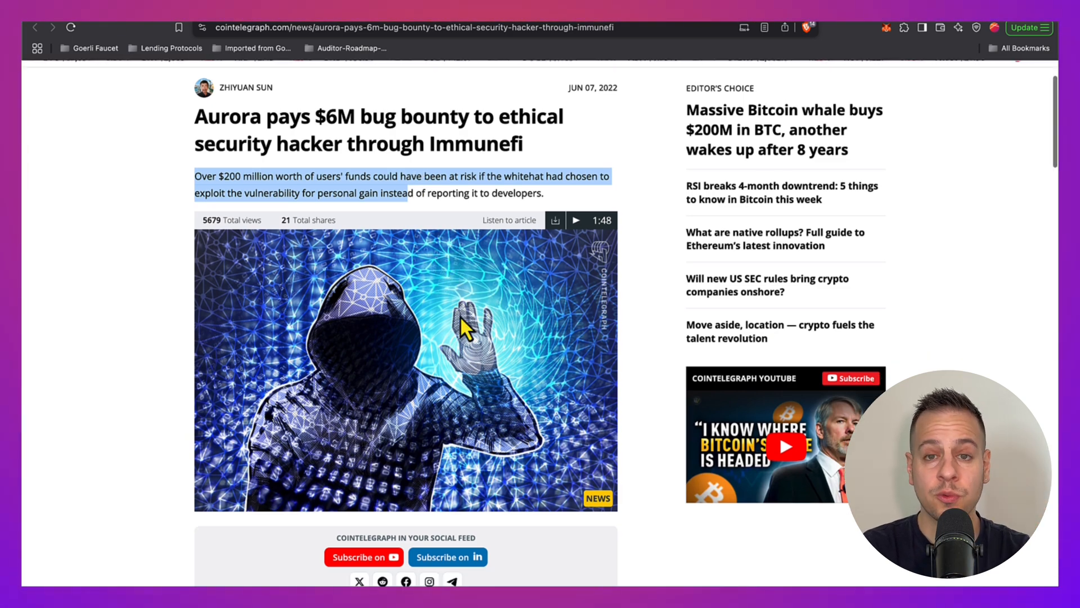
pyautogui.scroll(-3)
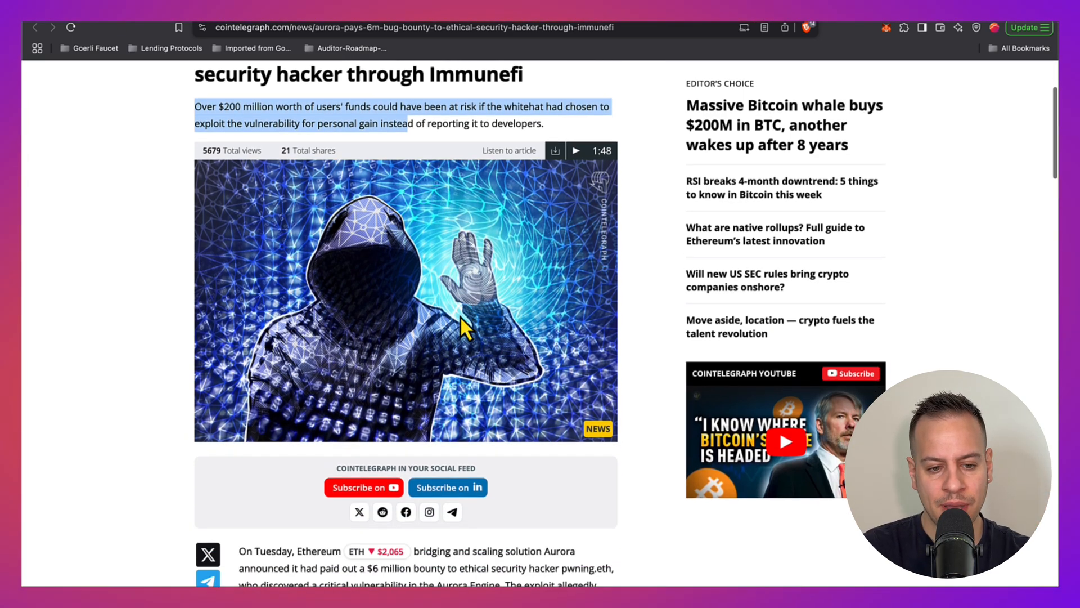
pyautogui.scroll(-3)
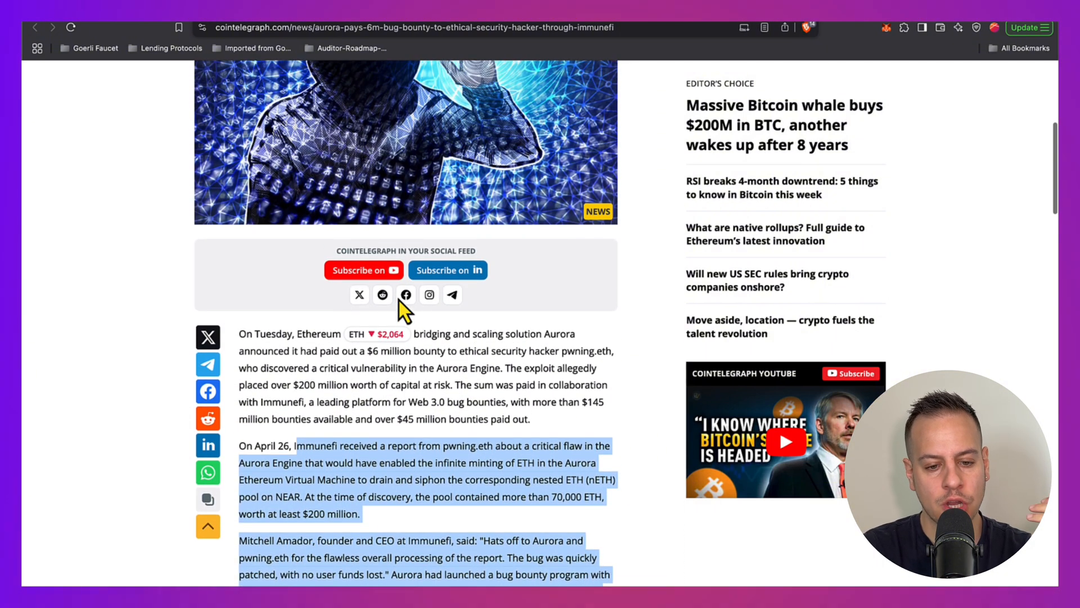
pyautogui.scroll(3)
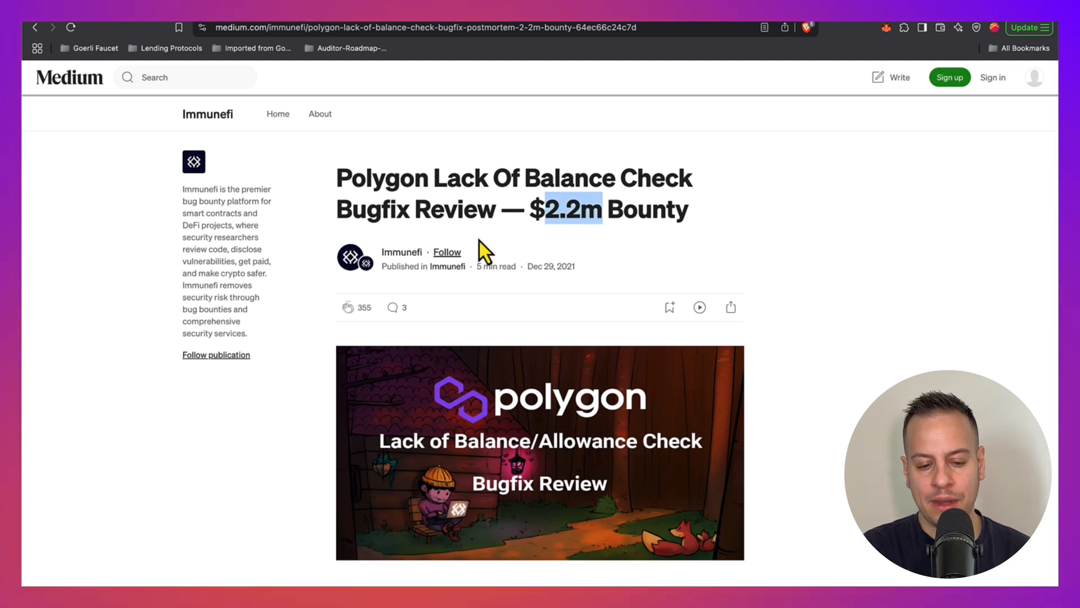
pyautogui.moveTo(391, 260)
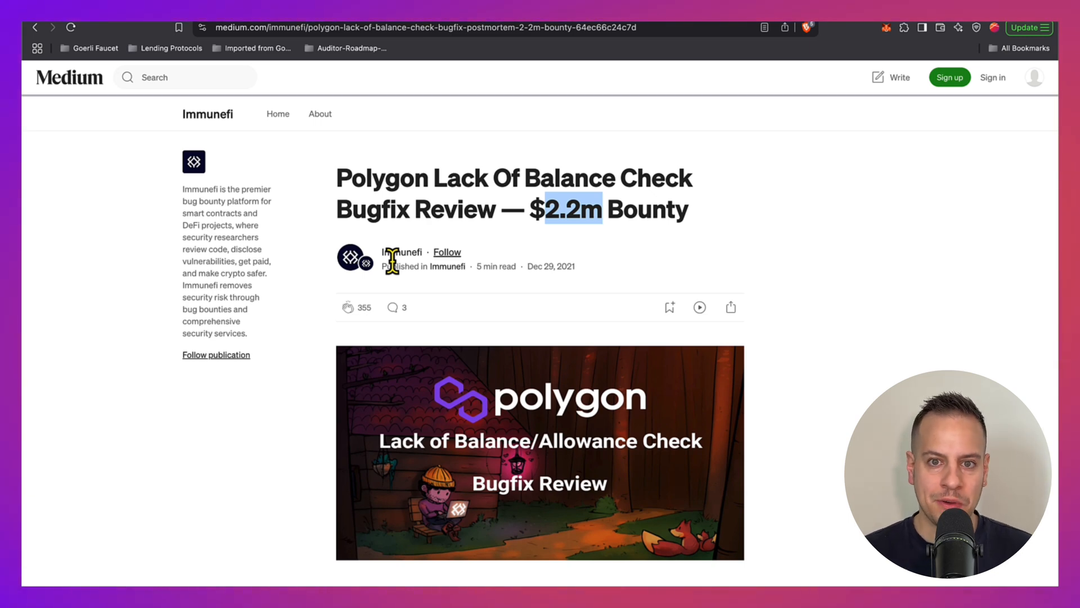
# Step: Reach the Summary and highlight the 9,276,584,332 MATIC at risk
pyautogui.scroll(-3)
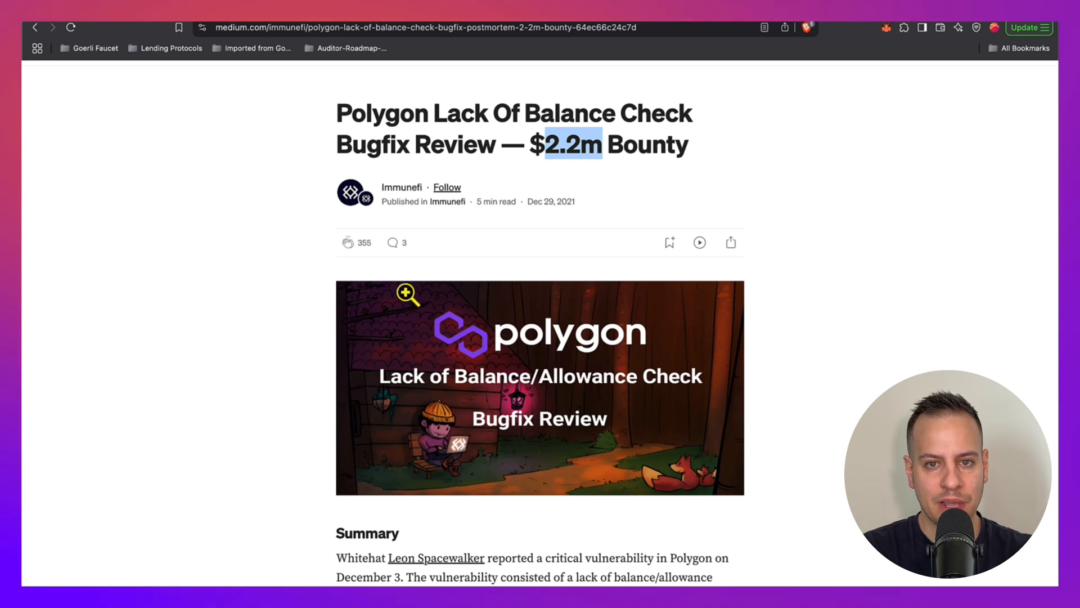
pyautogui.scroll(-3)
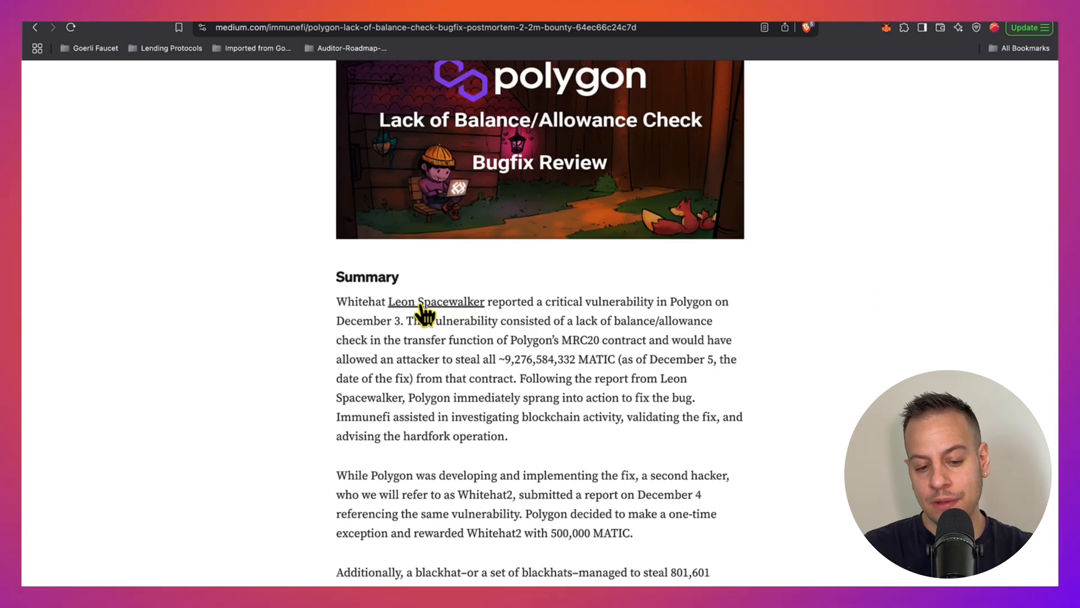
pyautogui.scroll(-3)
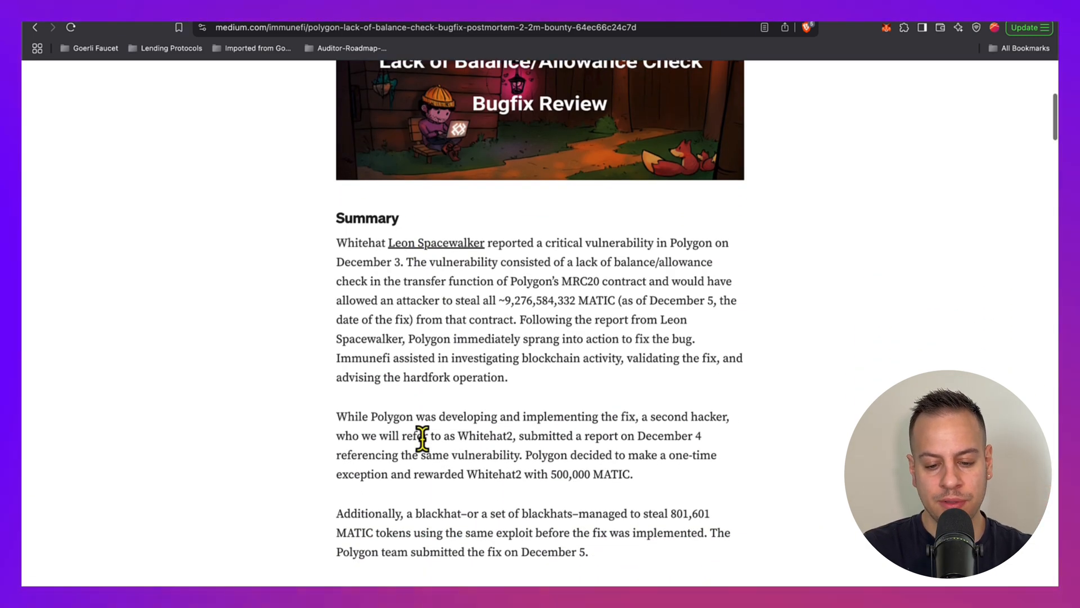
pyautogui.moveTo(505, 303)
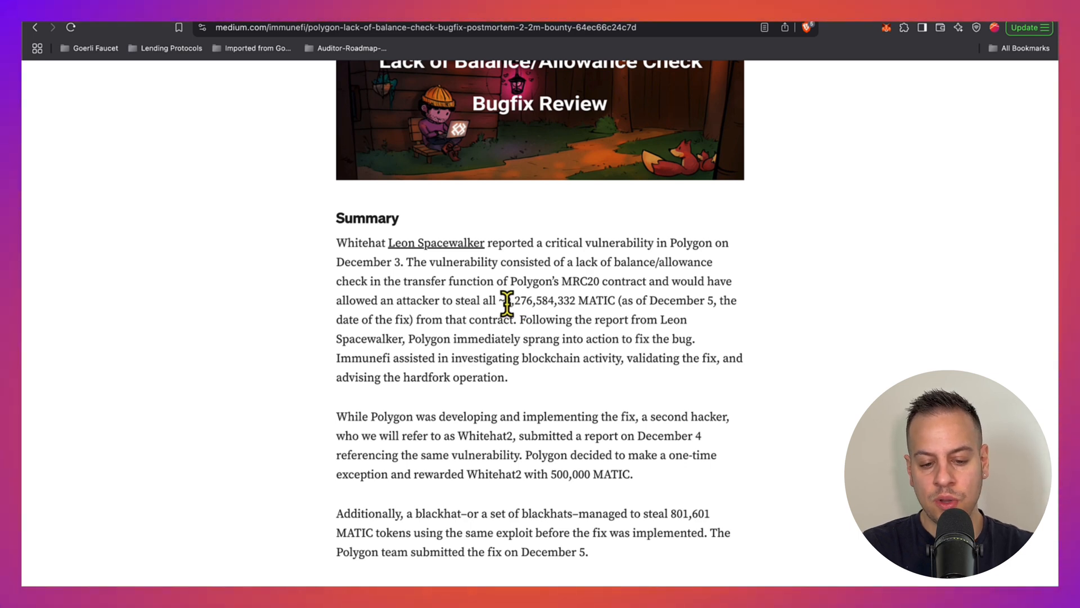
pyautogui.moveTo(503, 301); pyautogui.dragTo(582, 300)
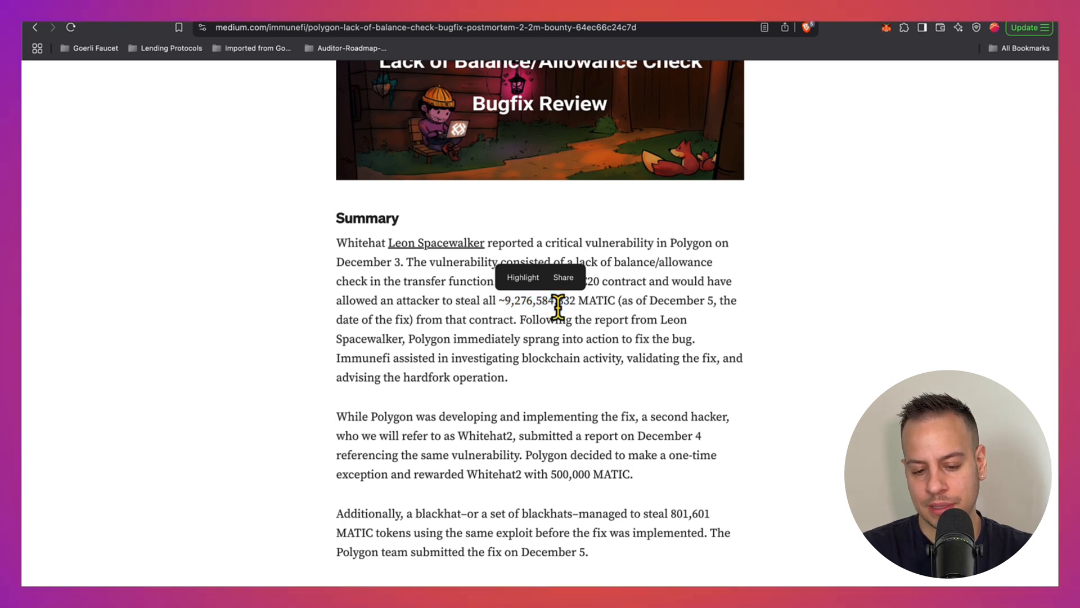
pyautogui.moveTo(503, 300); pyautogui.dragTo(575, 301)
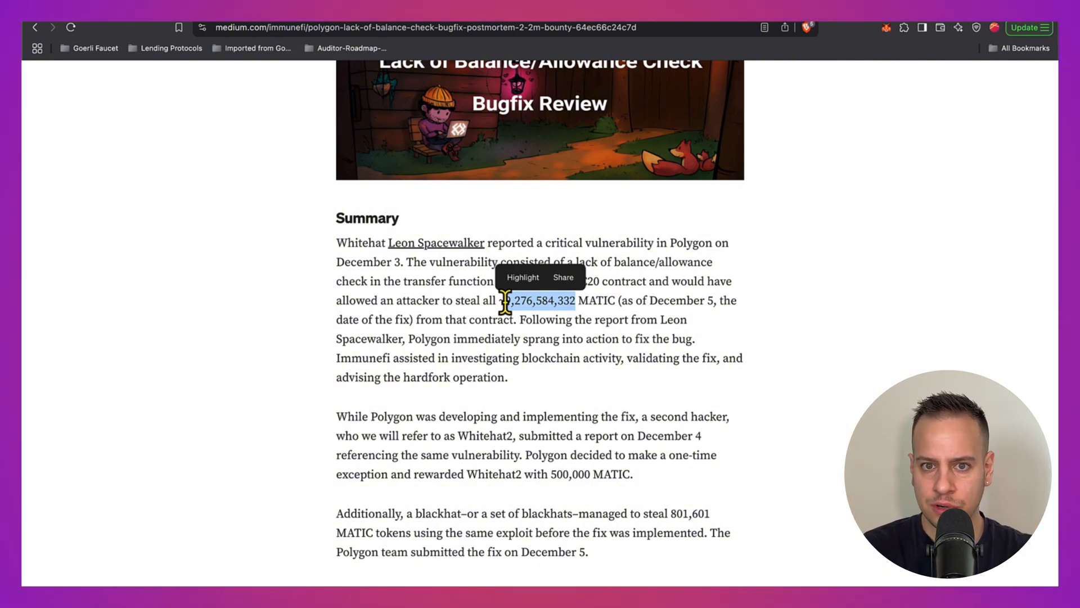
# Step: Highlight the 500,000 MATIC reward, then re-highlight the MATIC amount at risk above
pyautogui.scroll(-3)
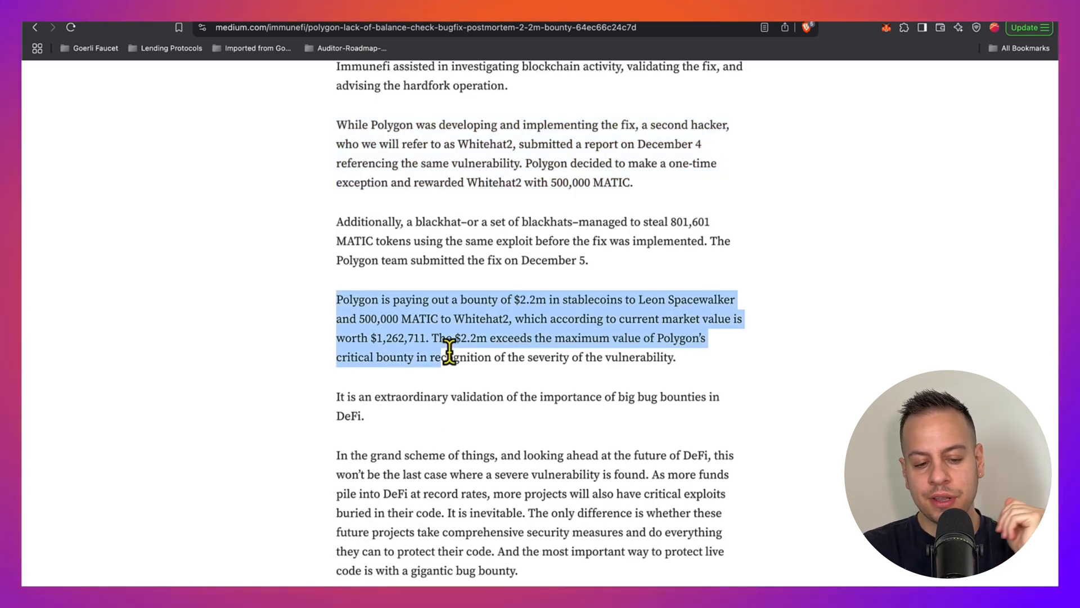
pyautogui.click(521, 299)
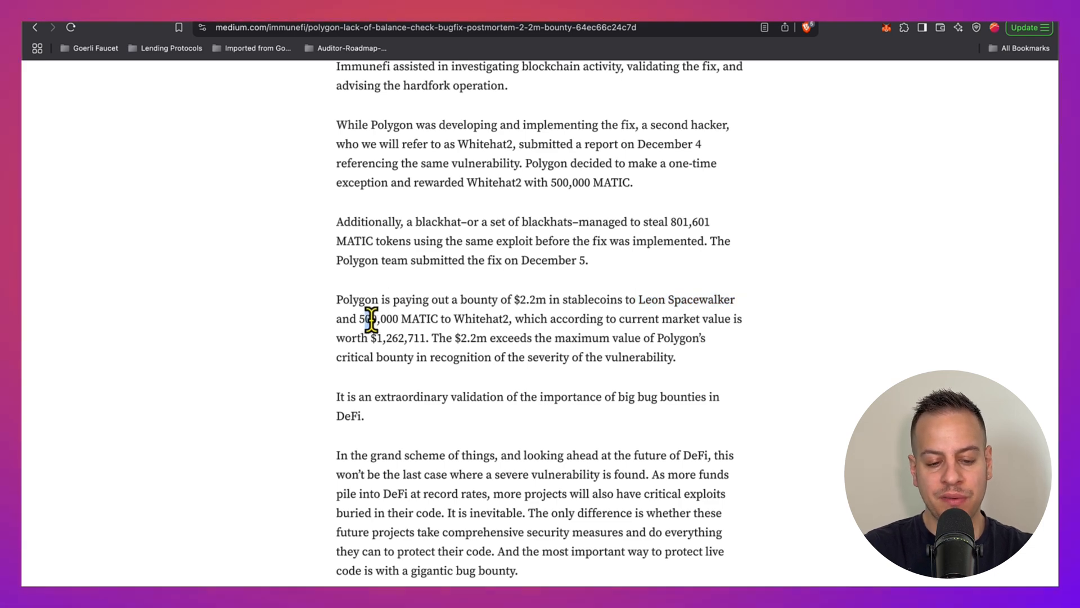
pyautogui.doubleClick(481, 318)
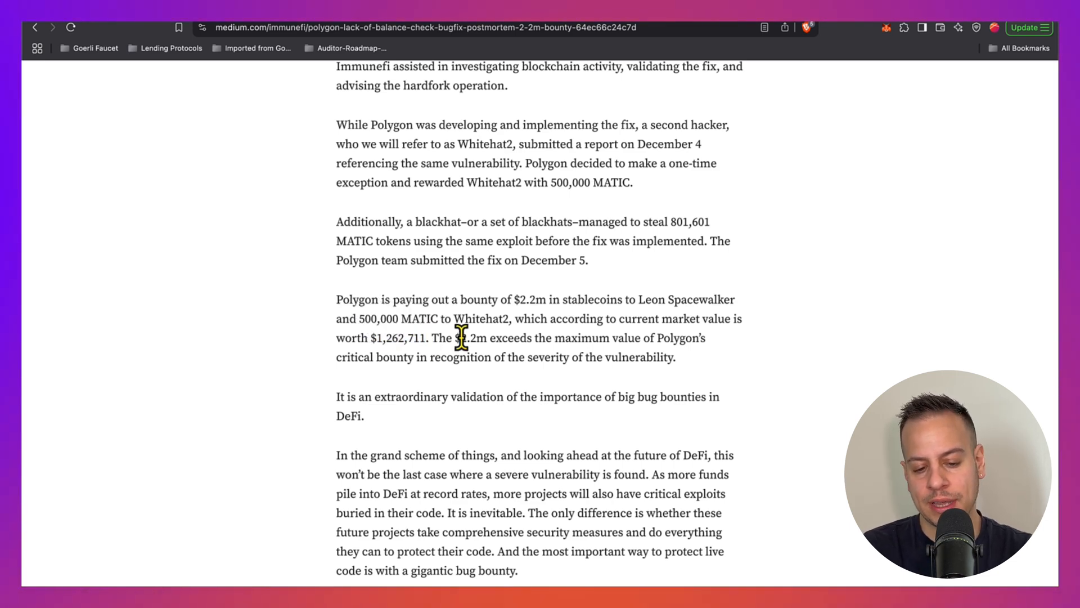
pyautogui.scroll(3)
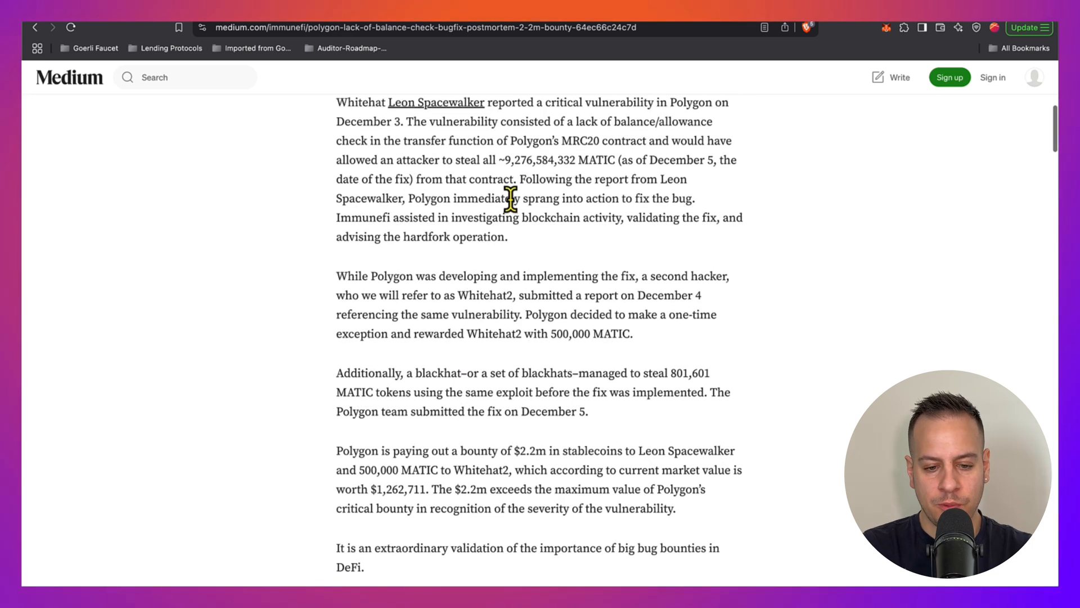
pyautogui.moveTo(500, 159); pyautogui.dragTo(579, 160)
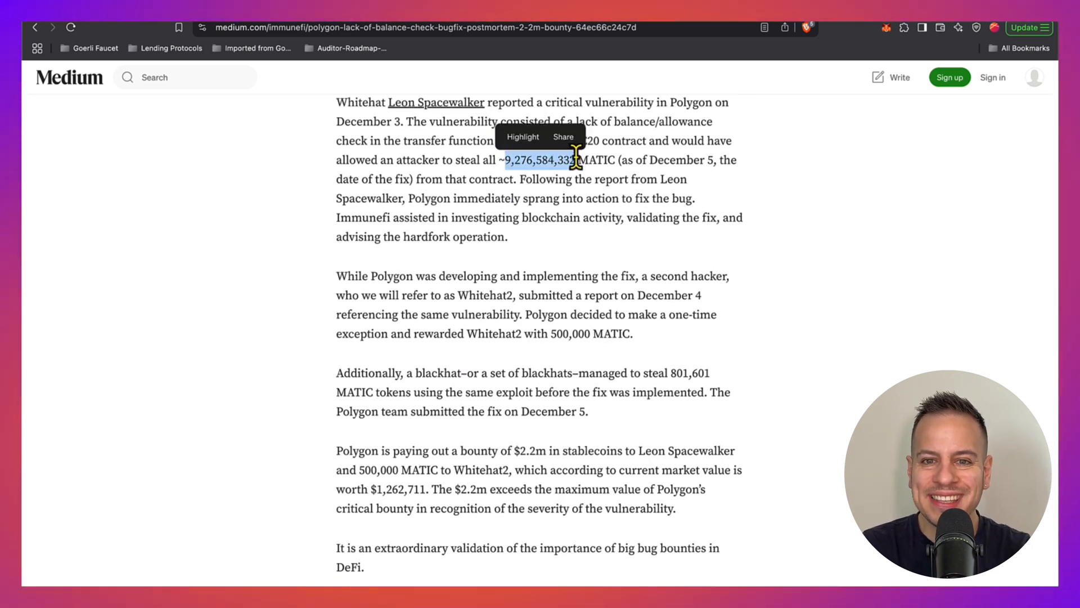
pyautogui.scroll(-3)
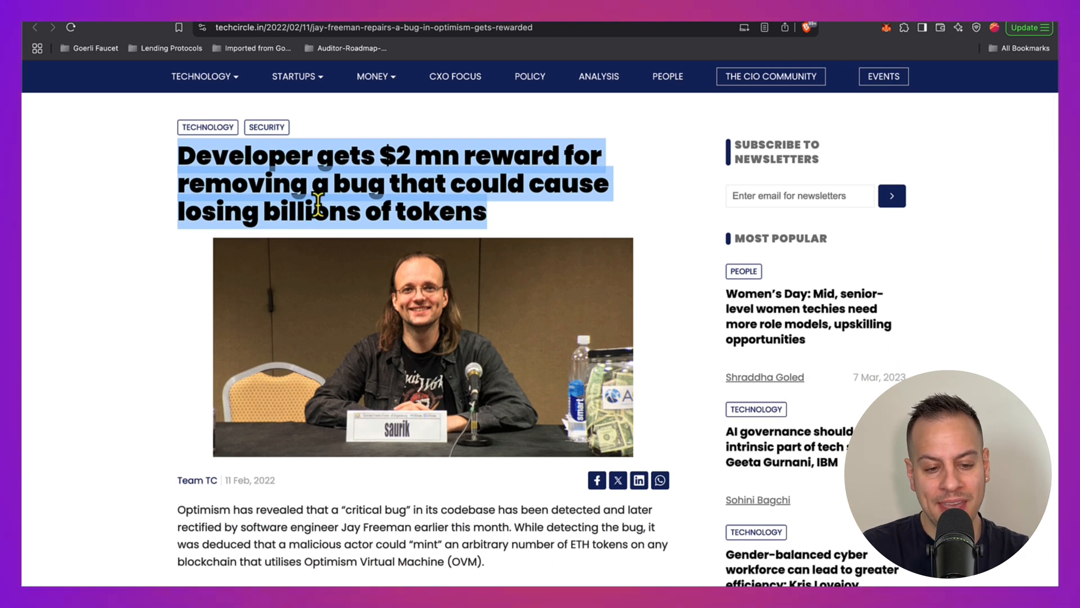
# Step: Read through the Optimism ETH-minting bug article, then move to the Smart Contracts Hacking Course page
pyautogui.scroll(-3)
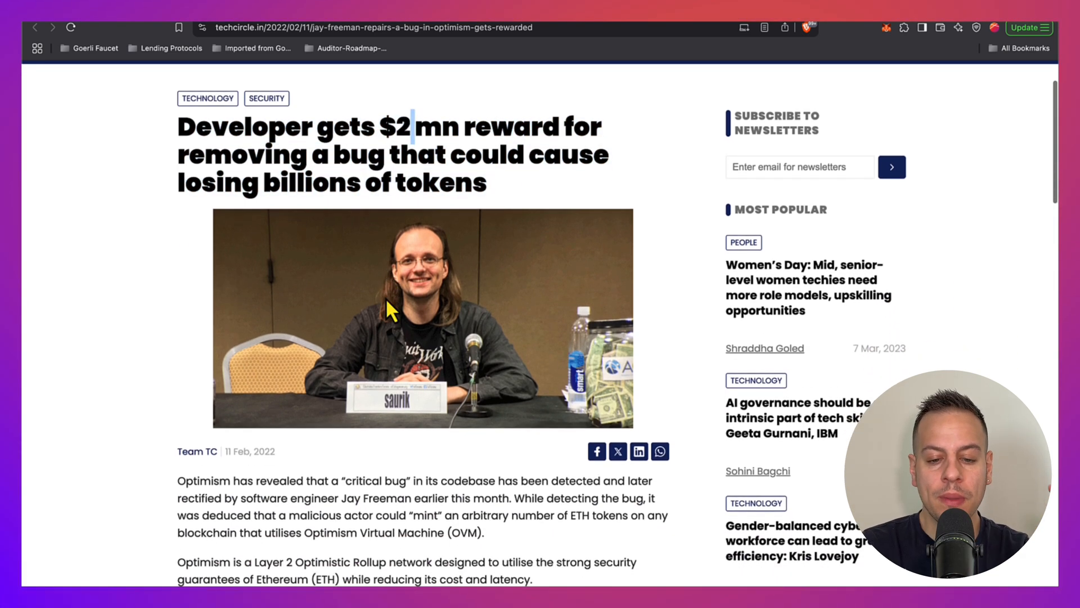
pyautogui.scroll(-3)
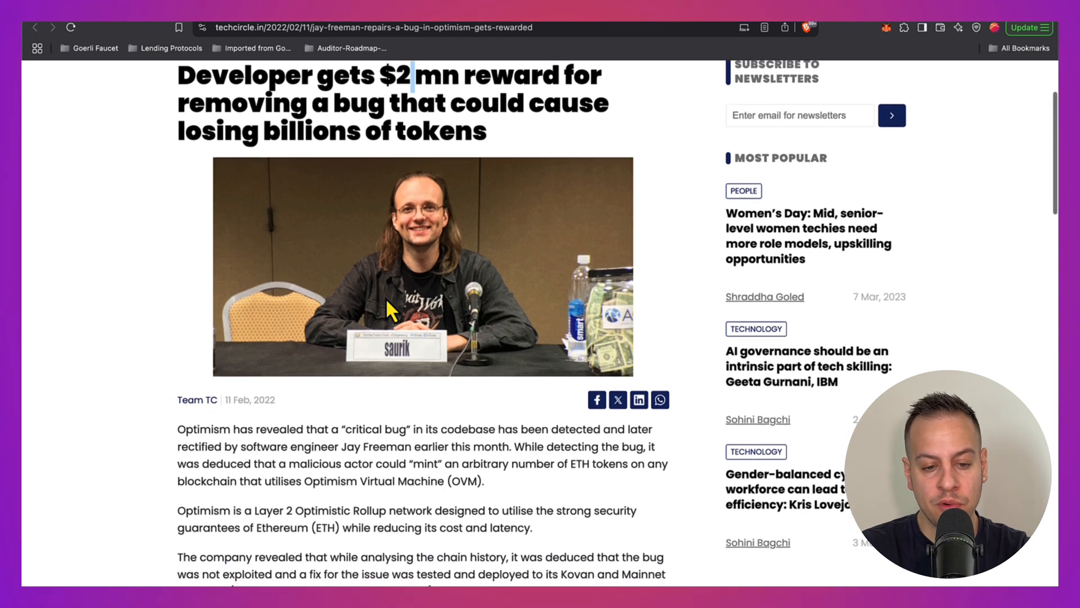
pyautogui.scroll(-3)
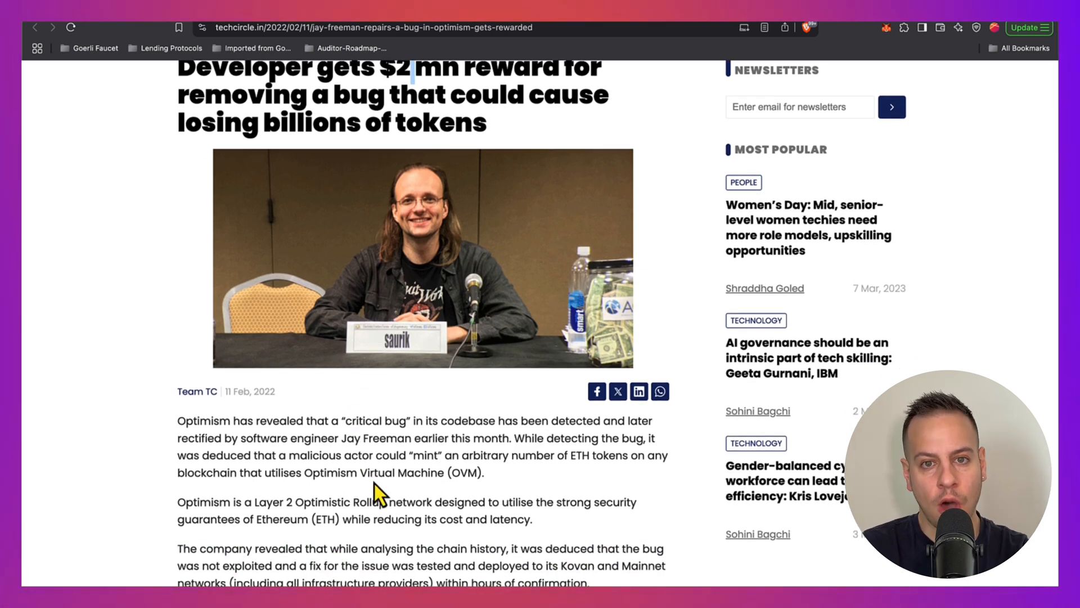
pyautogui.scroll(-3)
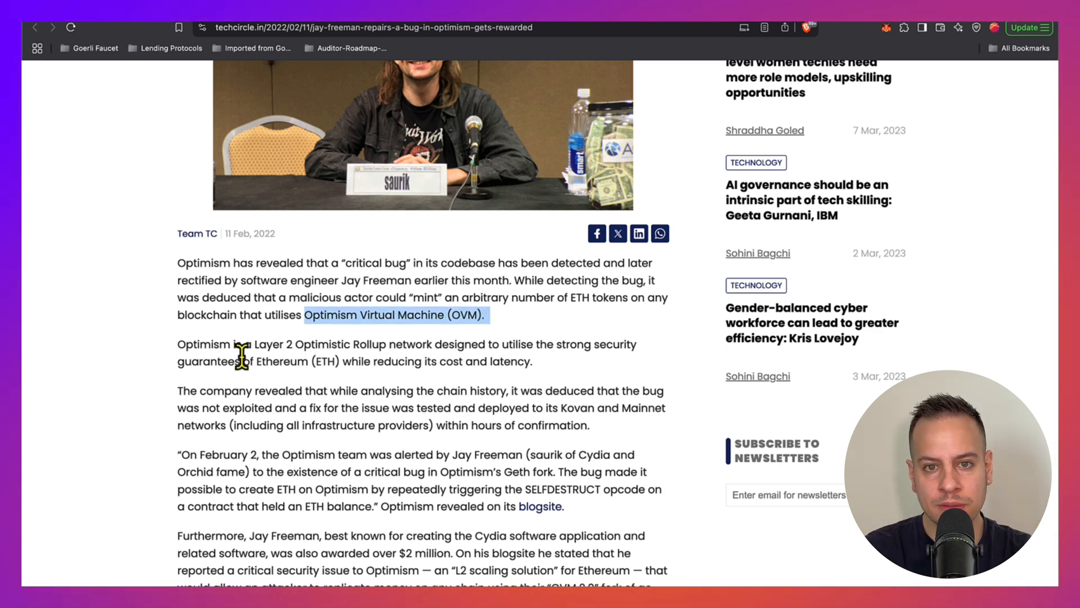
pyautogui.moveTo(300, 396)
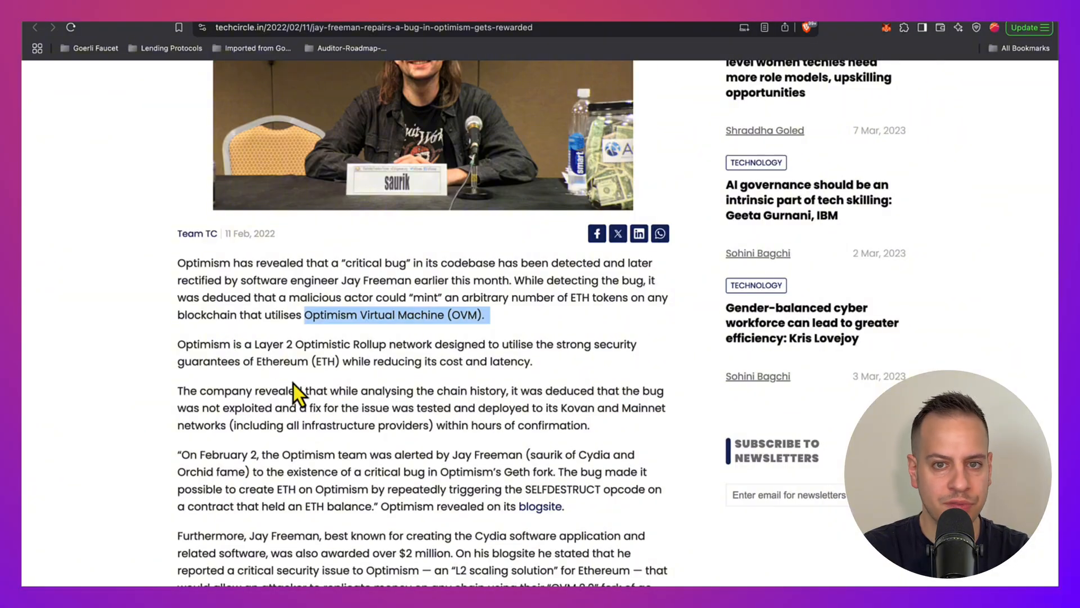
pyautogui.scroll(3)
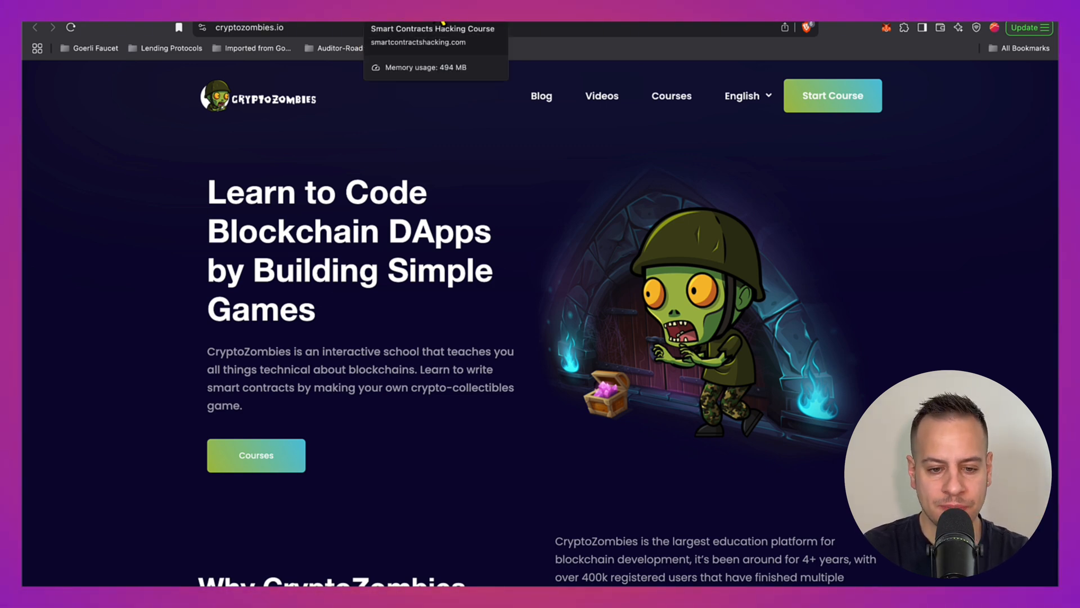
pyautogui.click(432, 34)
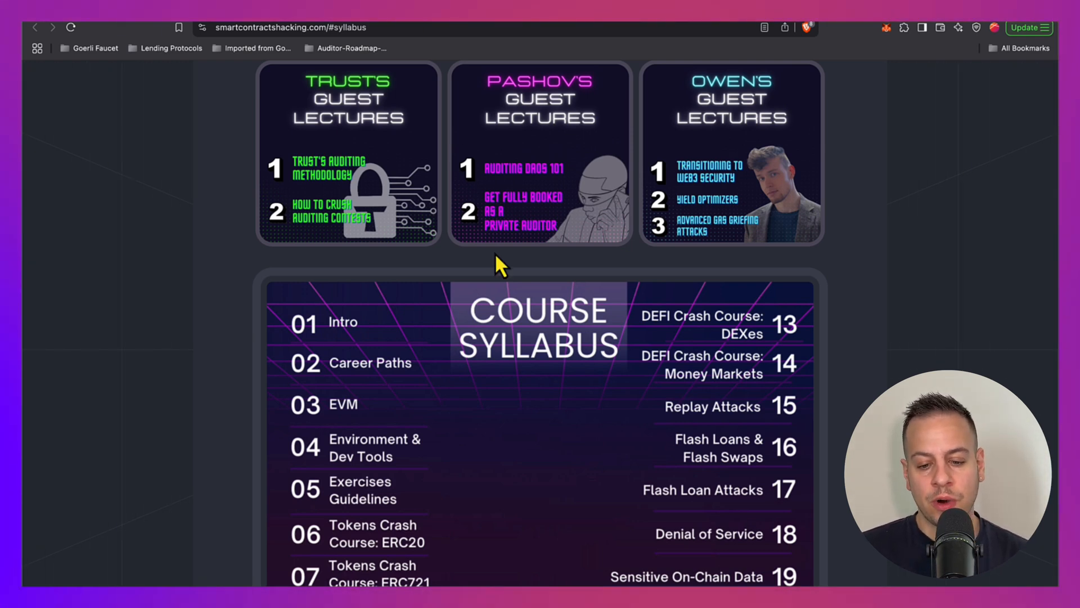
# Step: Browse the 24-topic syllabus, guest lectures and Discord community success stories
pyautogui.scroll(-3)
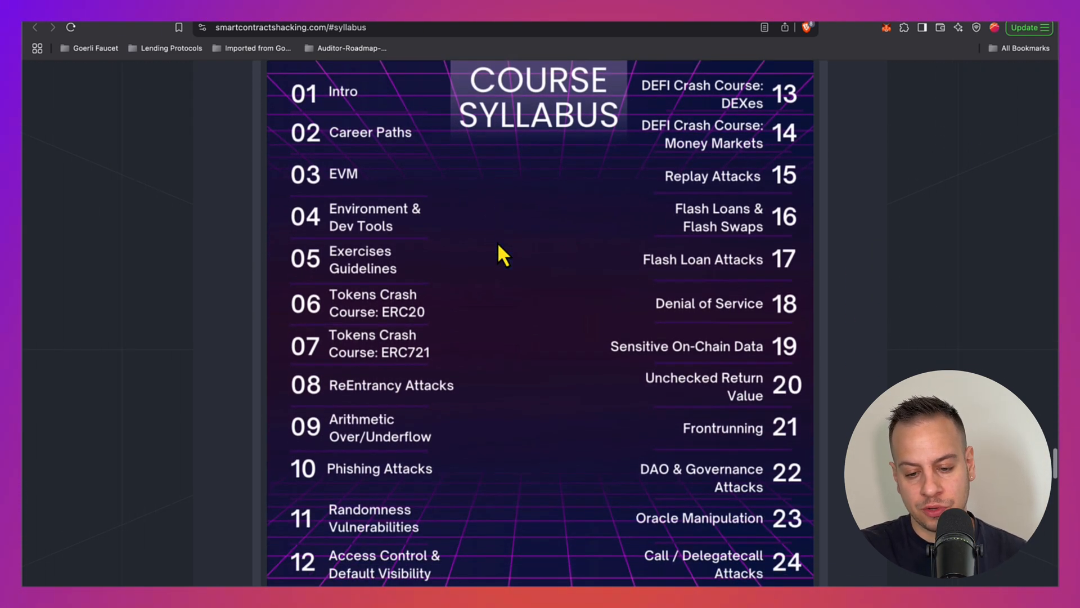
pyautogui.moveTo(531, 458)
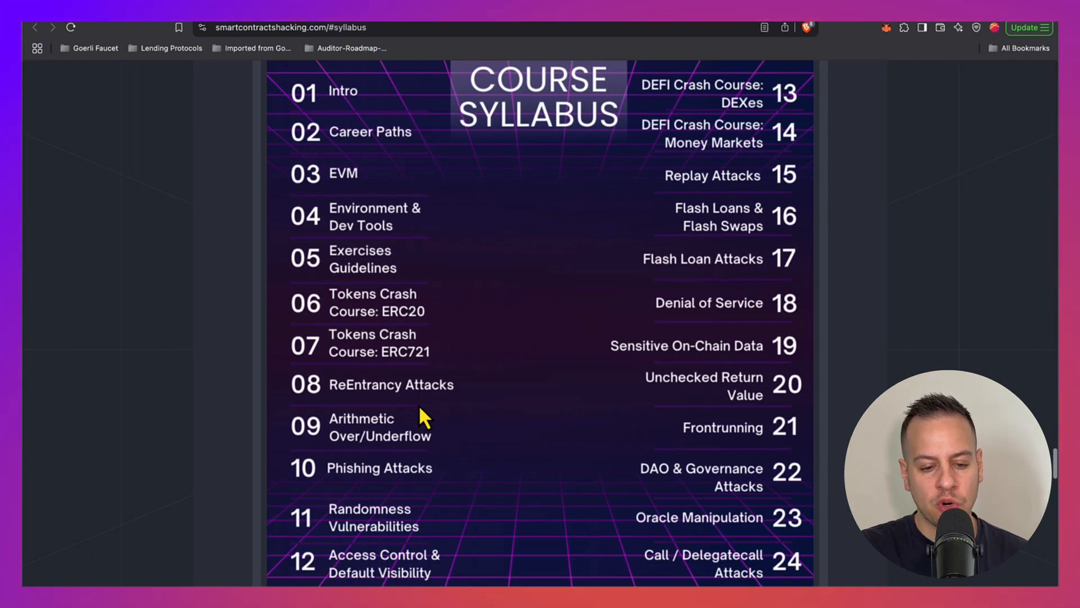
pyautogui.moveTo(413, 434)
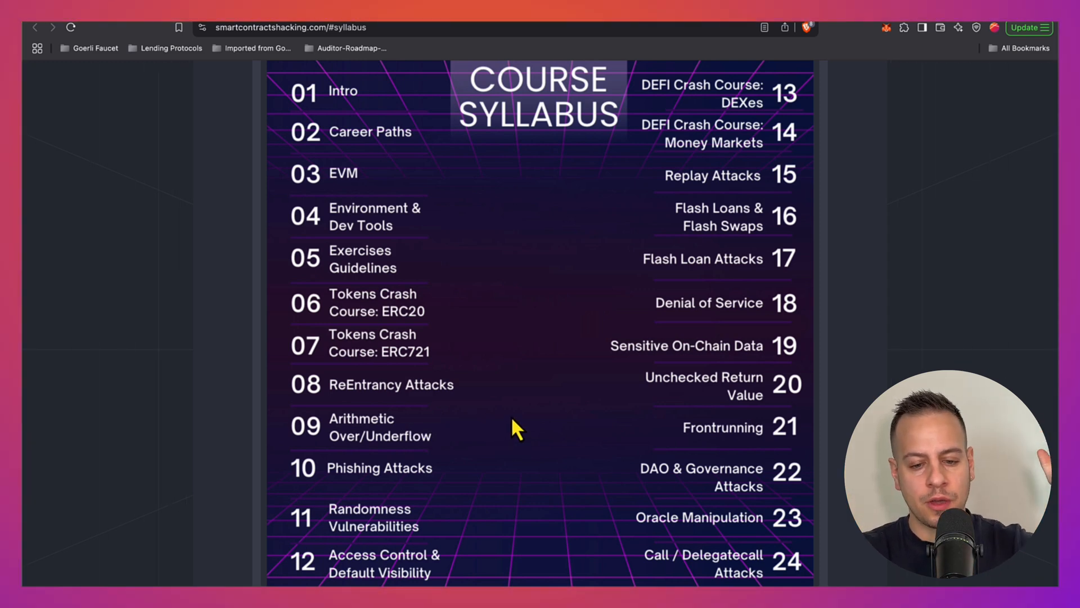
pyautogui.moveTo(518, 405)
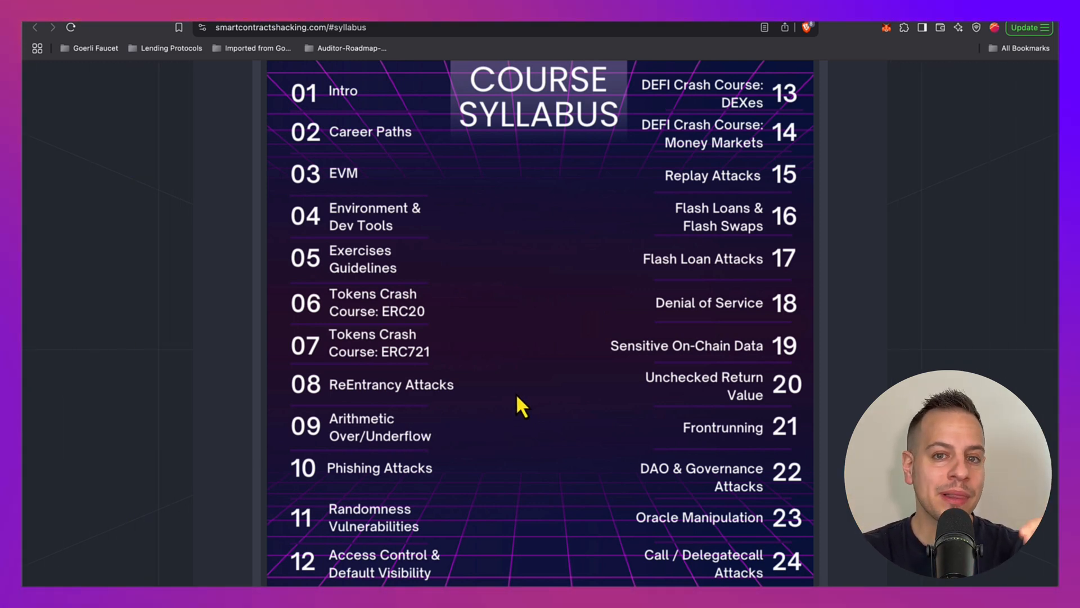
pyautogui.moveTo(504, 398)
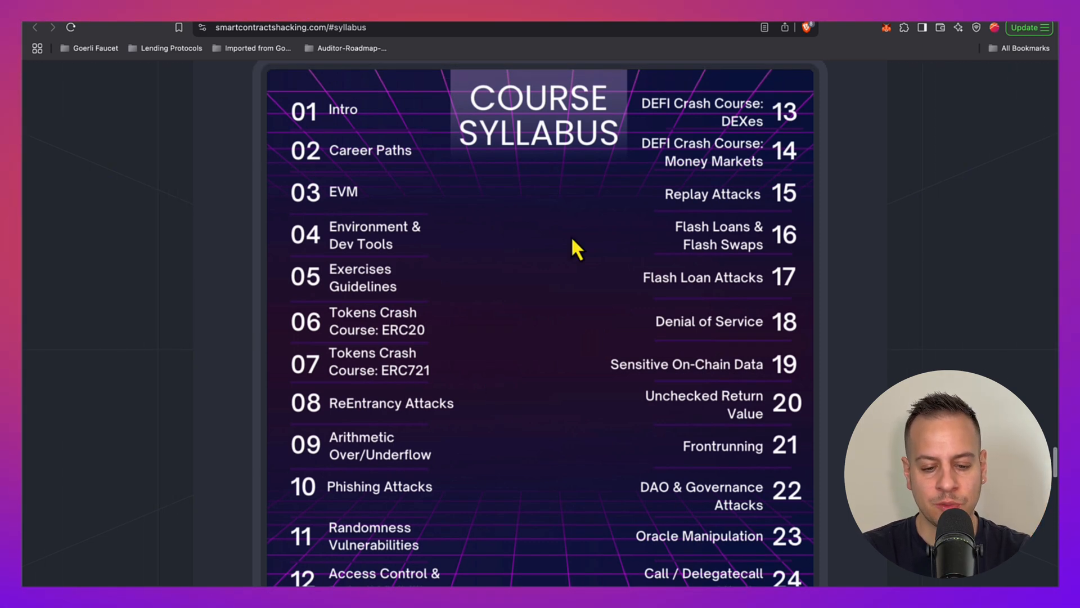
pyautogui.moveTo(697, 297)
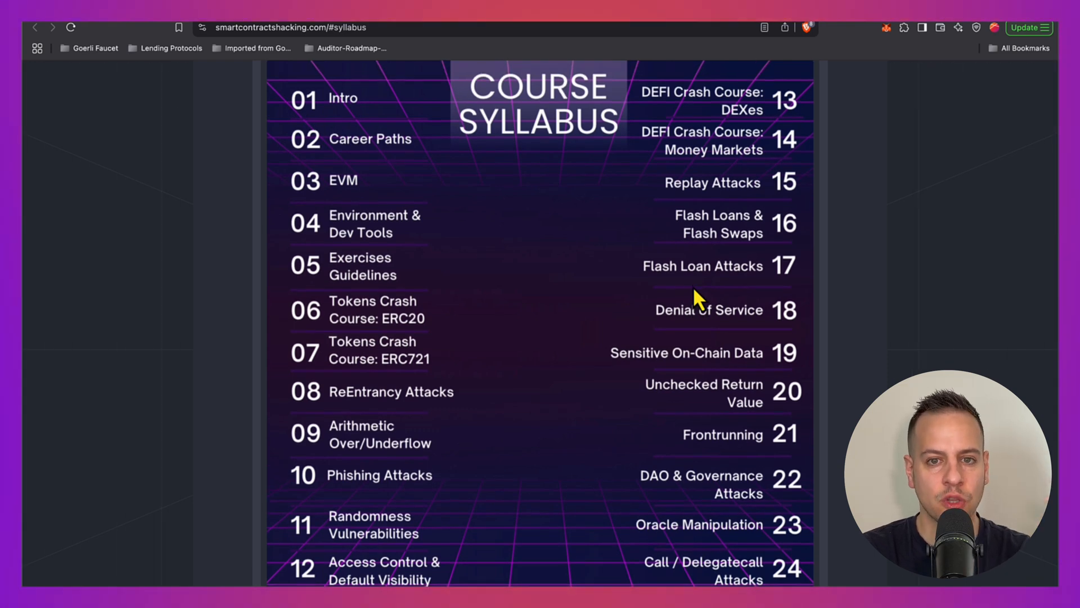
pyautogui.moveTo(610, 210)
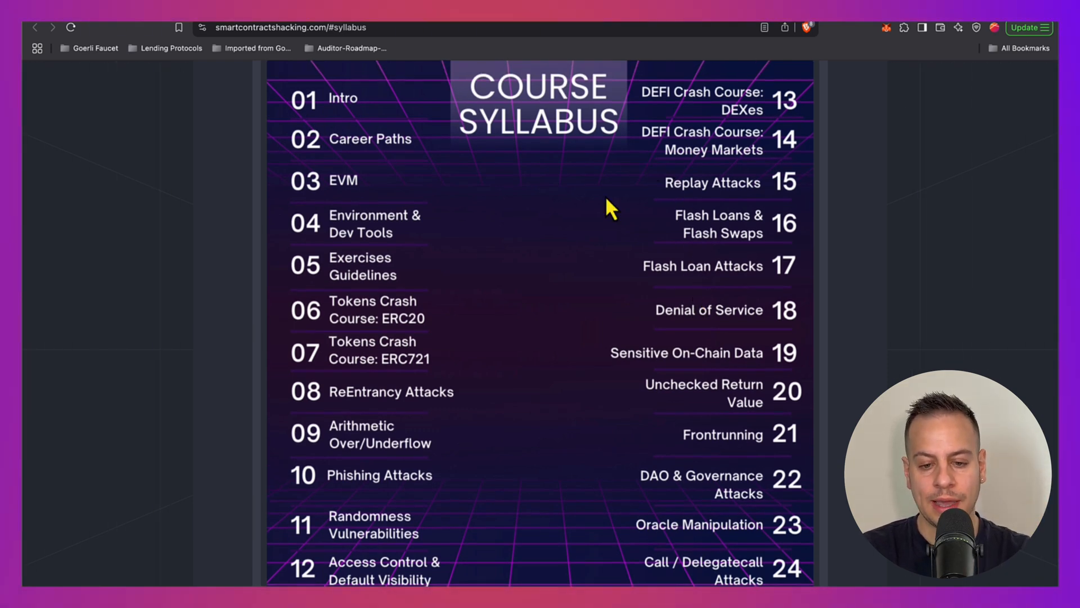
pyautogui.moveTo(742, 509)
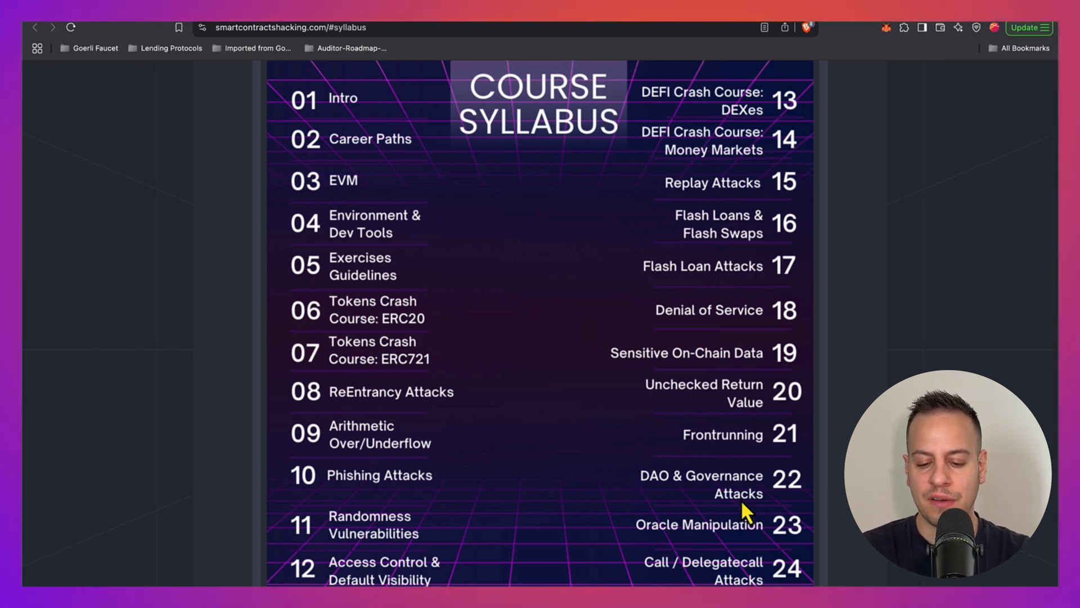
pyautogui.moveTo(749, 386)
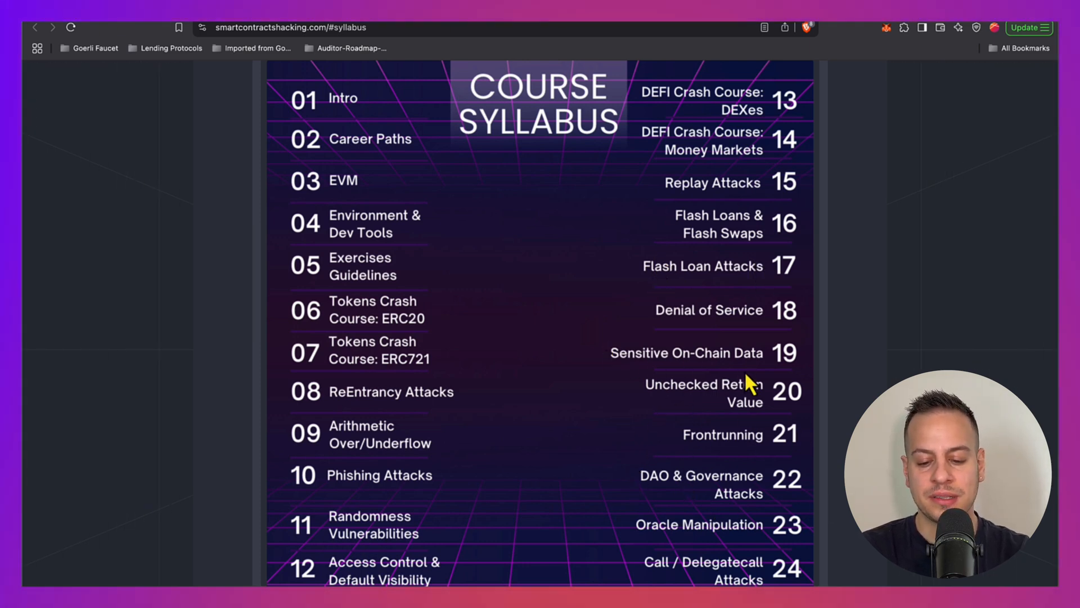
pyautogui.moveTo(641, 513)
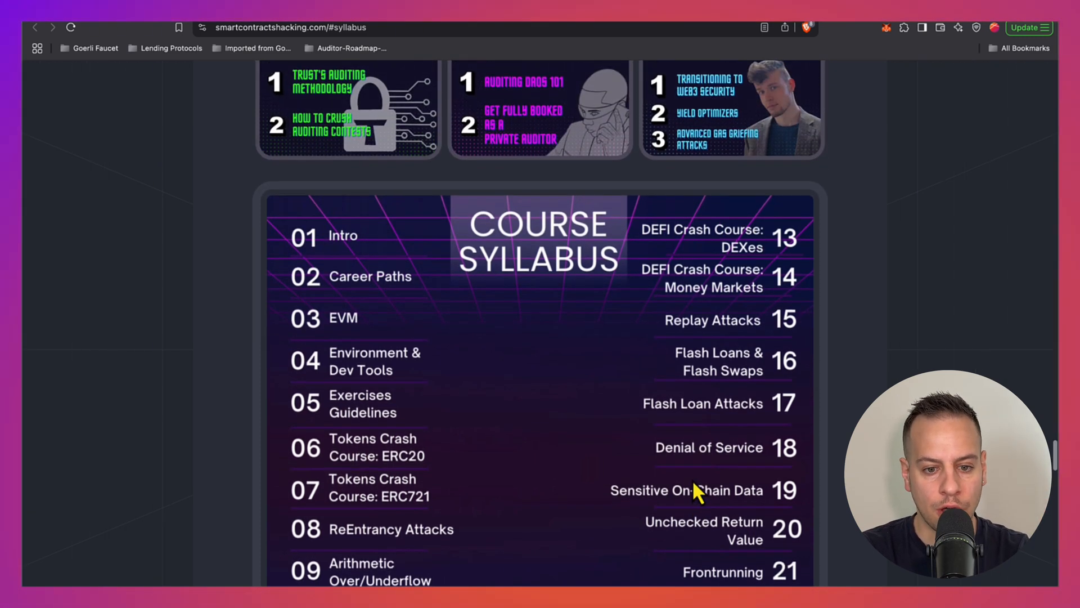
pyautogui.scroll(-3)
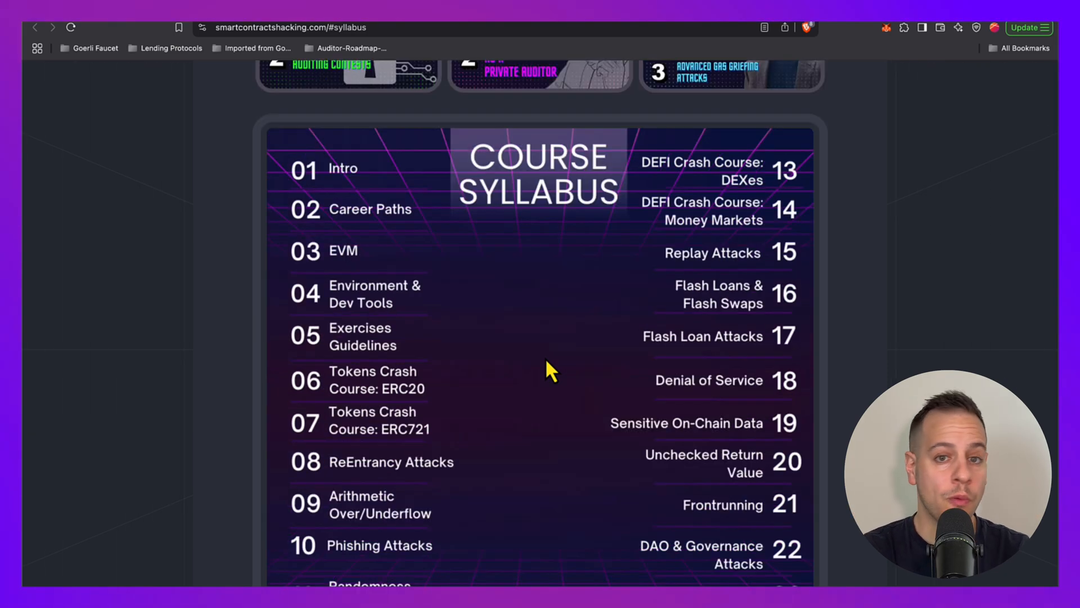
pyautogui.scroll(-3)
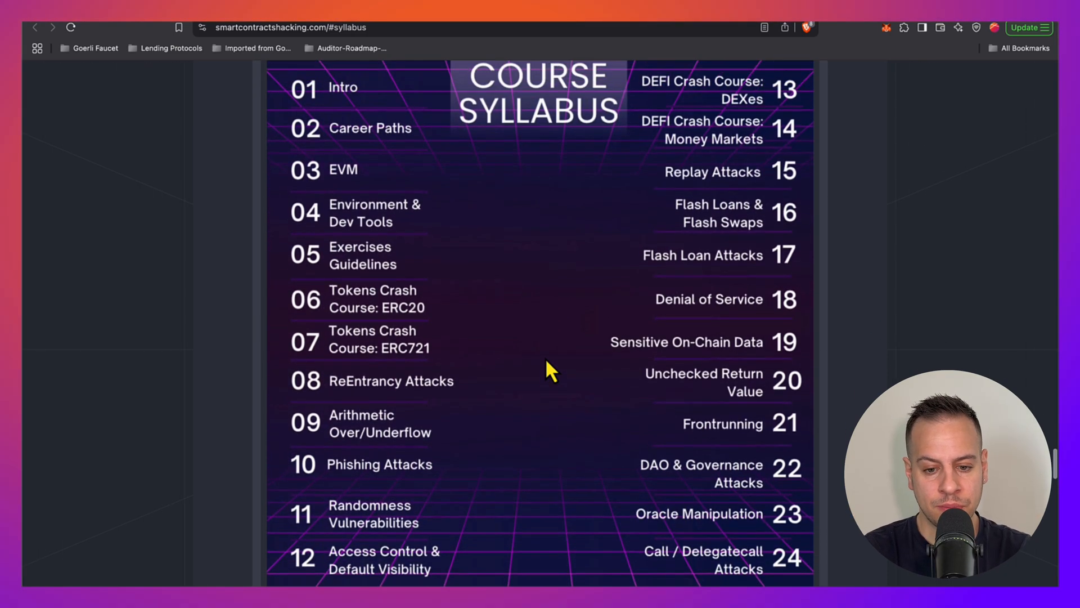
pyautogui.scroll(3)
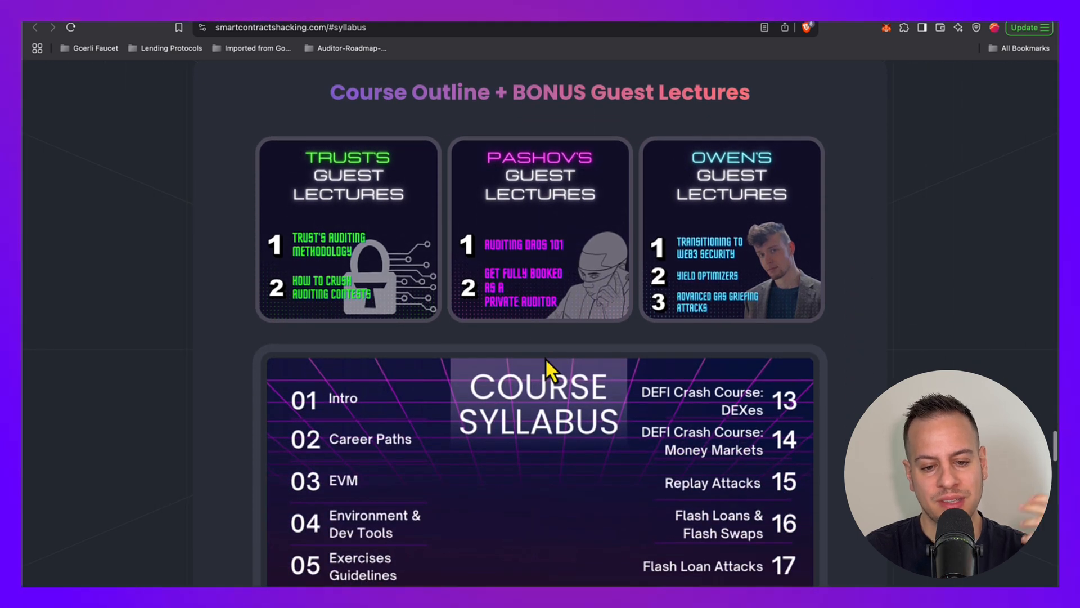
pyautogui.scroll(-3)
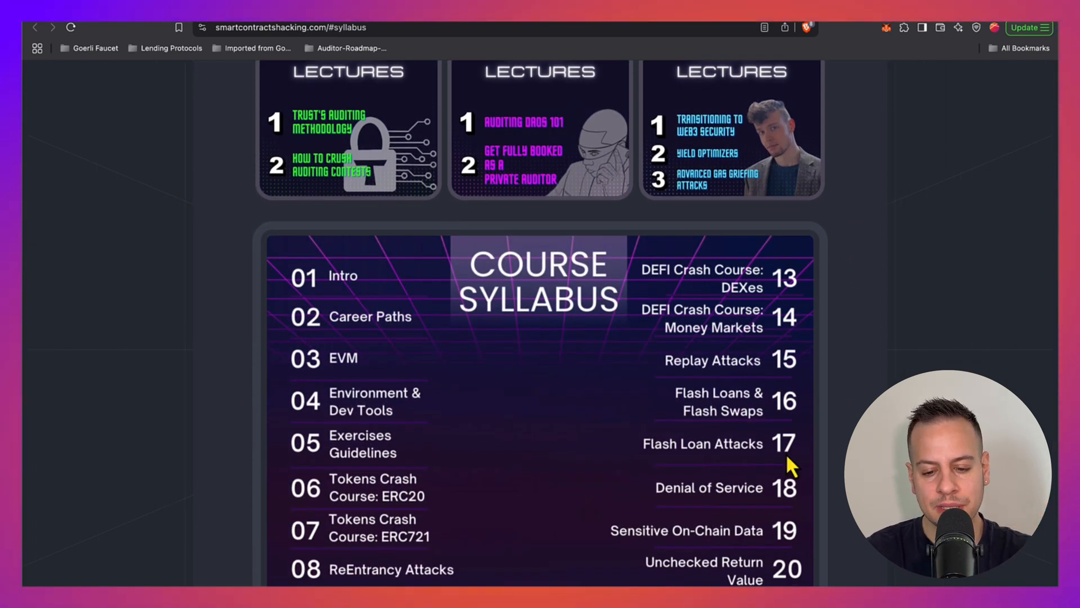
pyautogui.moveTo(660, 362)
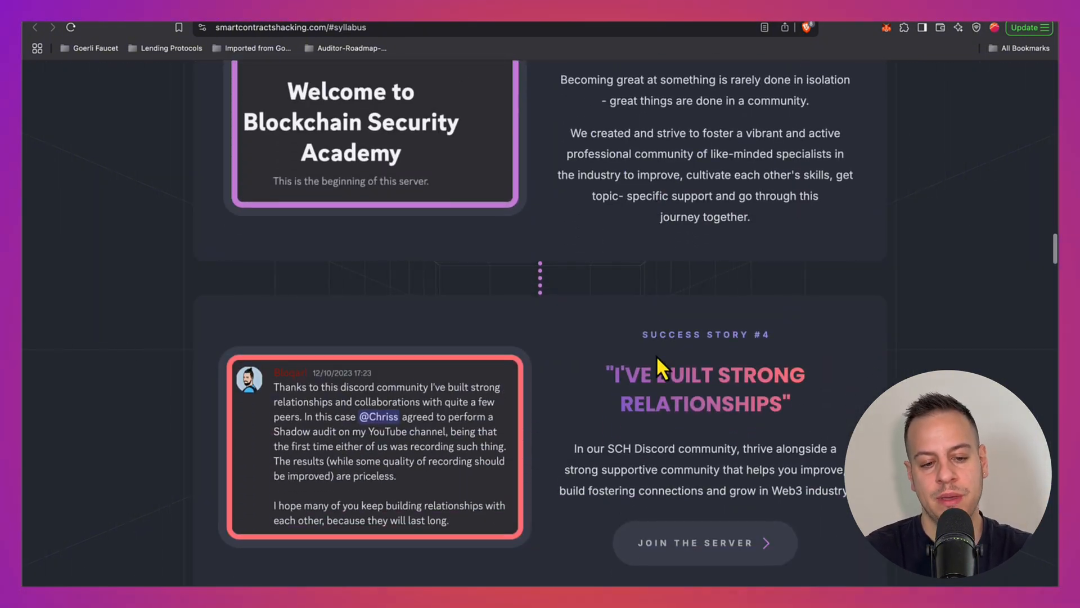
pyautogui.scroll(-3)
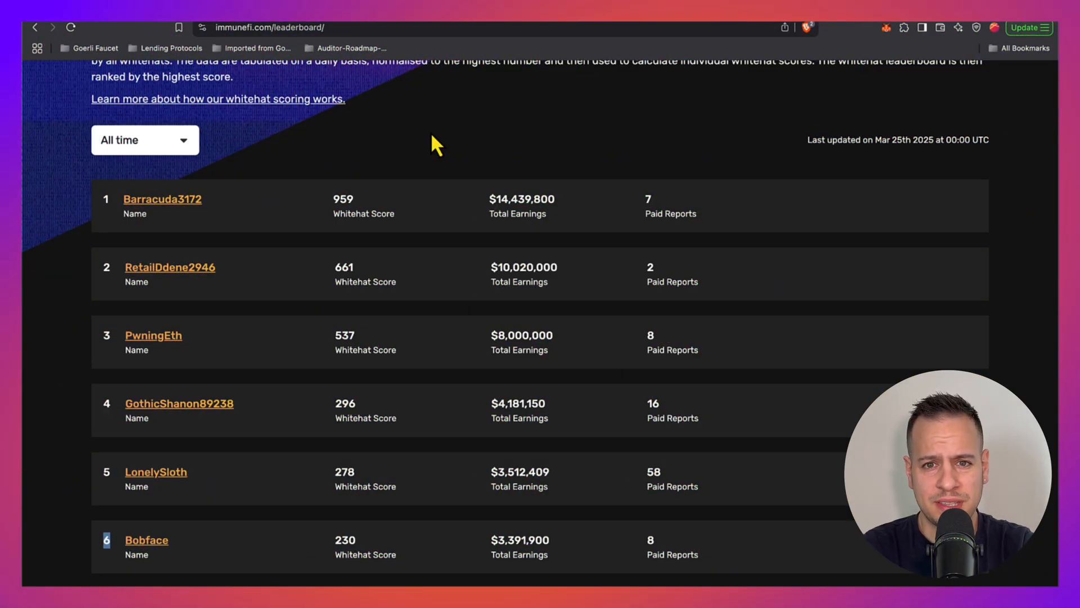
# Step: Return the Whitehat Leaderboard to its top, showing the intro and leading researchers
pyautogui.scroll(3)
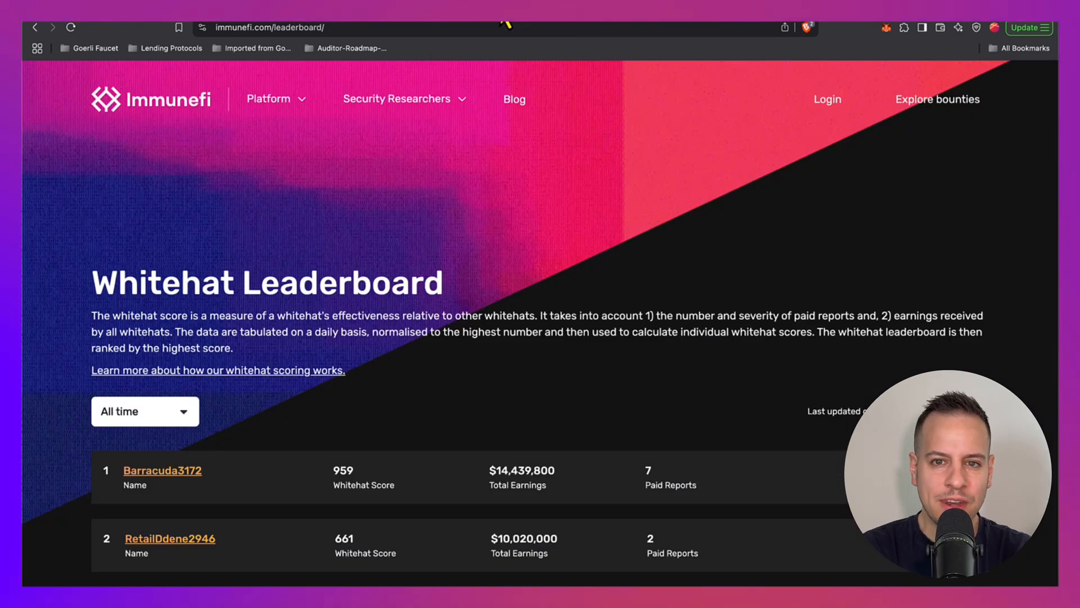
pyautogui.moveTo(612, 89)
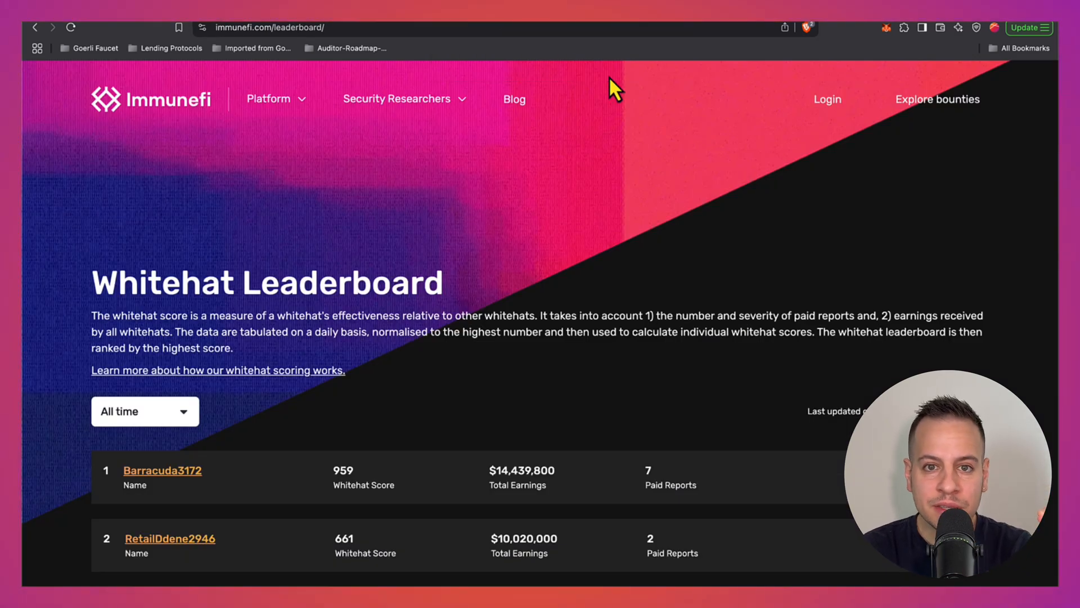
pyautogui.moveTo(651, 193)
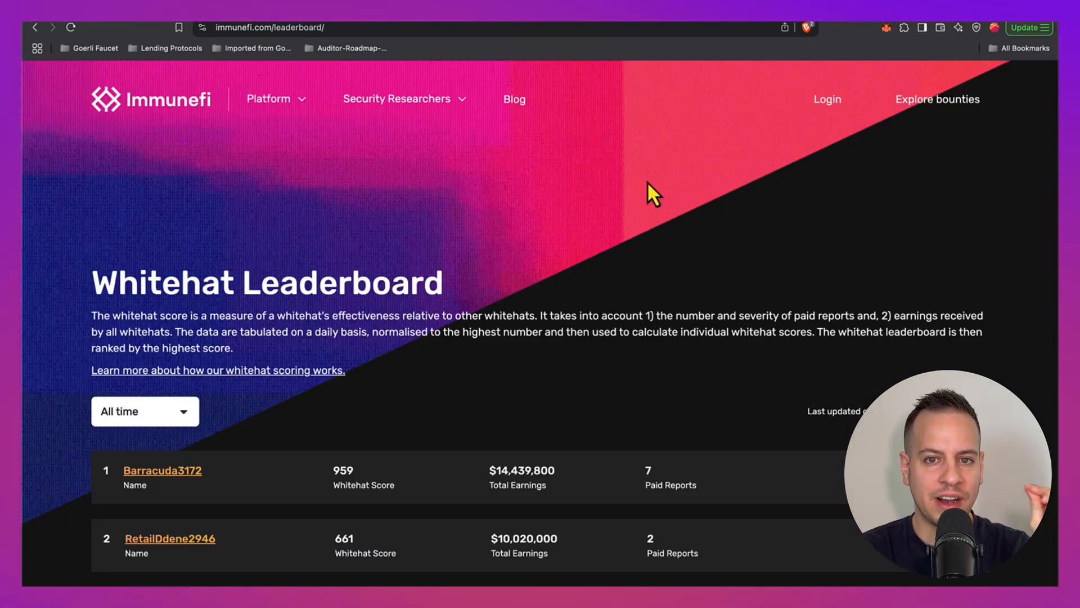
pyautogui.moveTo(427, 375)
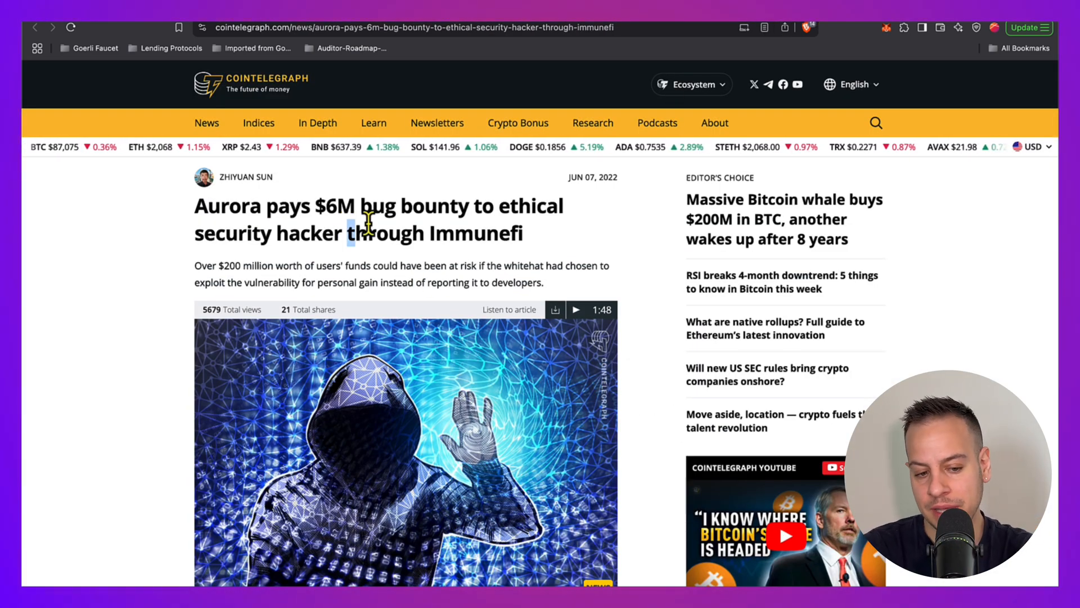
# Step: Highlight a word in the Aurora $6M bug bounty headline
pyautogui.doubleClick(384, 233)
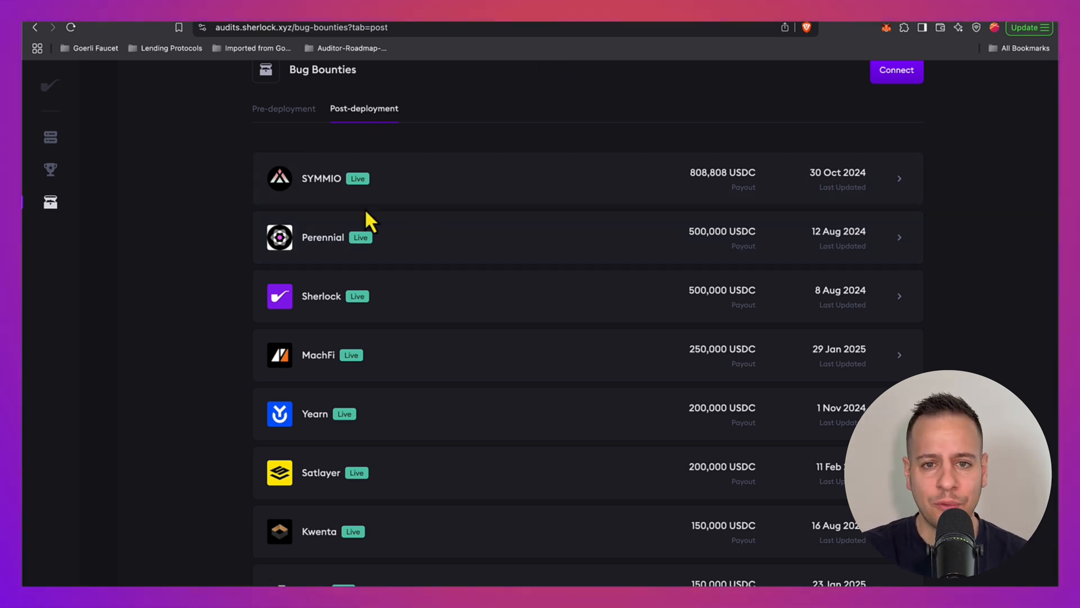
pyautogui.moveTo(296, 269)
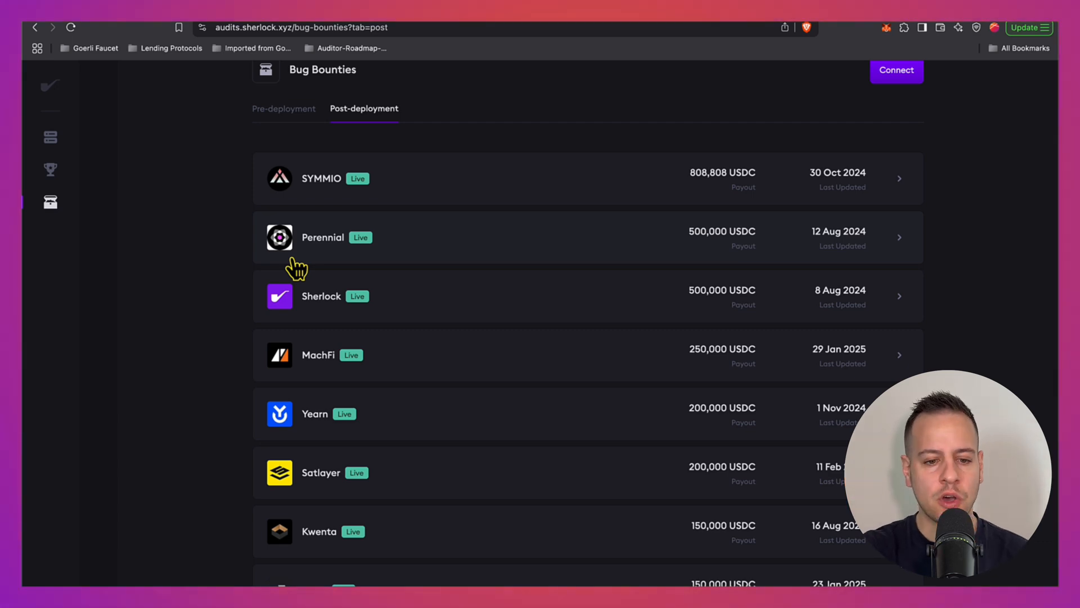
pyautogui.moveTo(544, 218)
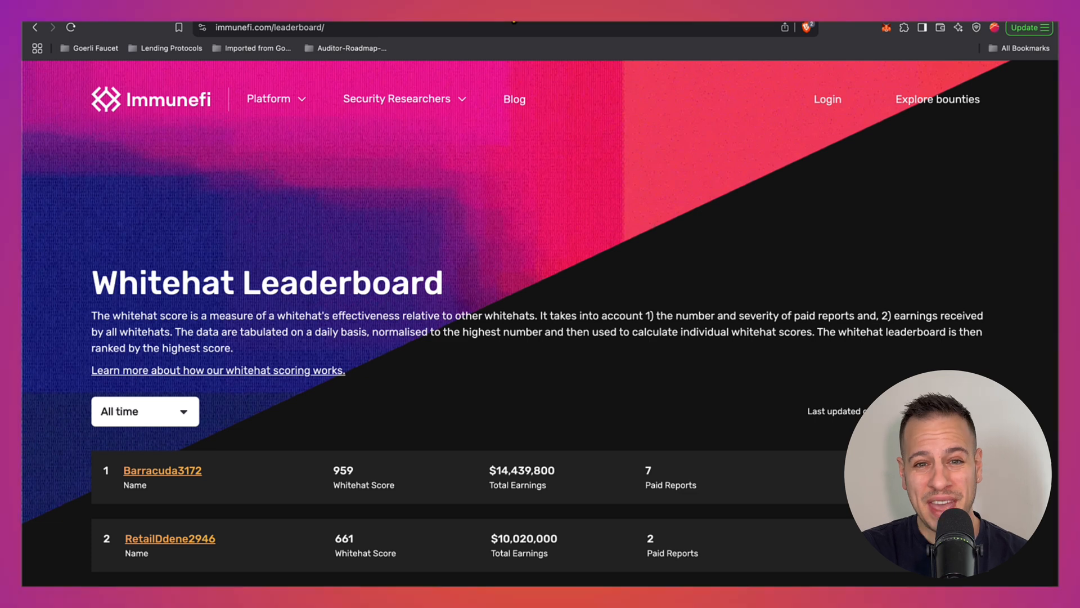
pyautogui.moveTo(353, 493)
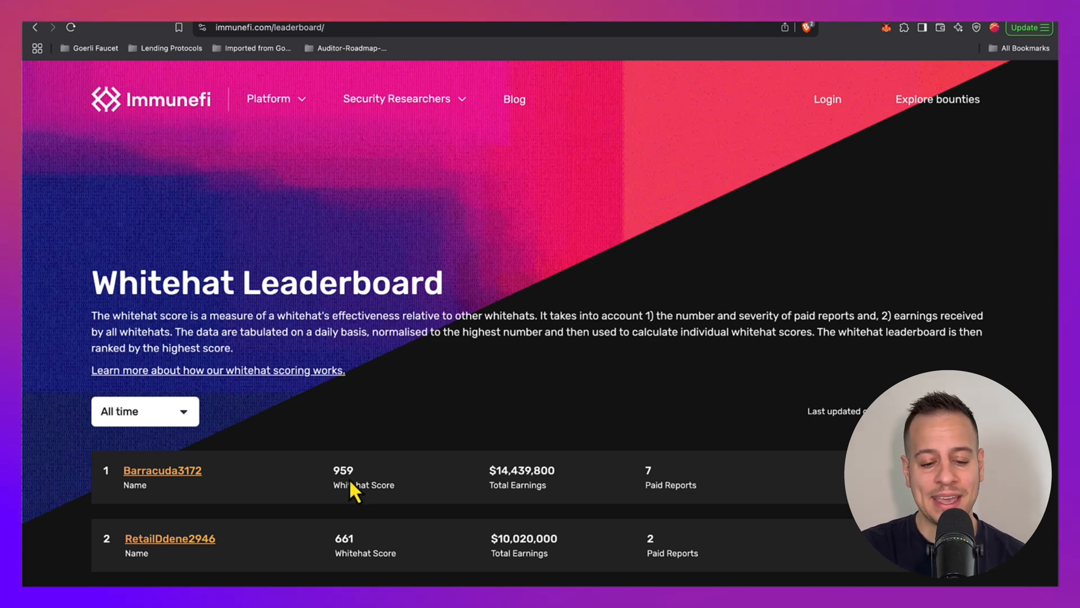
# Step: Reveal the top five researchers with Barracuda3172's $14,439,800 total earnings
pyautogui.scroll(-3)
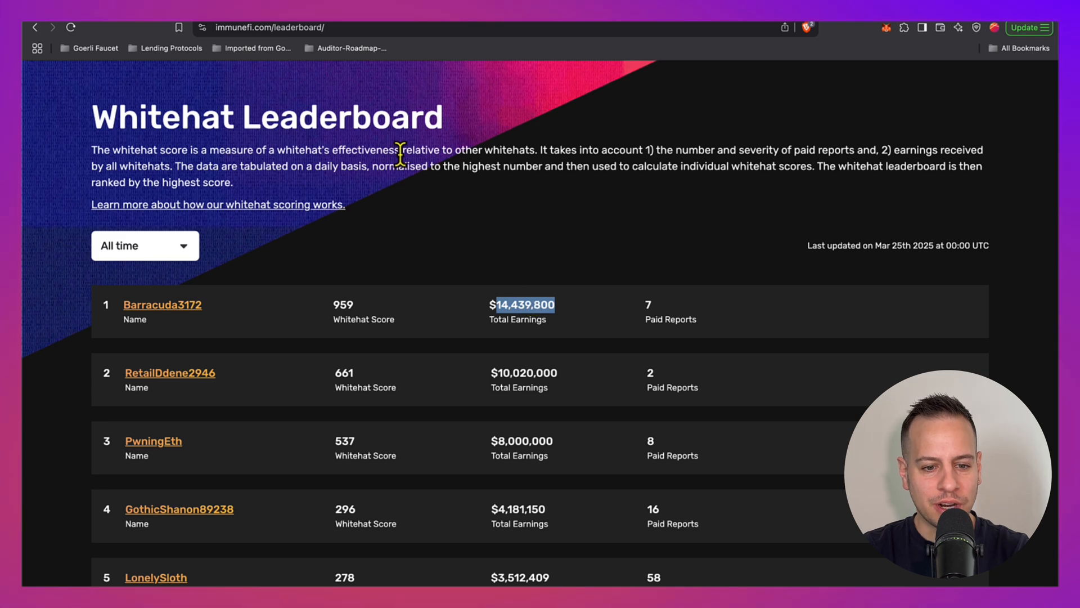
pyautogui.moveTo(424, 188)
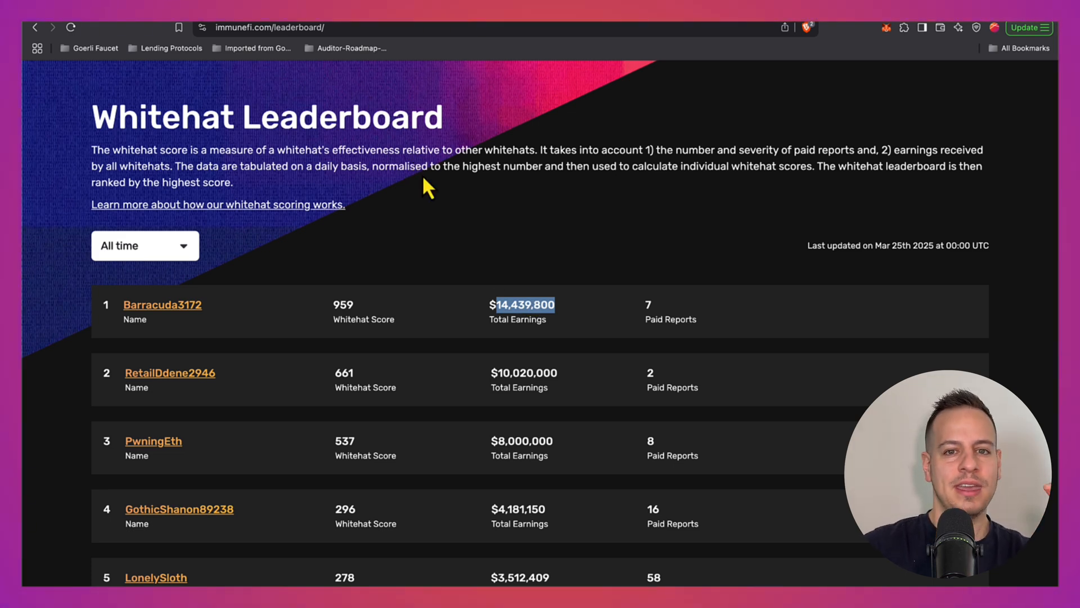